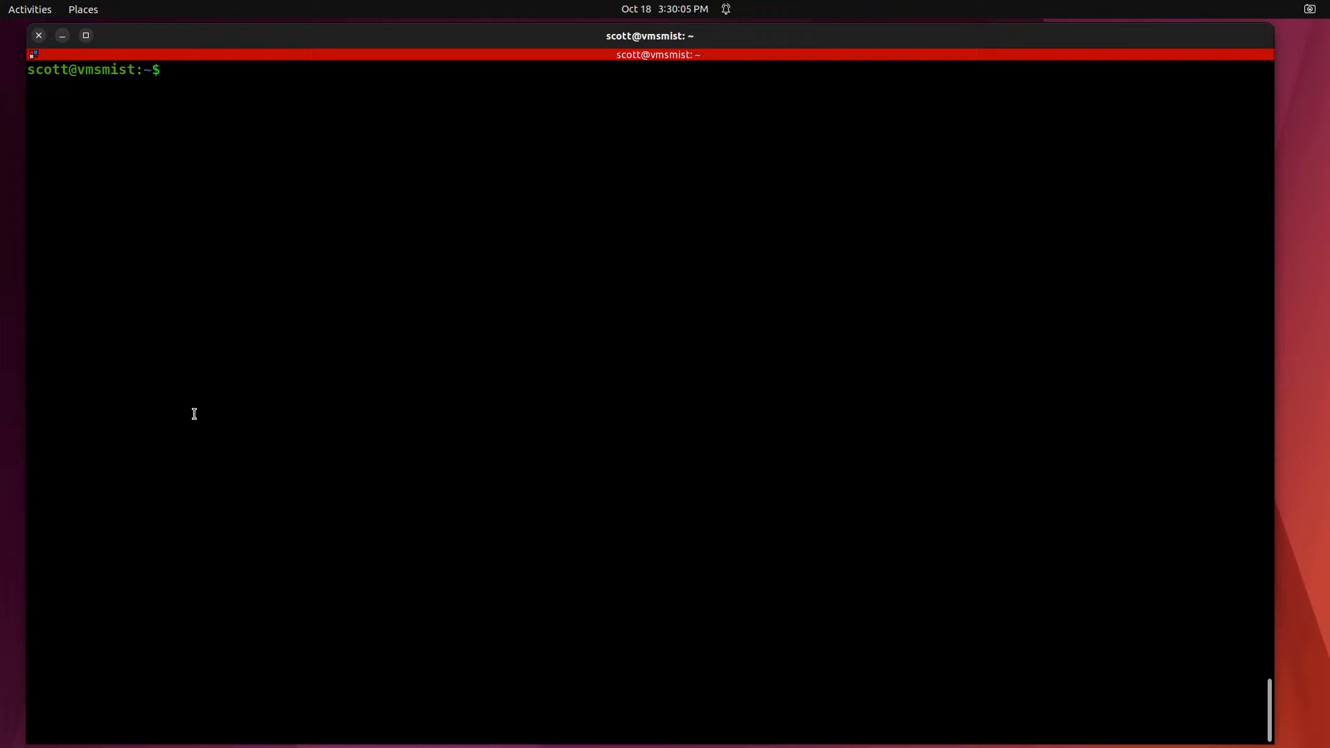
List all containers with lxc list and select the stopped Discourse-Test name
{"action": "type", "text": "lxc list"}
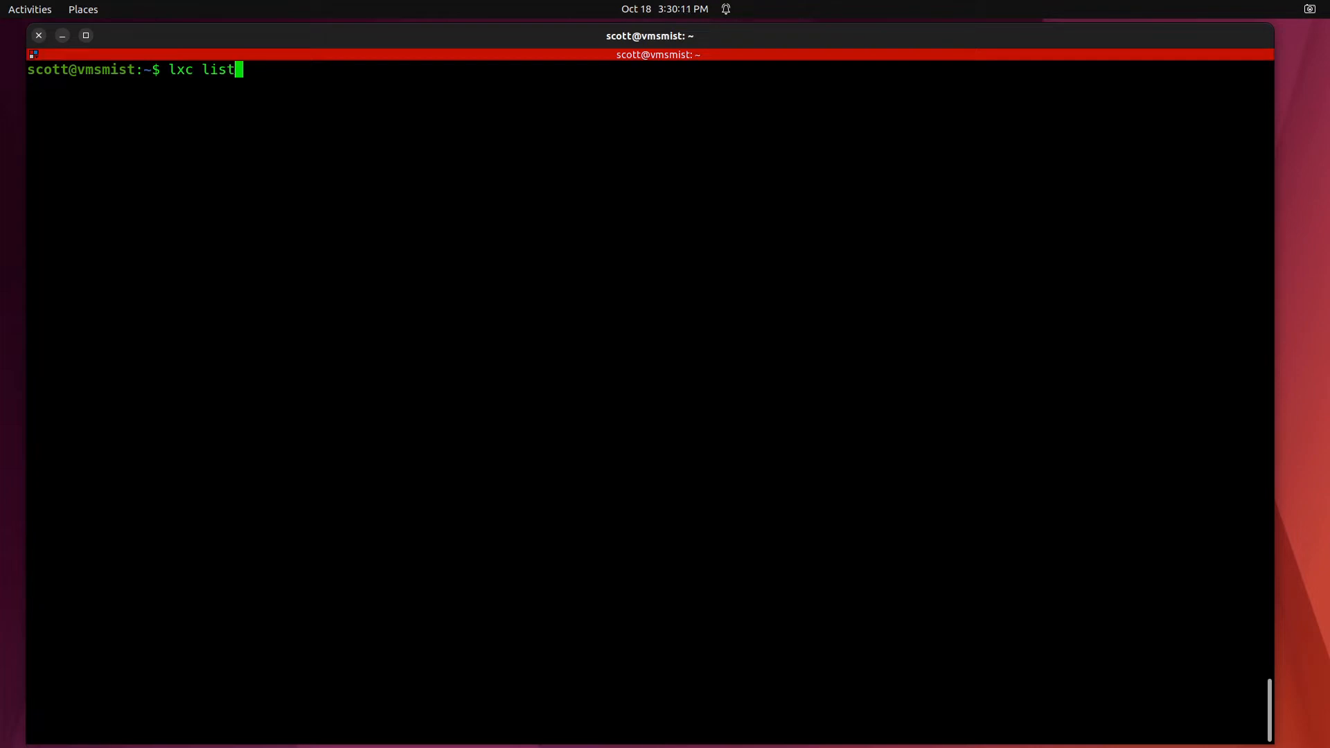
{"action": "key", "text": "Return"}
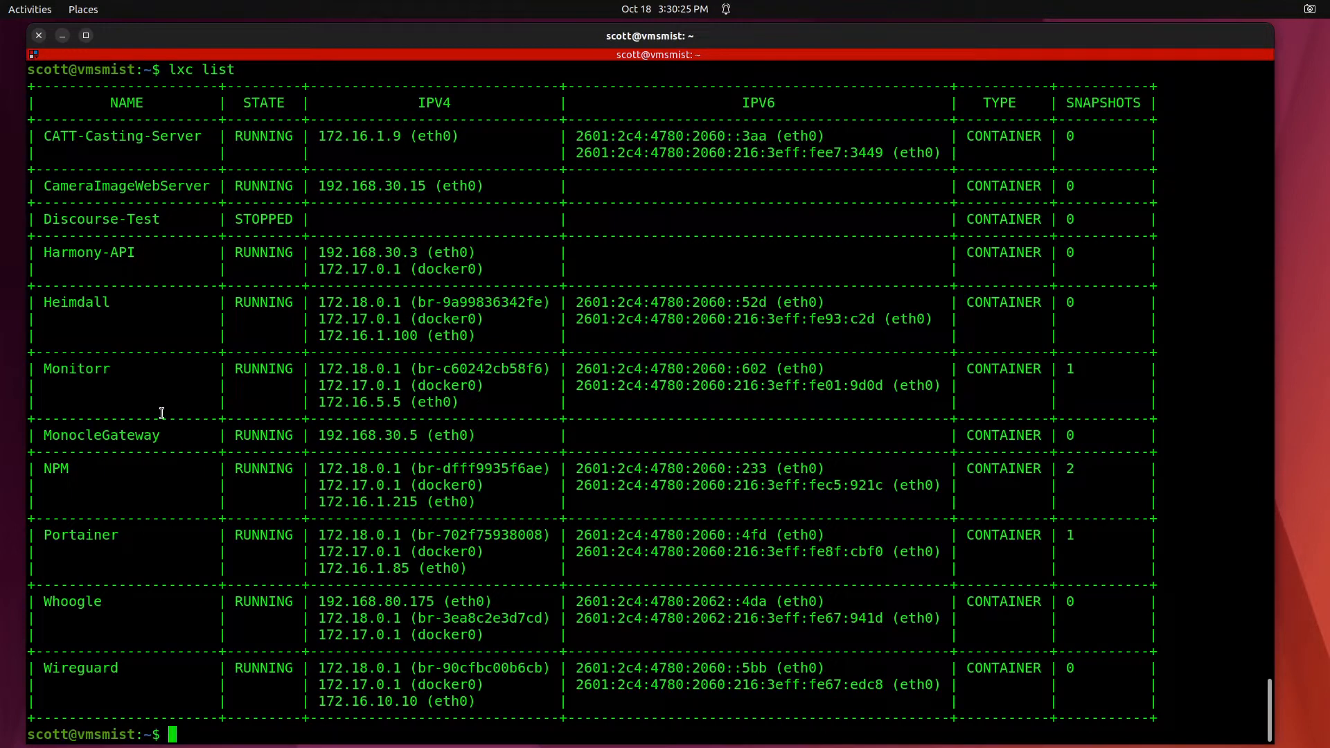
{"action": "mouse_move", "coordinate": [40, 218]}
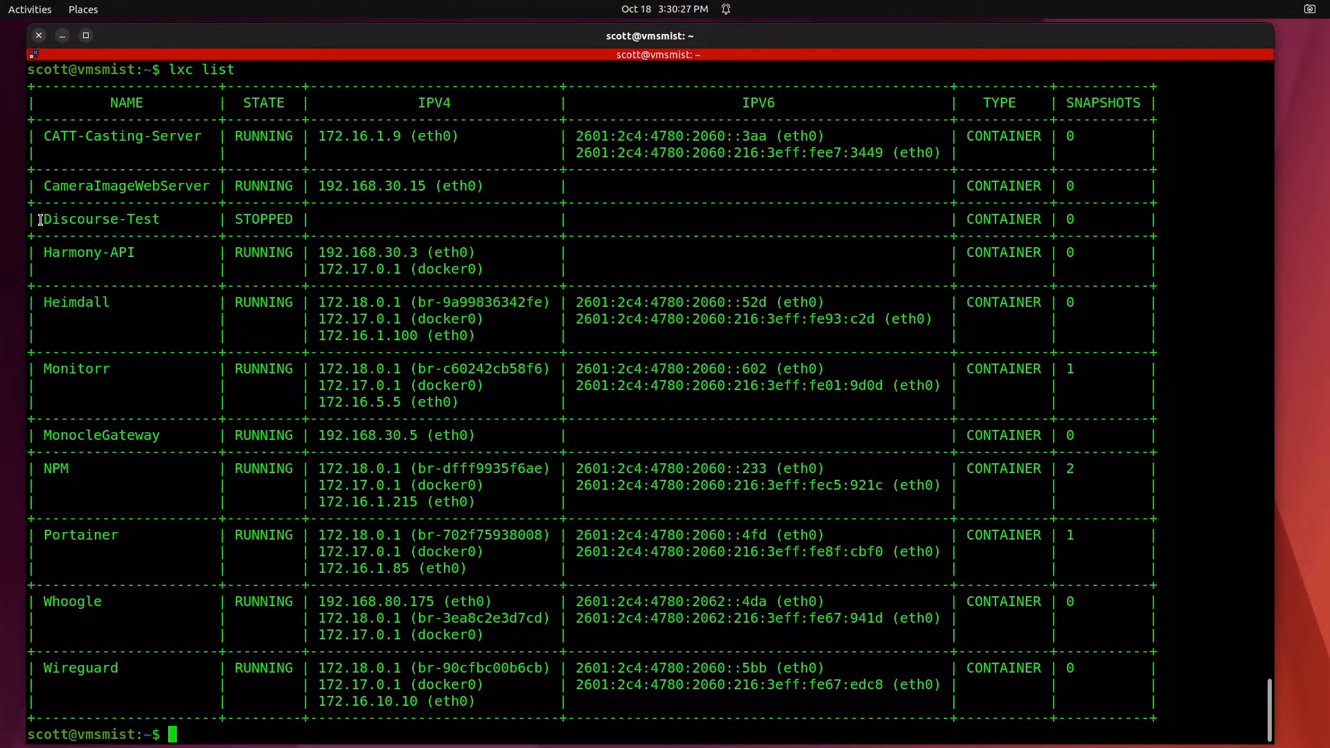
{"action": "double_click", "coordinate": [100, 219]}
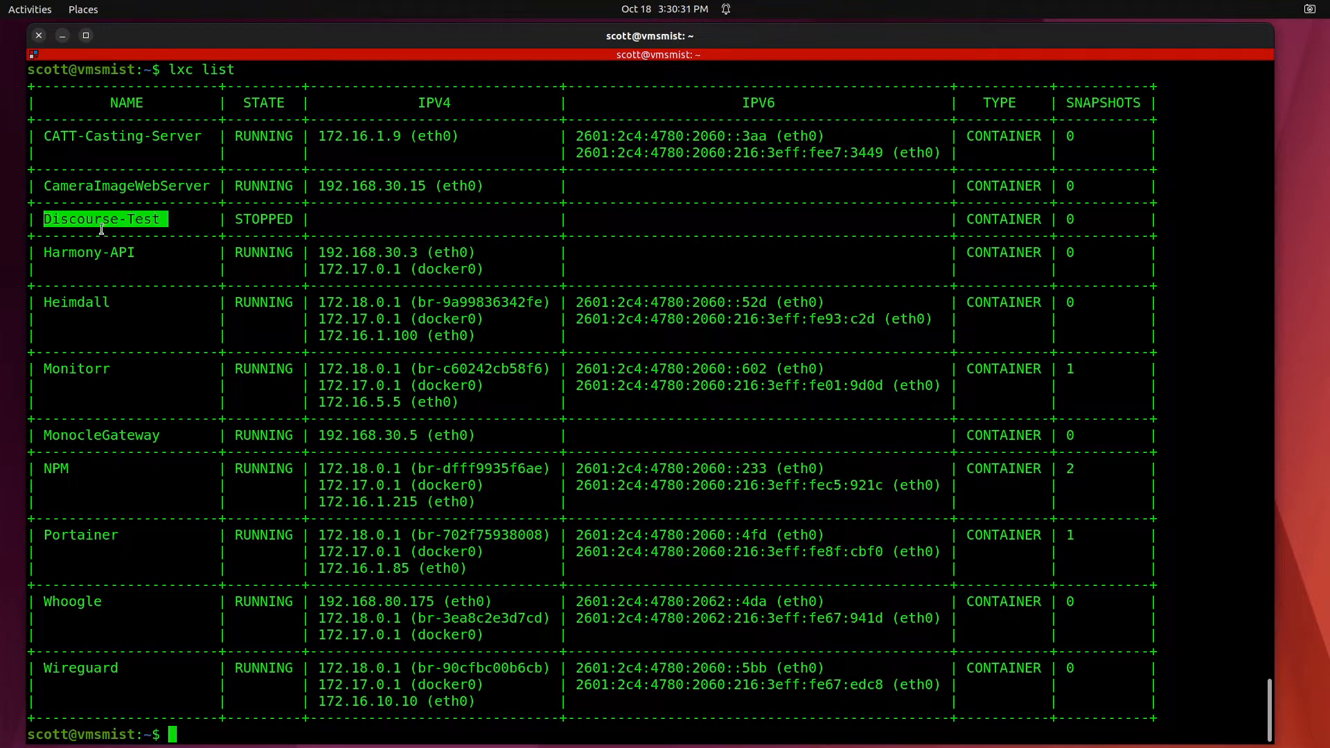
{"action": "mouse_move", "coordinate": [266, 244]}
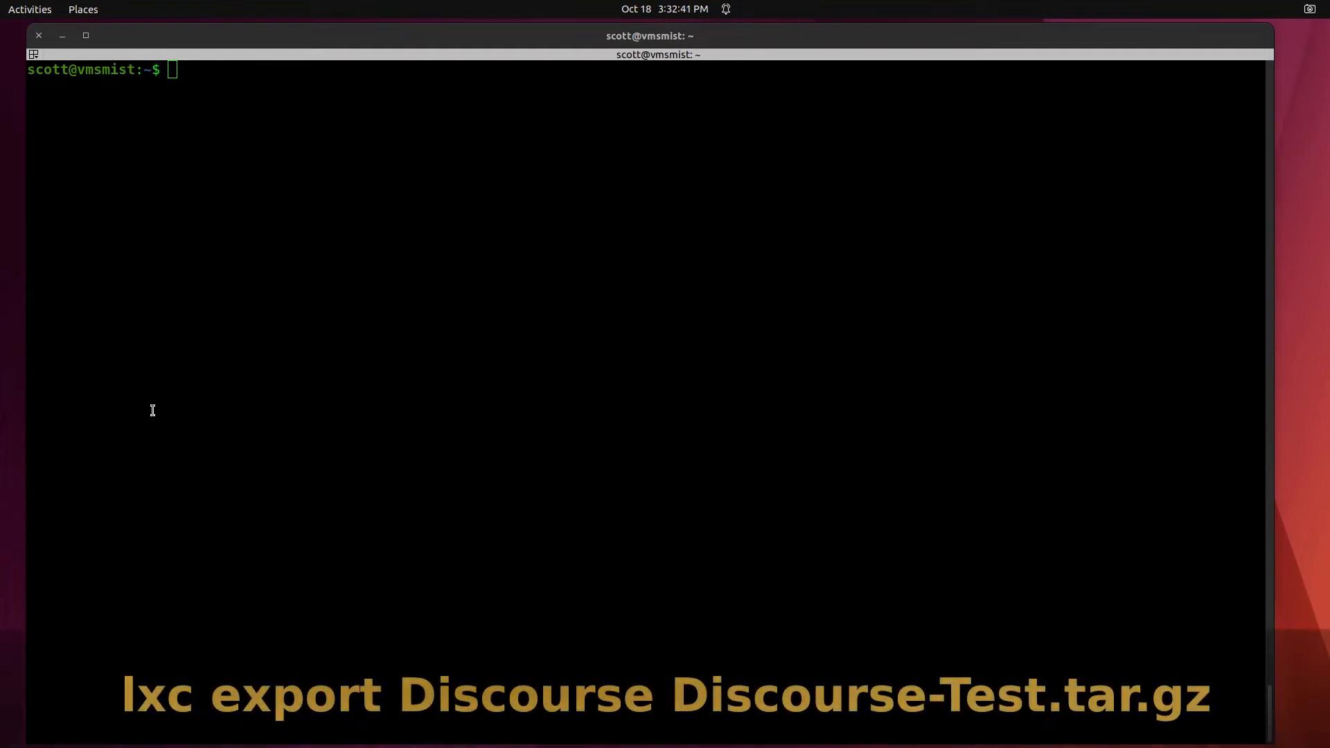
{"action": "mouse_move", "coordinate": [156, 176]}
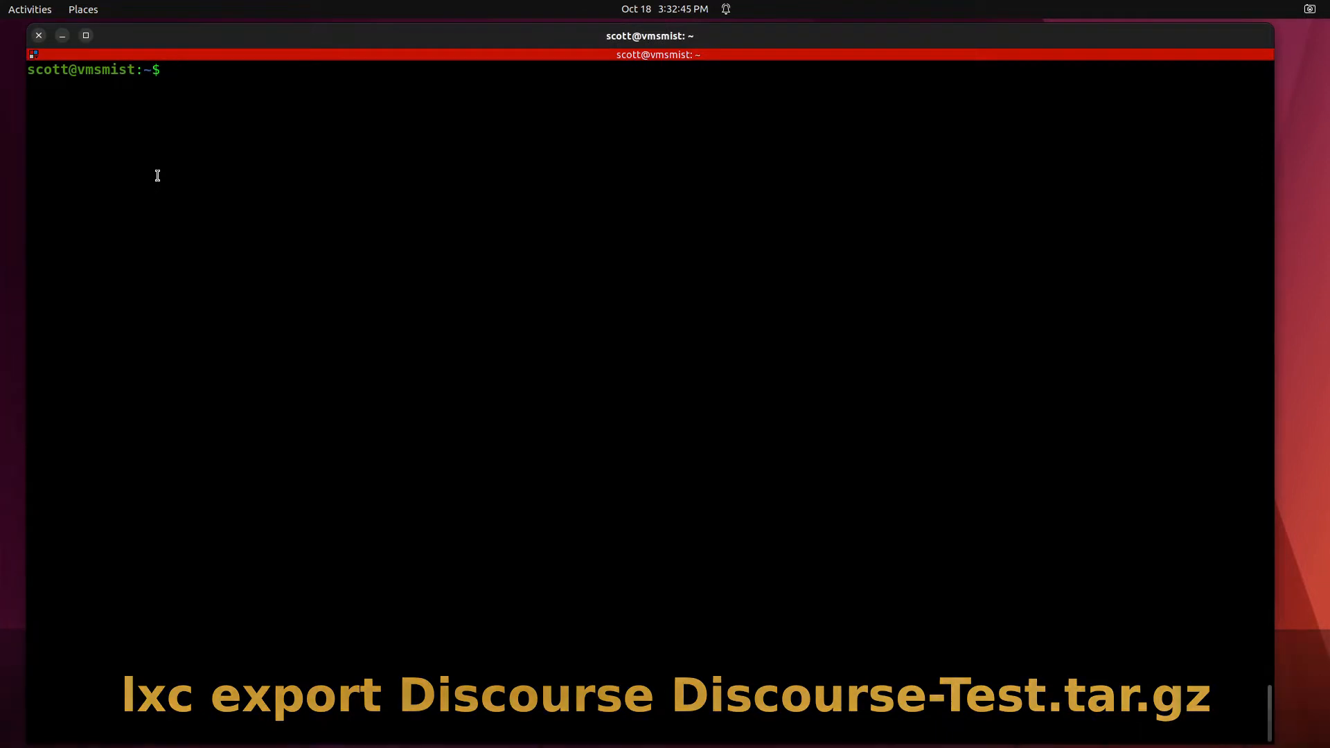
{"action": "mouse_move", "coordinate": [195, 208]}
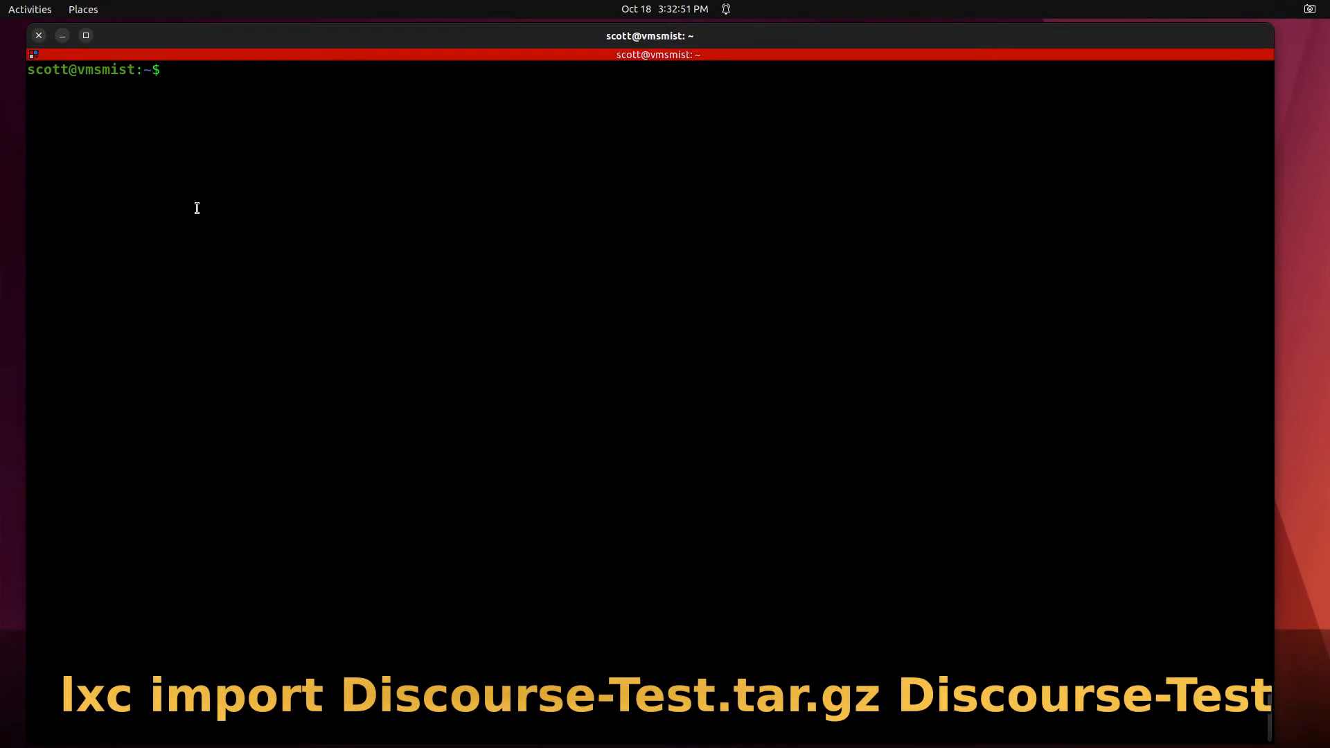
Start the Discourse-Test container with lxc start
{"action": "type", "text": "lxc"}
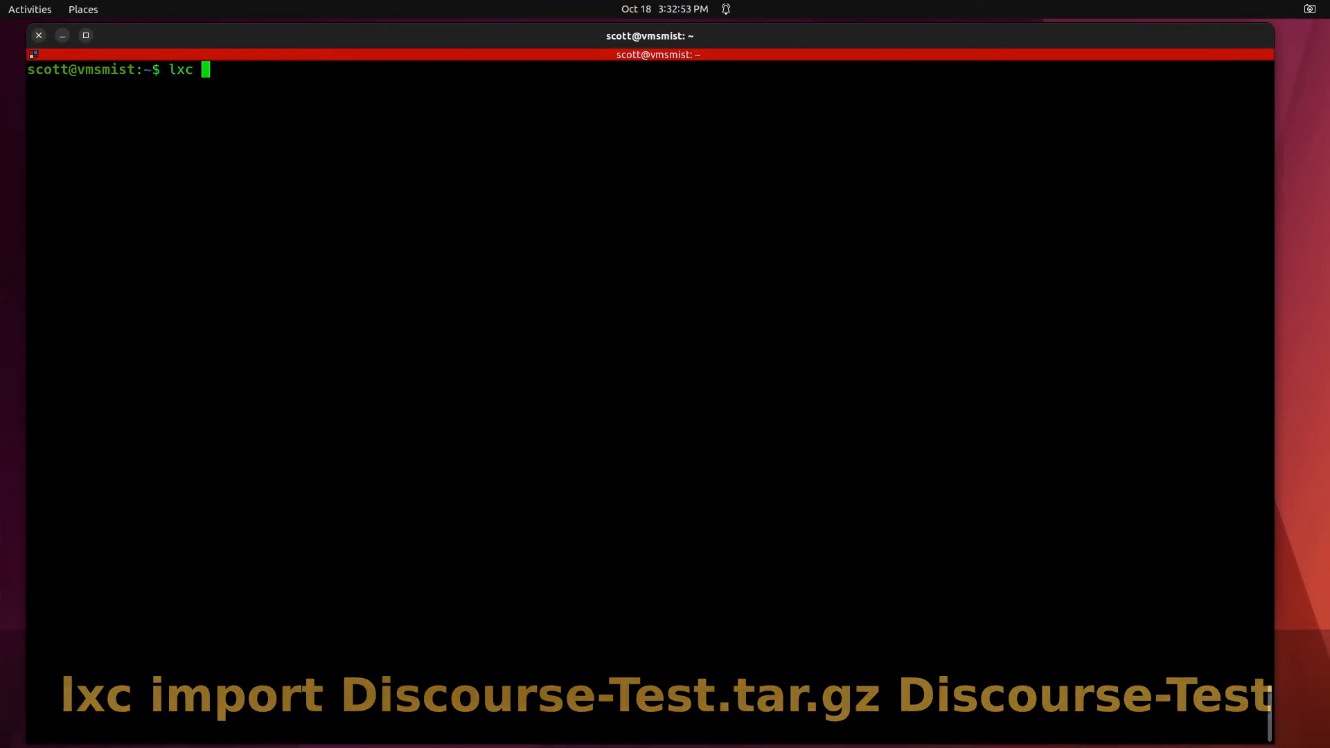
{"action": "type", "text": "start"}
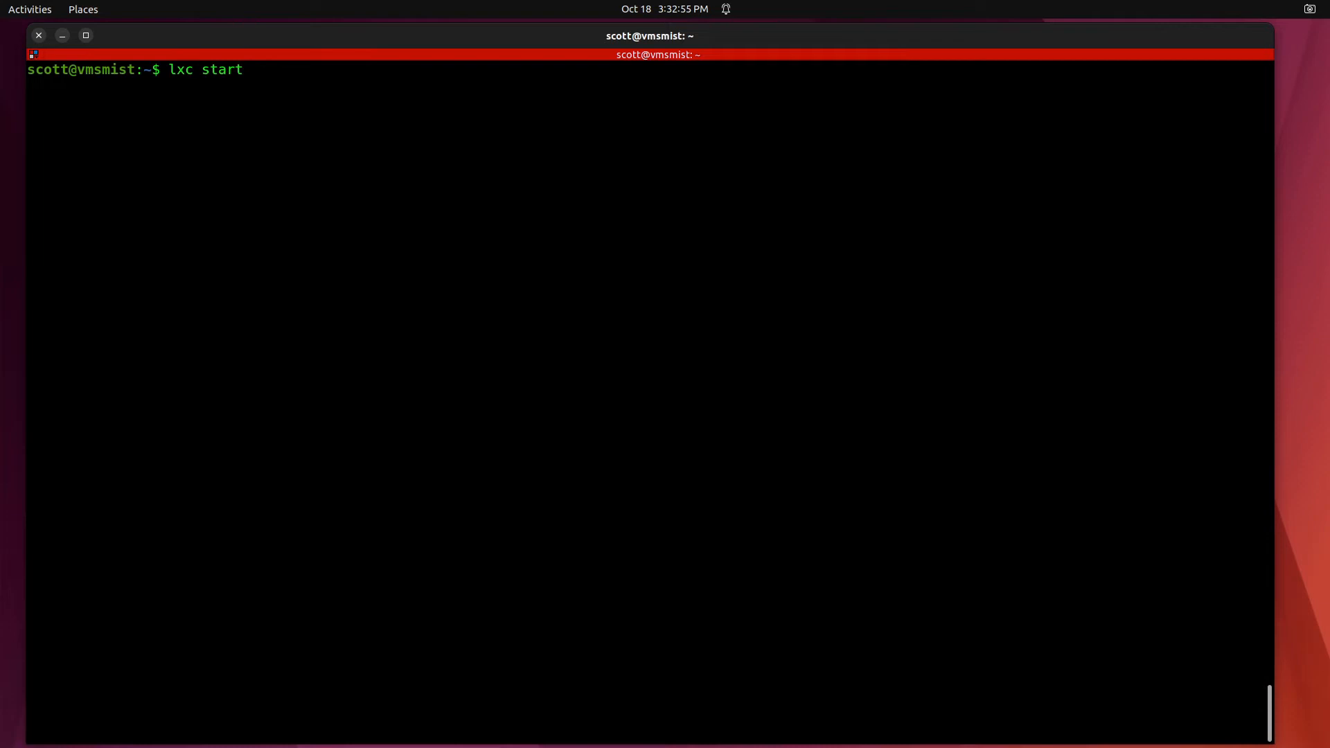
{"action": "type", "text": "Discourse=Te"}
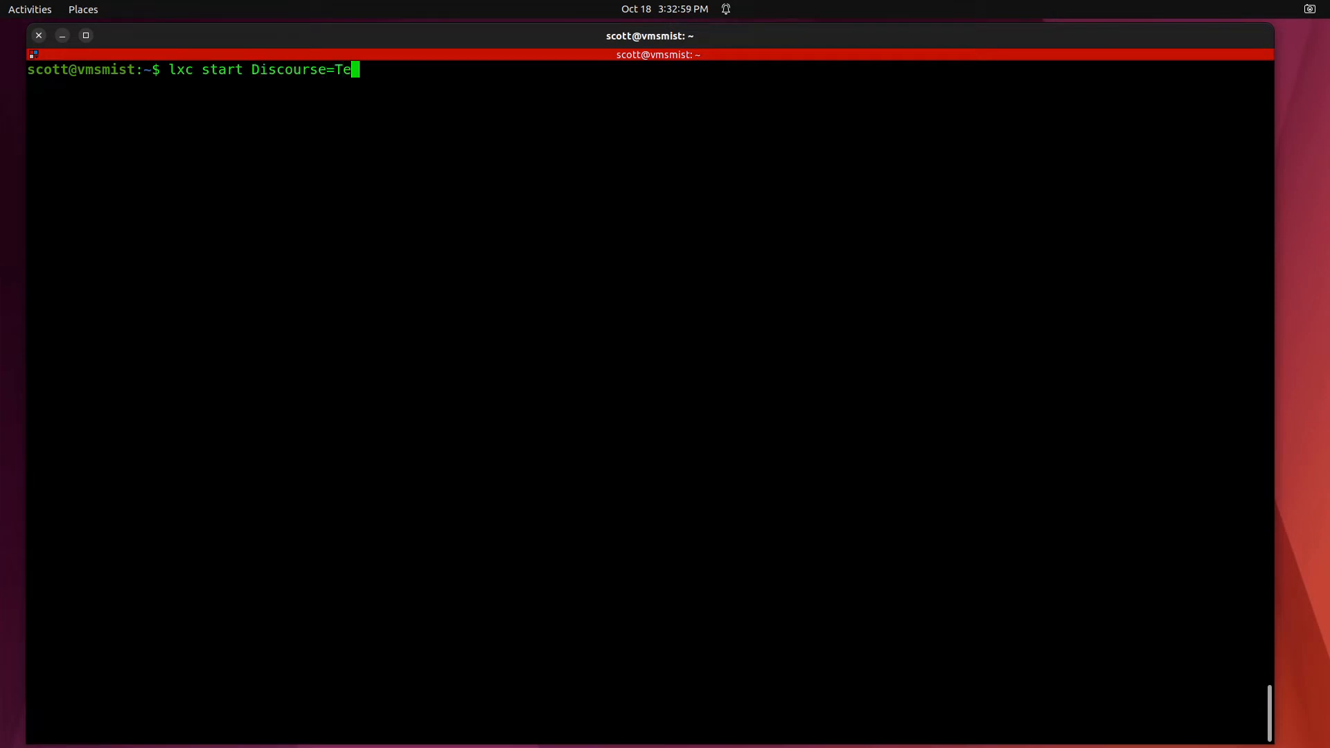
{"action": "key", "text": "BackSpace"}
{"action": "type", "text": "-Test"}
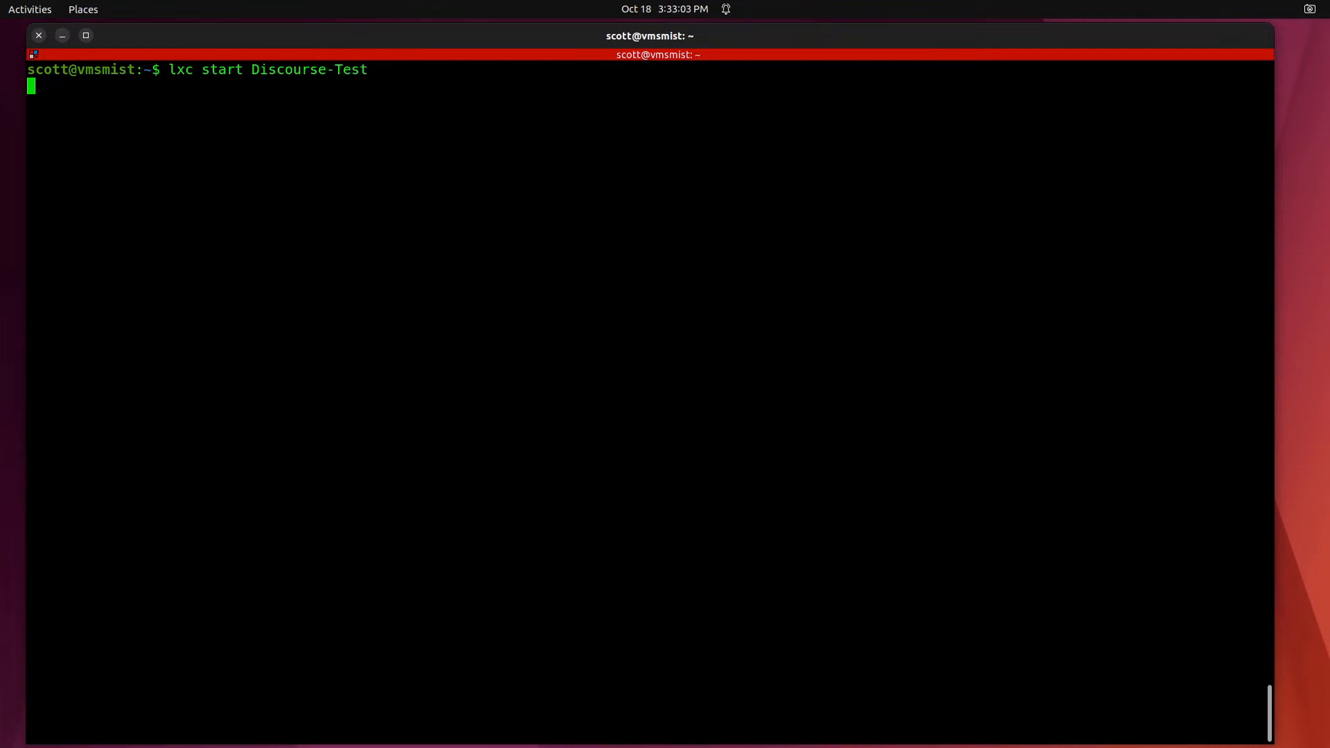
{"action": "key", "text": "Return"}
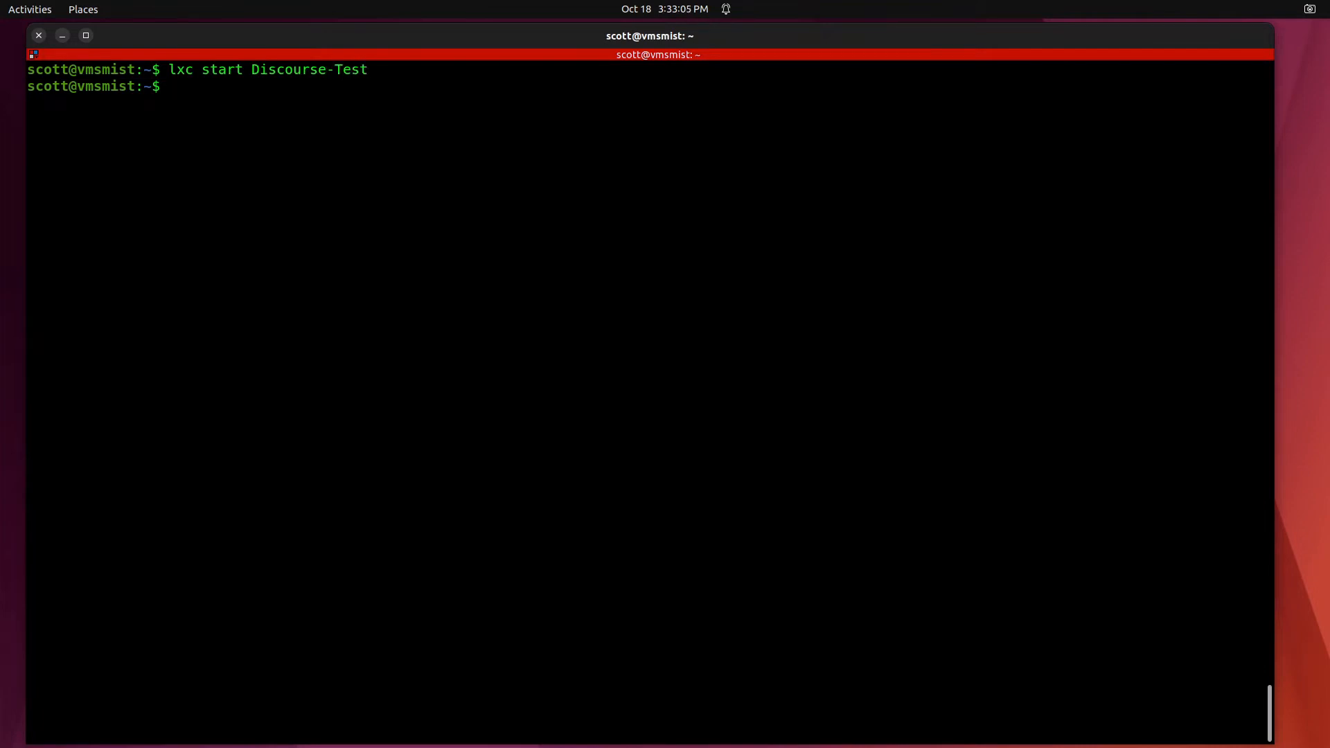
Enter an lxc exec command targeting Discourse-Test to get a shell inside it
{"action": "type", "text": "lxc"}
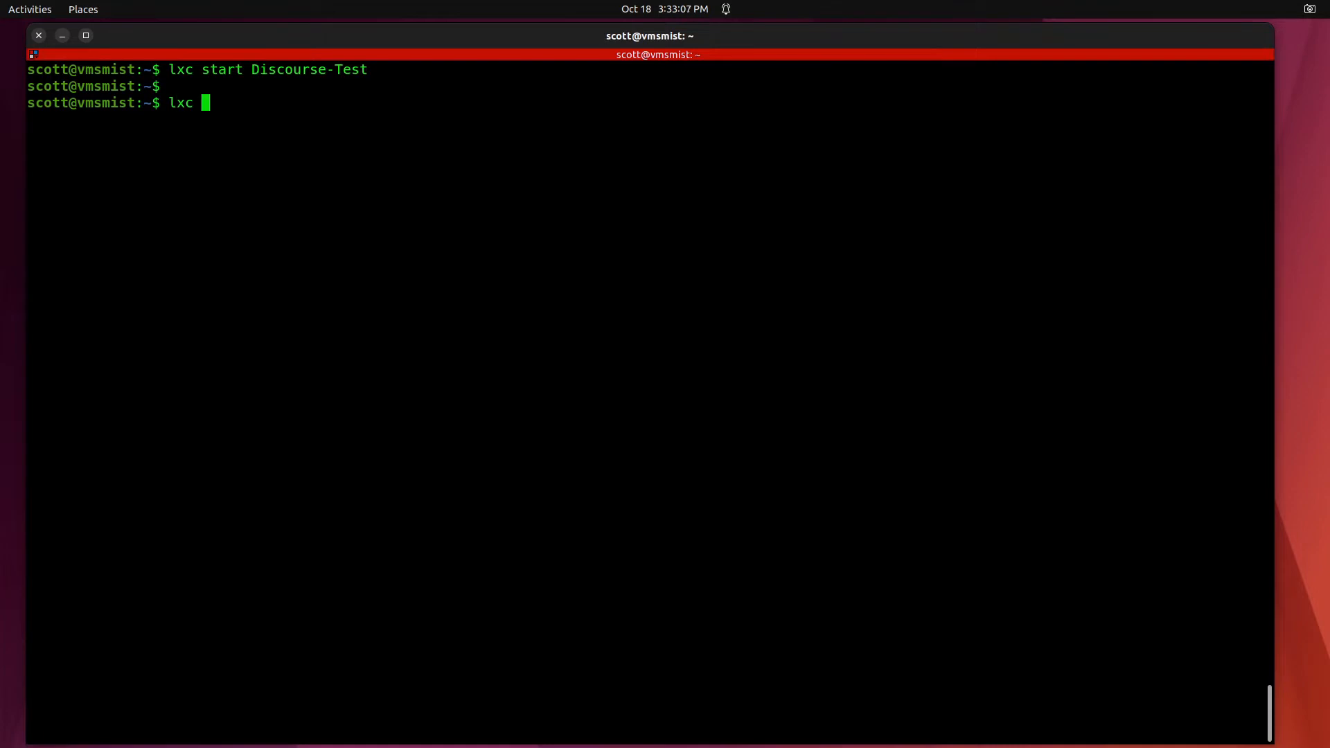
{"action": "type", "text": "exec"}
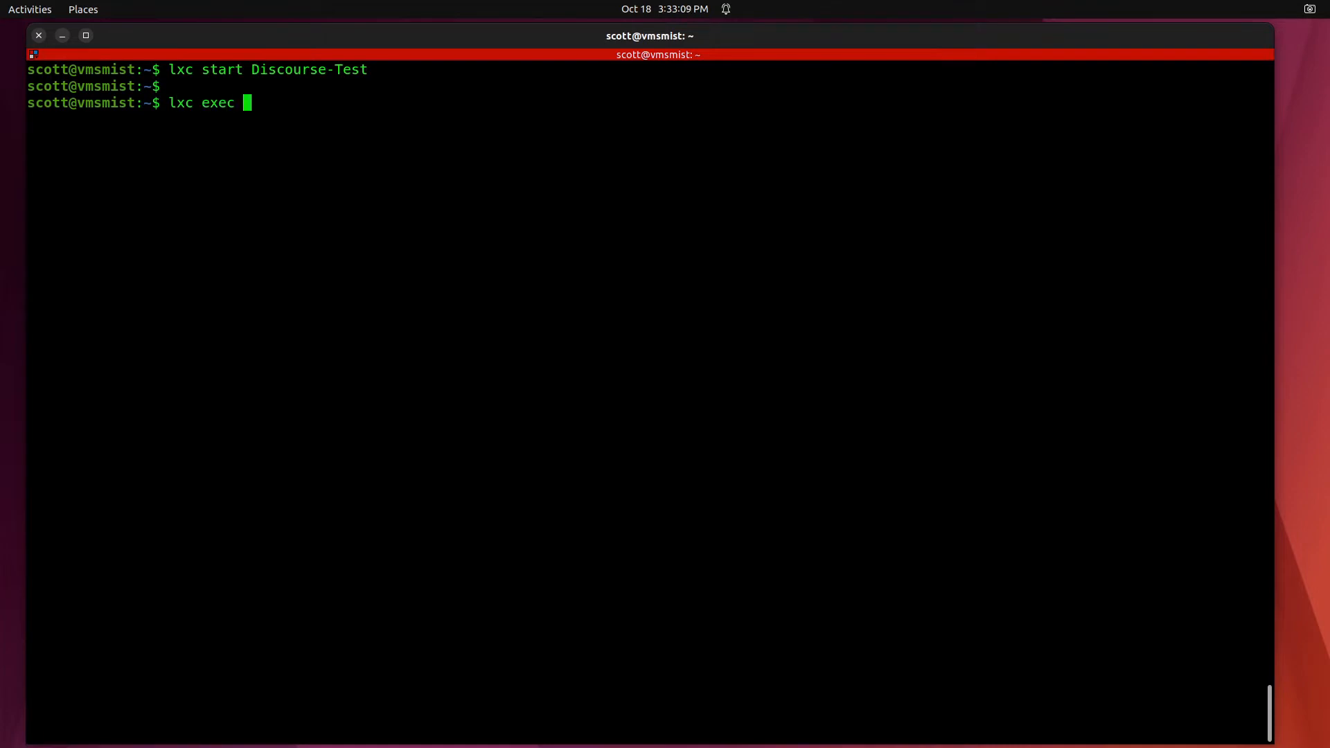
{"action": "type", "text": "D"}
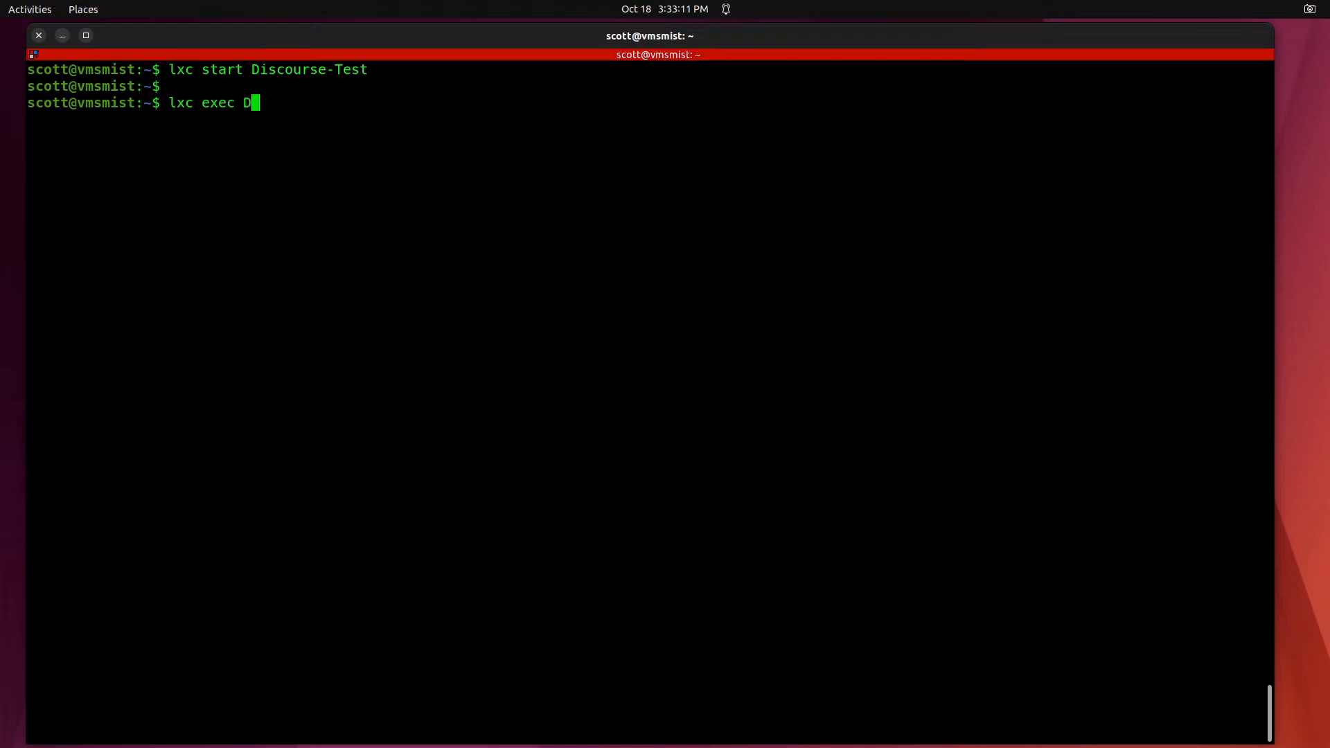
{"action": "type", "text": "iscours"}
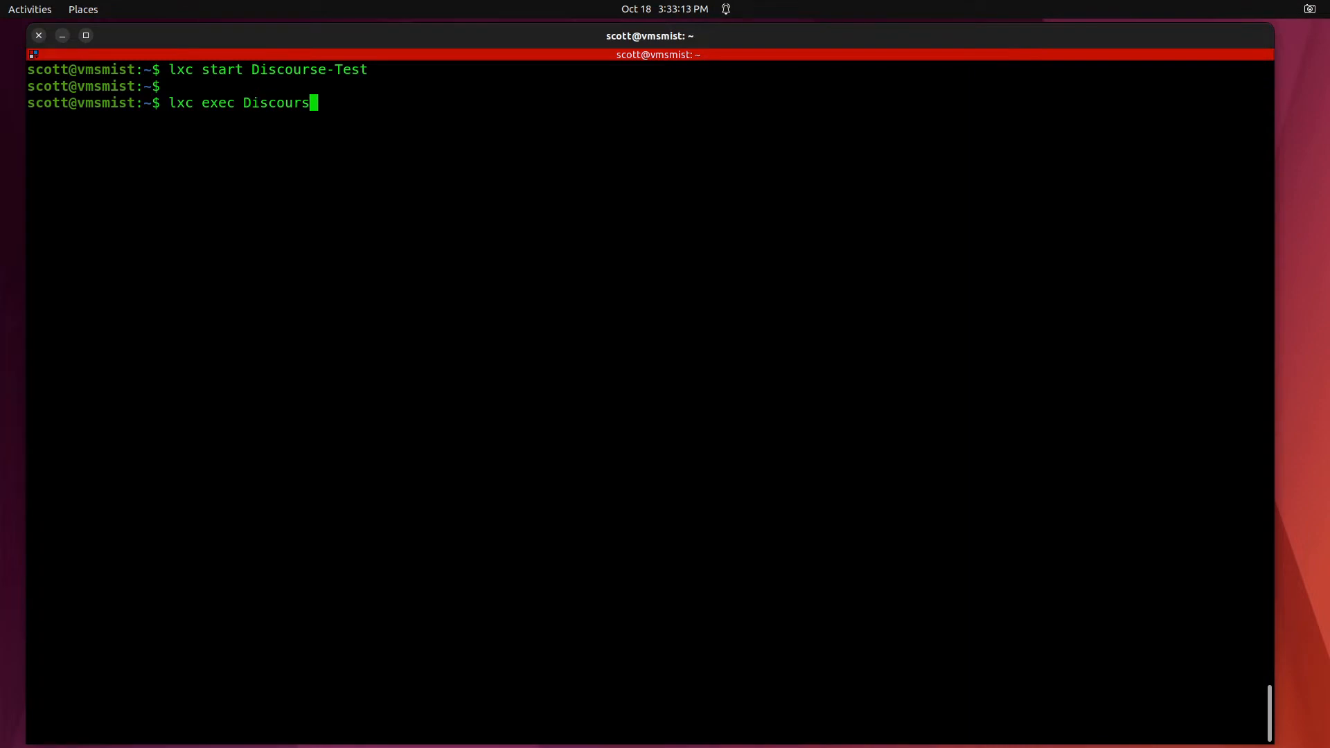
{"action": "type", "text": "-Test bas"}
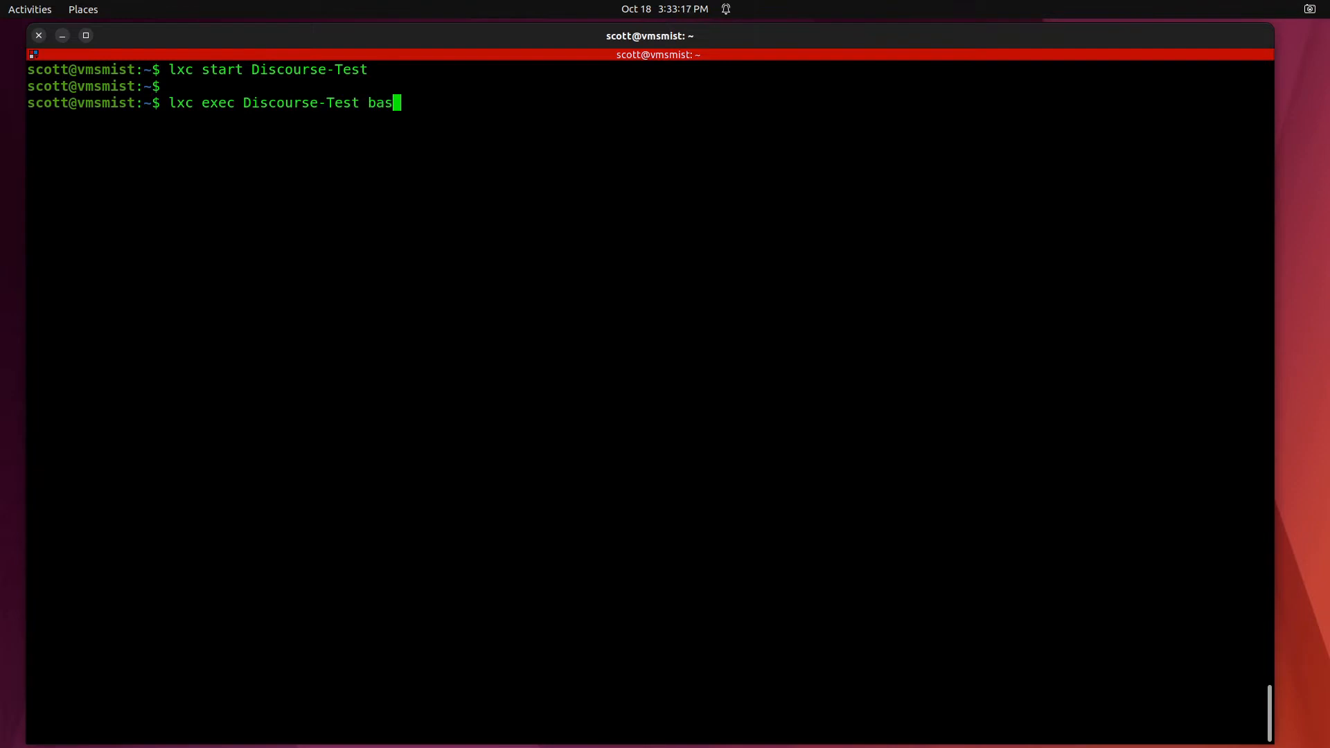
Enter a bash shell in Discourse-Test, check docker ps (daemon not running), and clear the screen
{"action": "key", "text": "Return"}
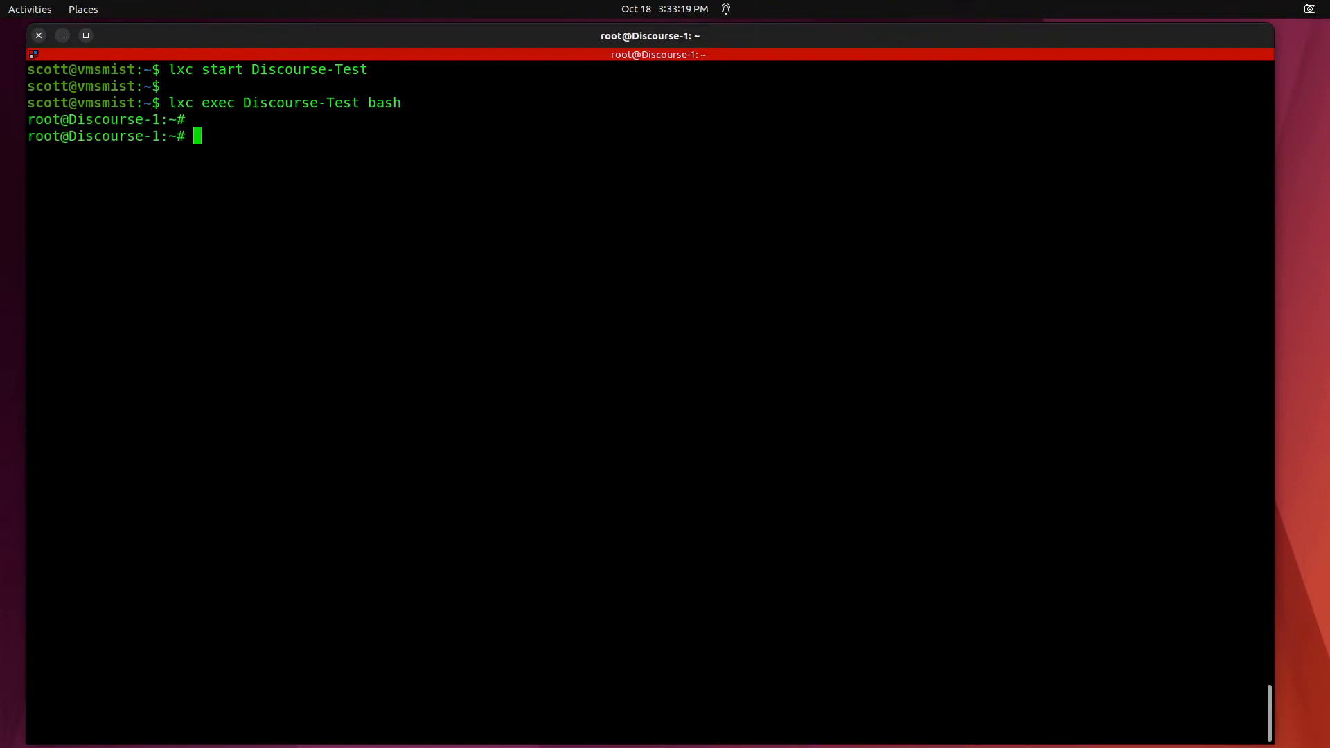
{"action": "key", "text": "Return"}
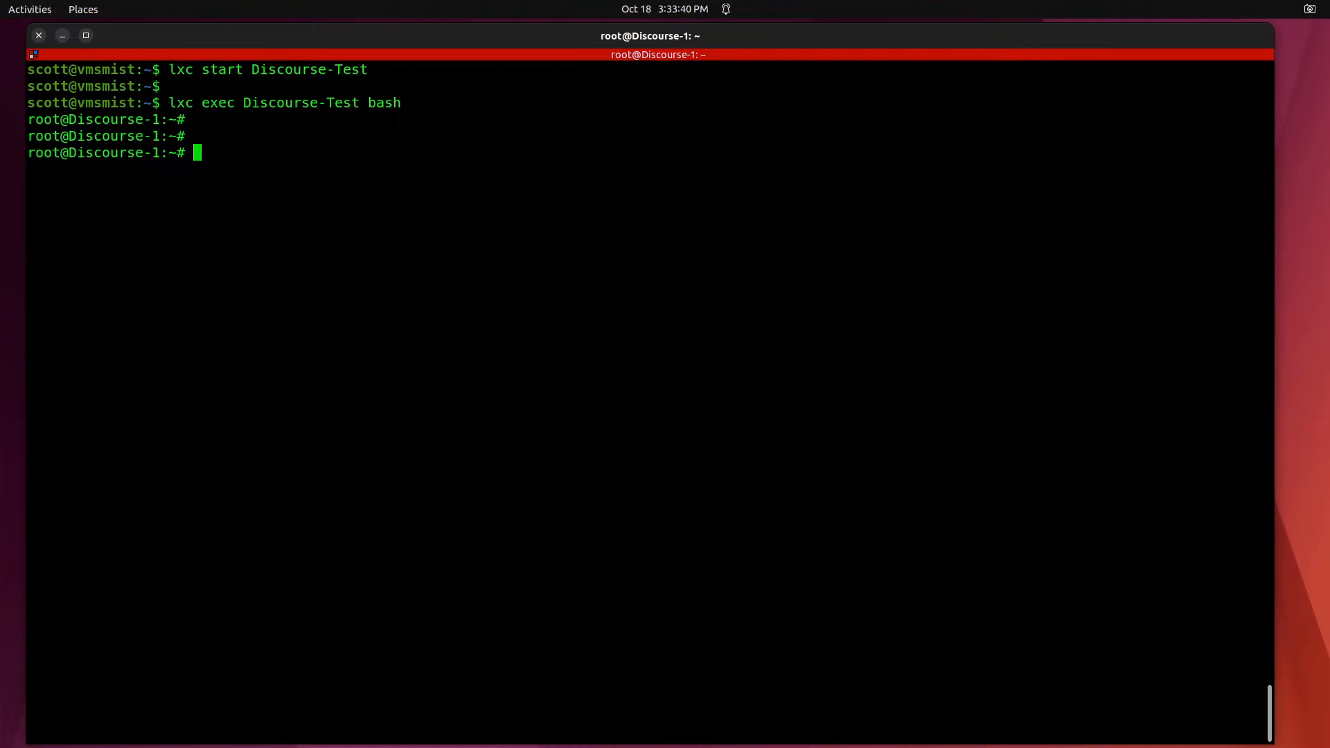
{"action": "type", "text": "l"}
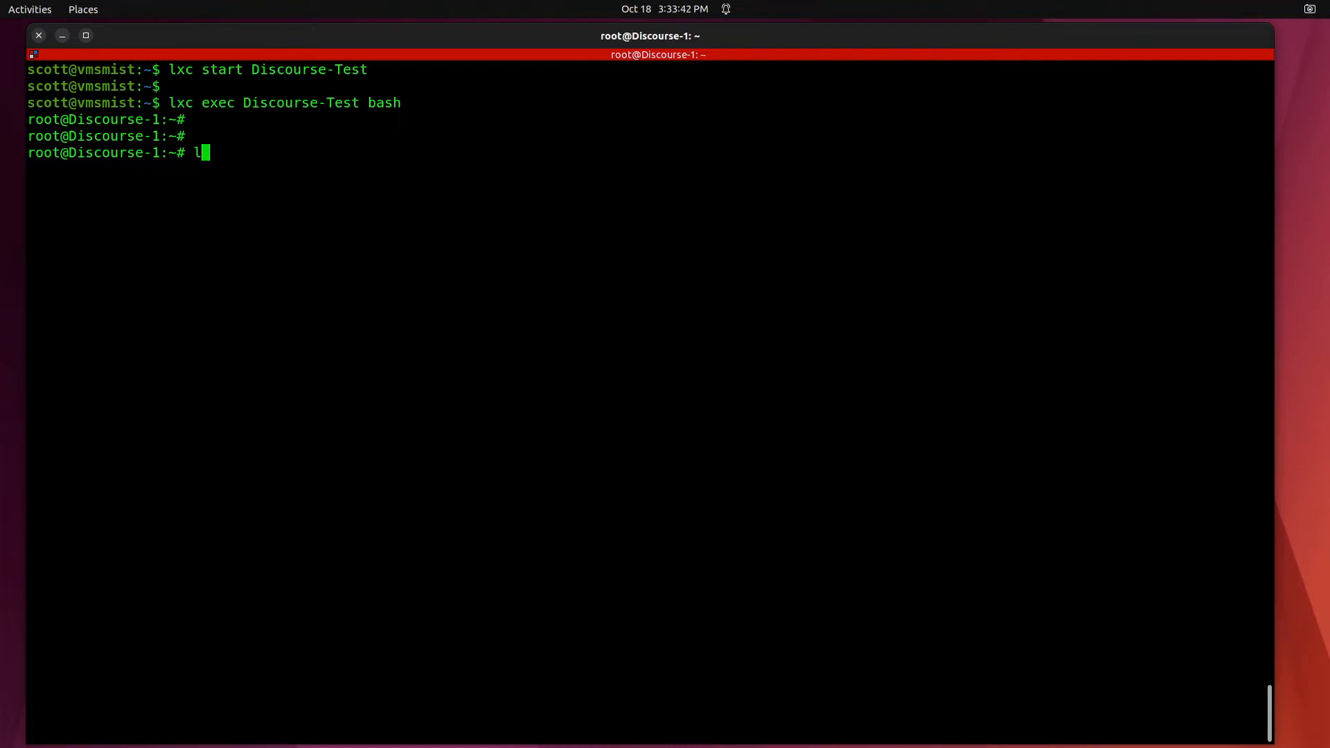
{"action": "type", "text": "docker"}
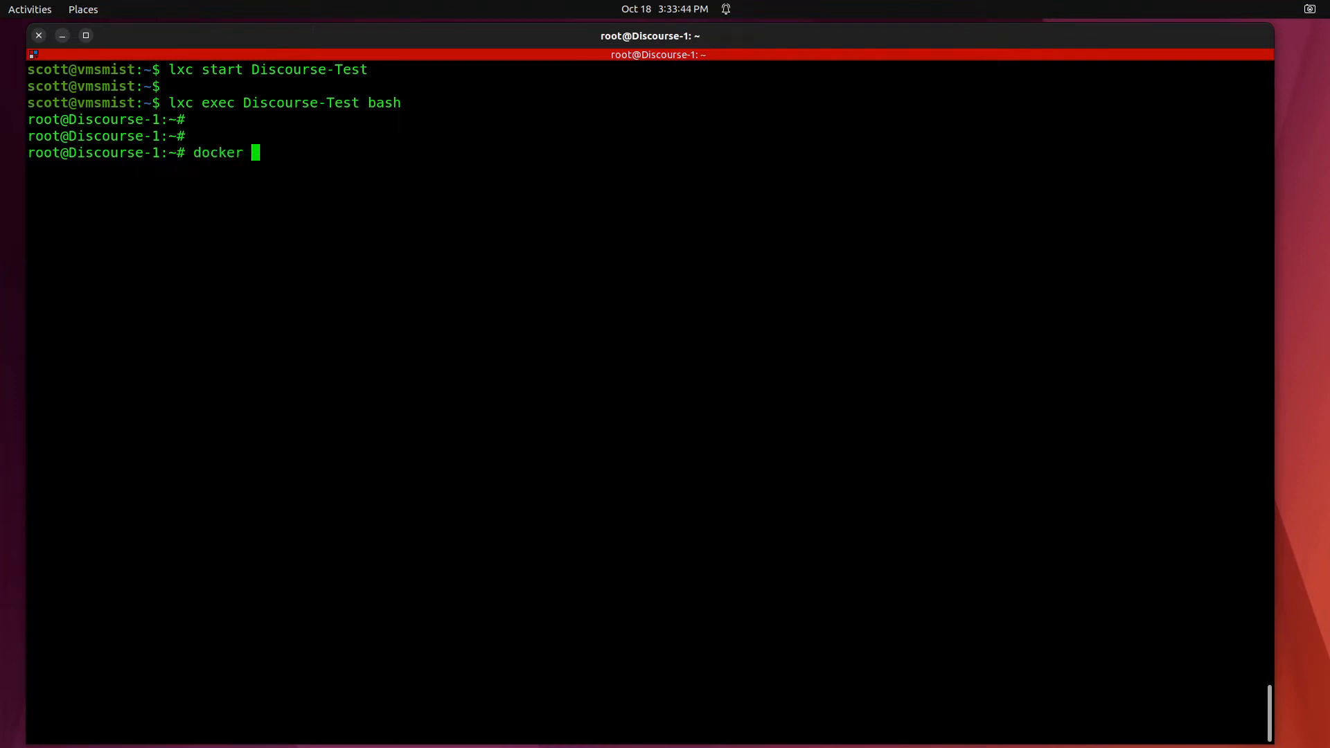
{"action": "key", "text": "Return"}
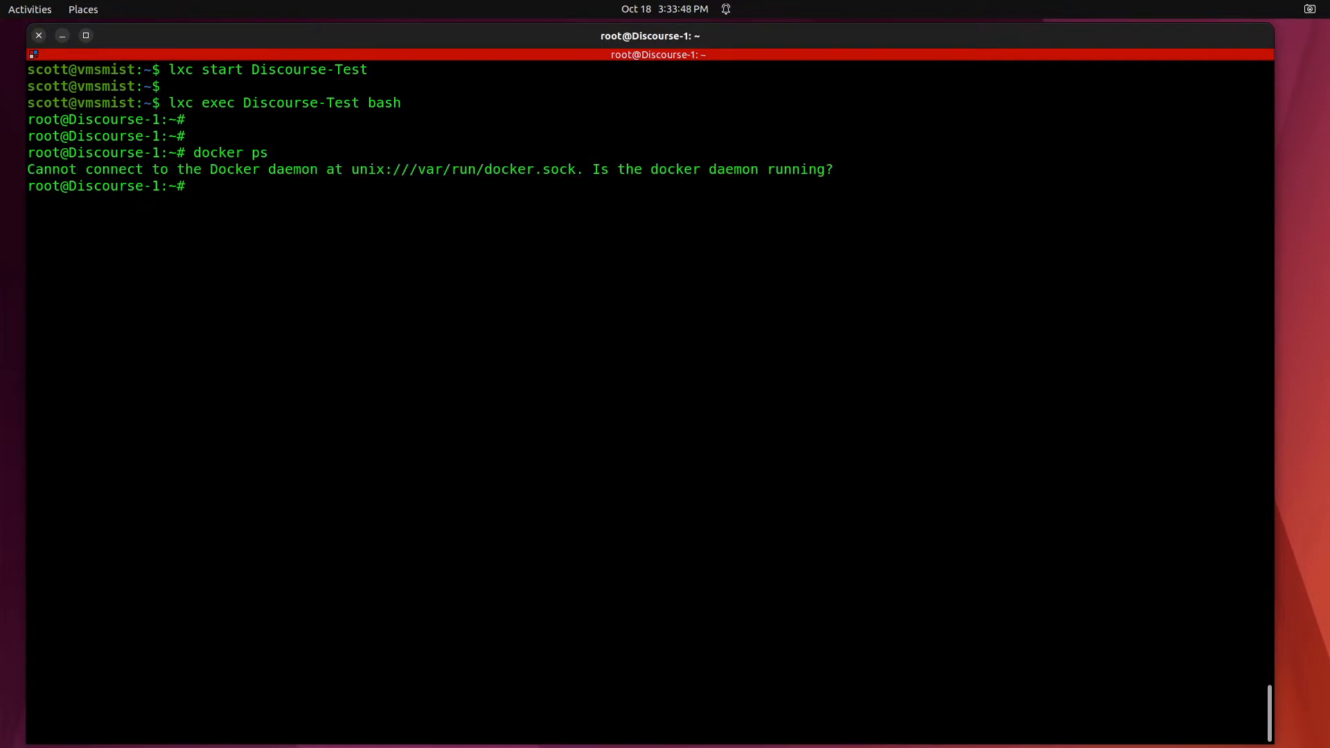
{"action": "key", "text": "Return"}
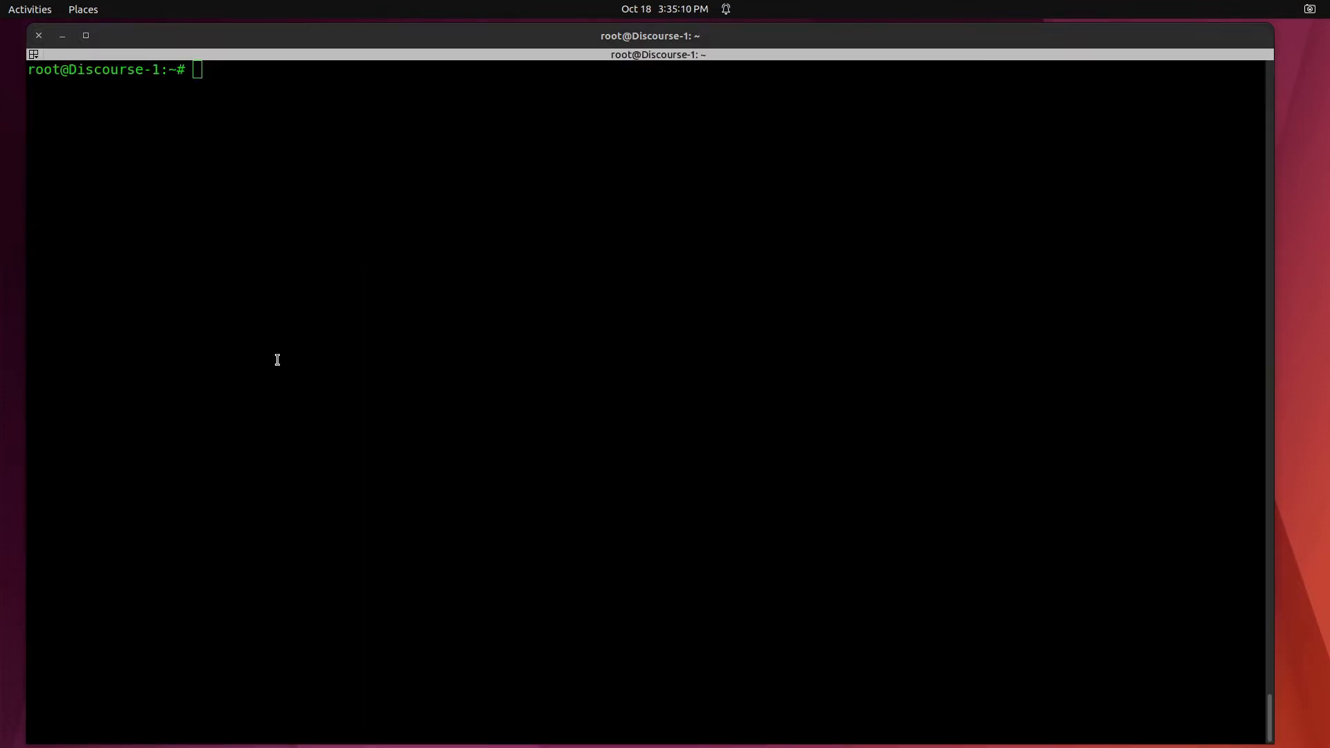
Exit the container shell back to the host prompt
{"action": "type", "text": "exi"}
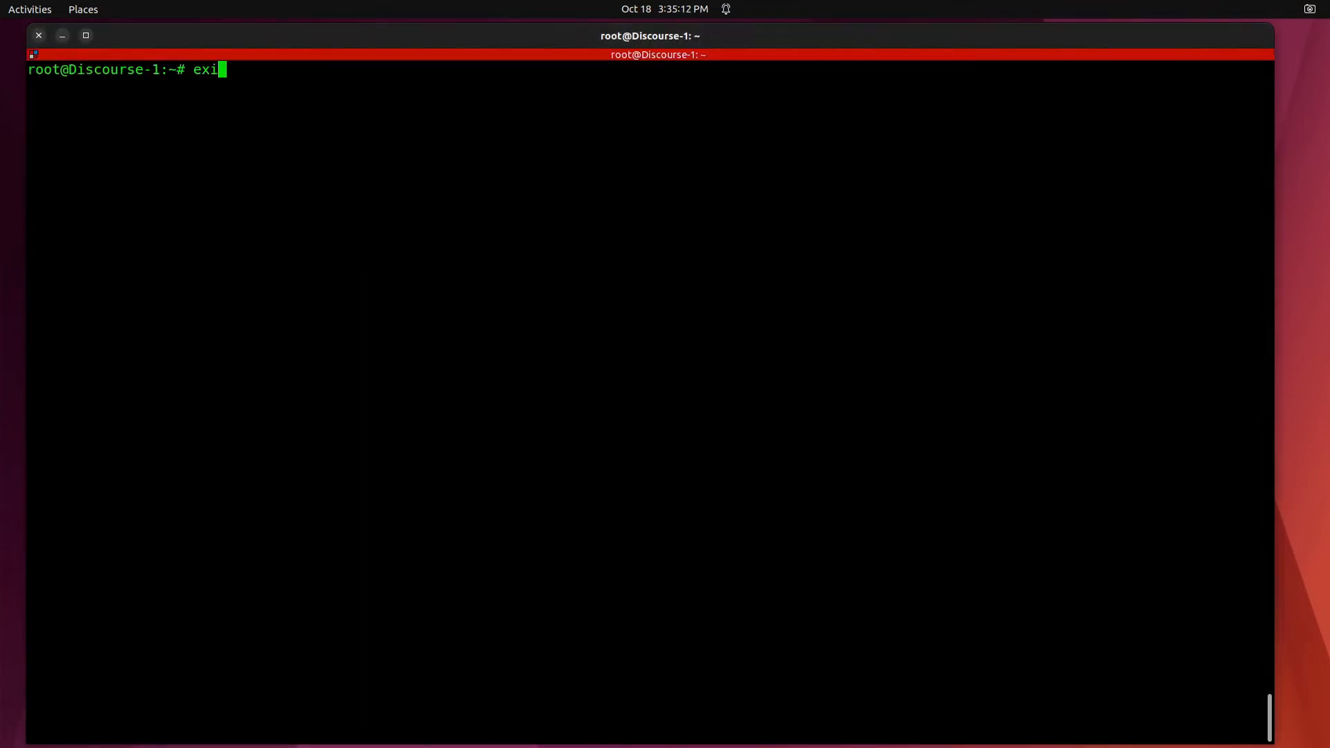
{"action": "key", "text": "Return"}
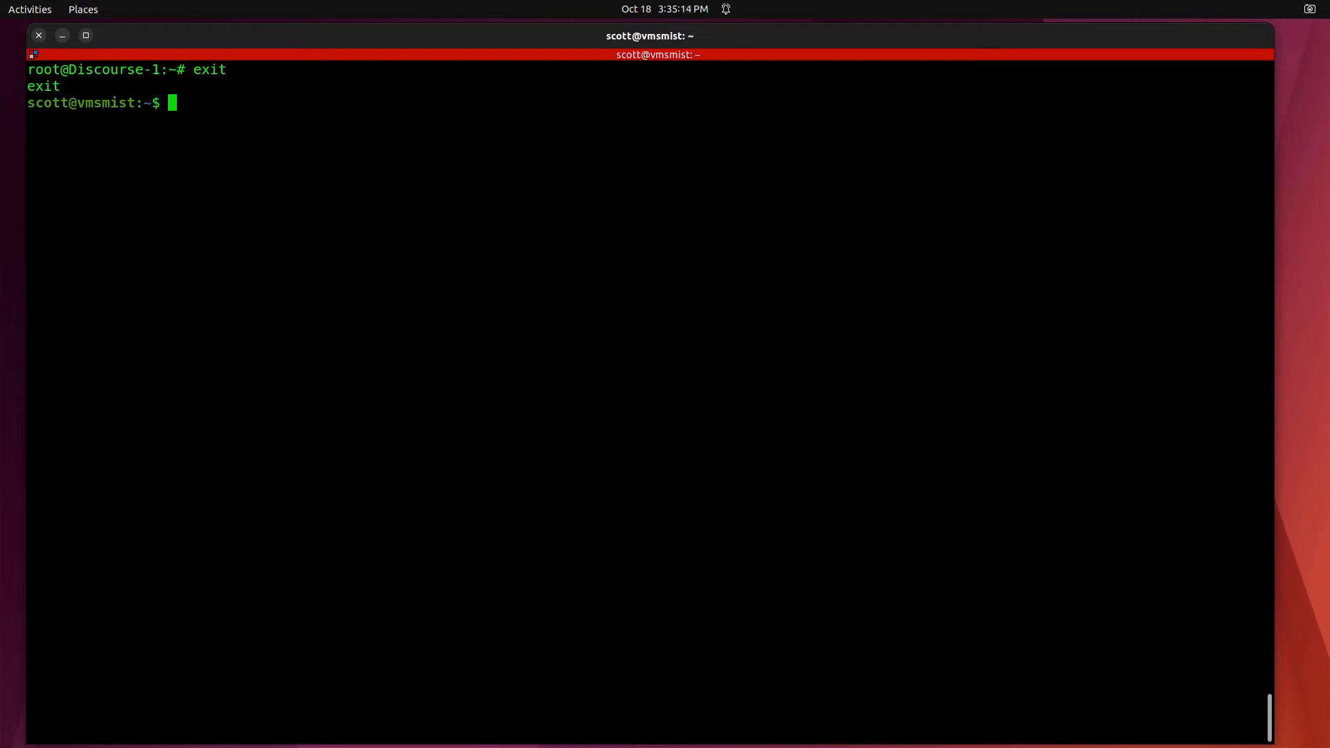
Stop the Discourse-Test container with lxc stop
{"action": "type", "text": "lx"}
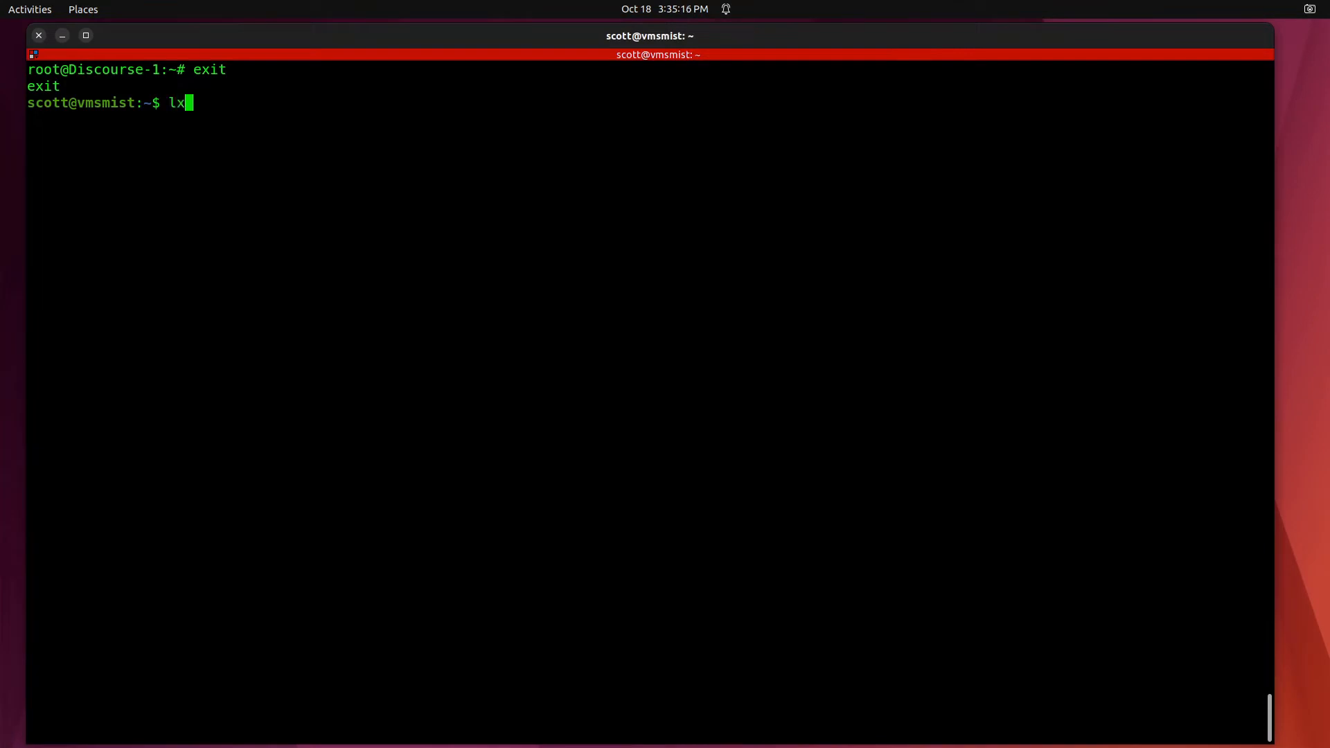
{"action": "type", "text": "c s"}
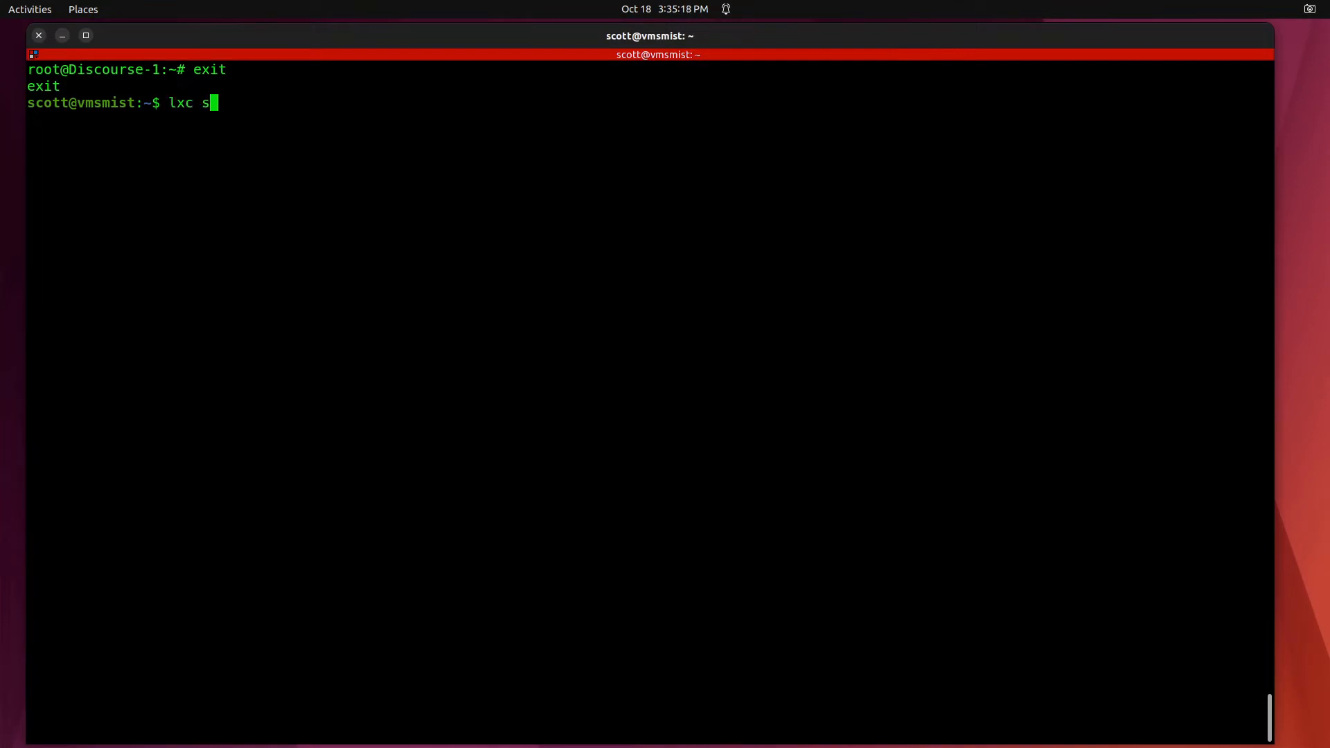
{"action": "type", "text": "top Di"}
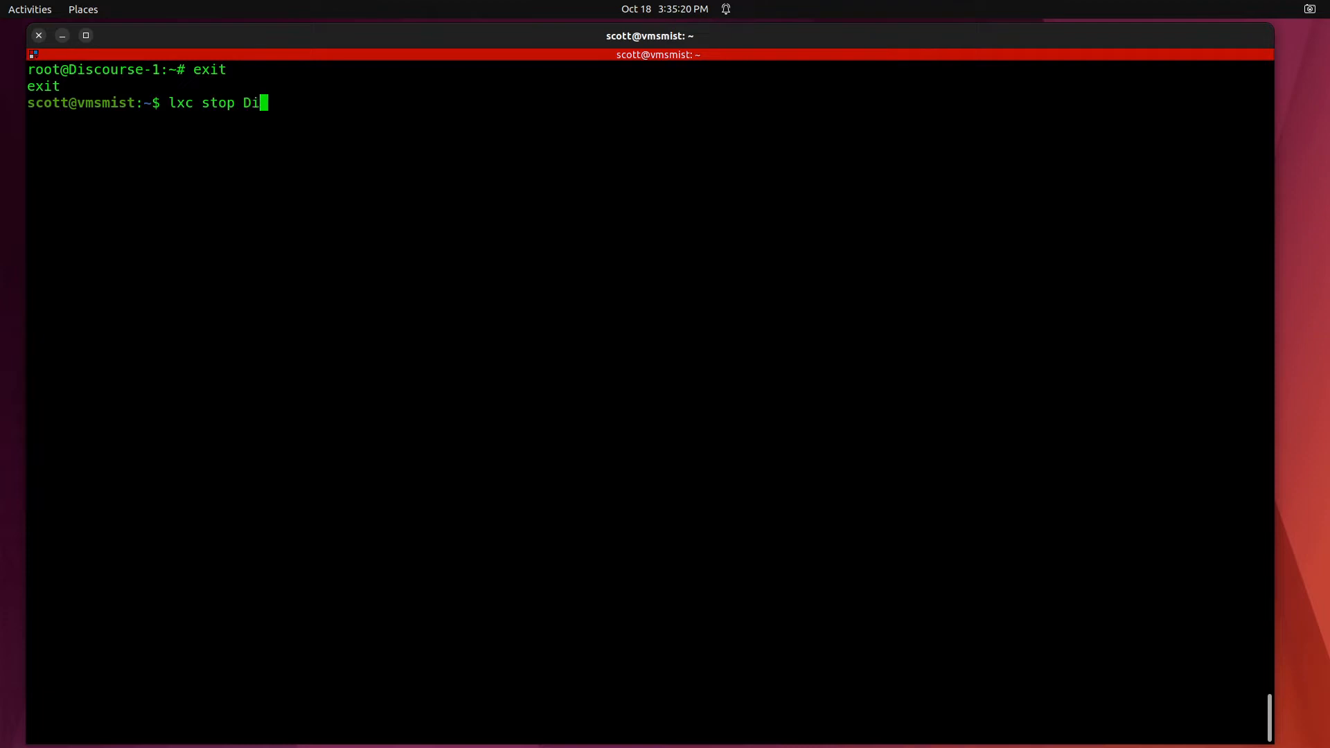
{"action": "type", "text": "scourse"}
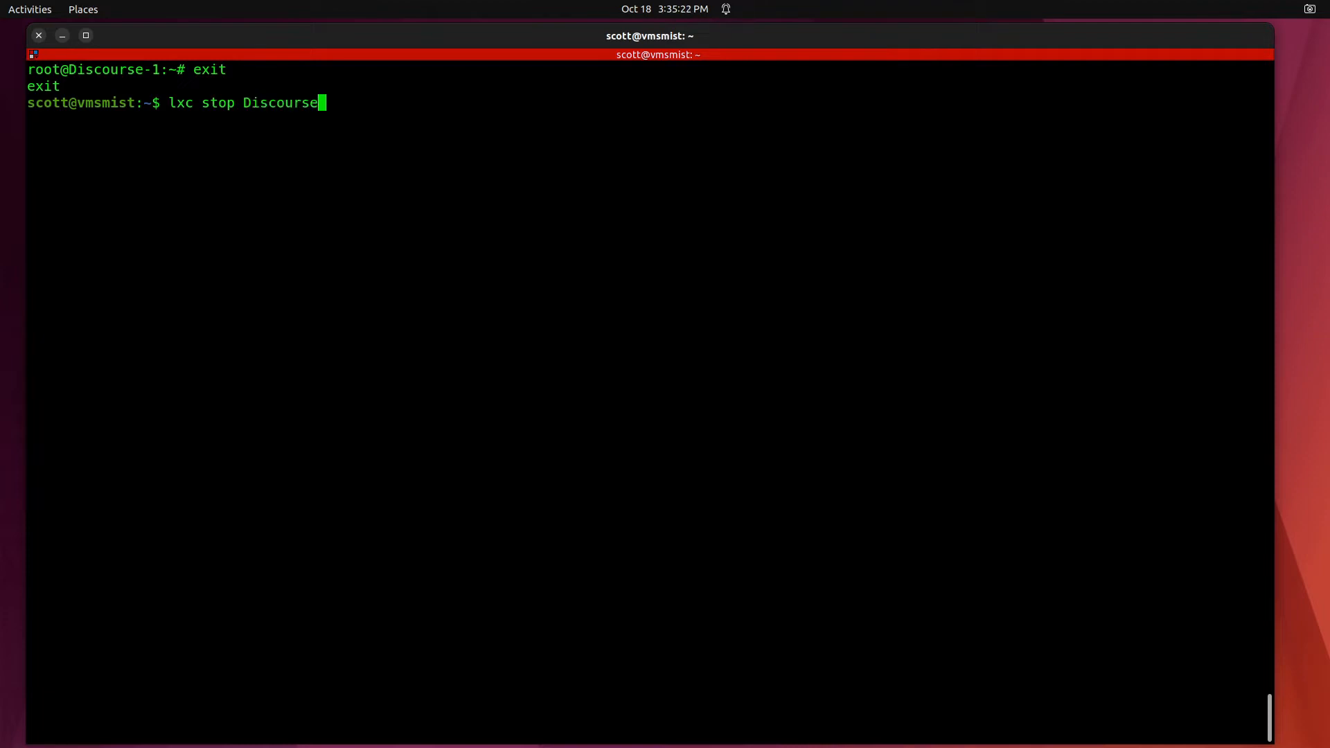
{"action": "type", "text": "-Test"}
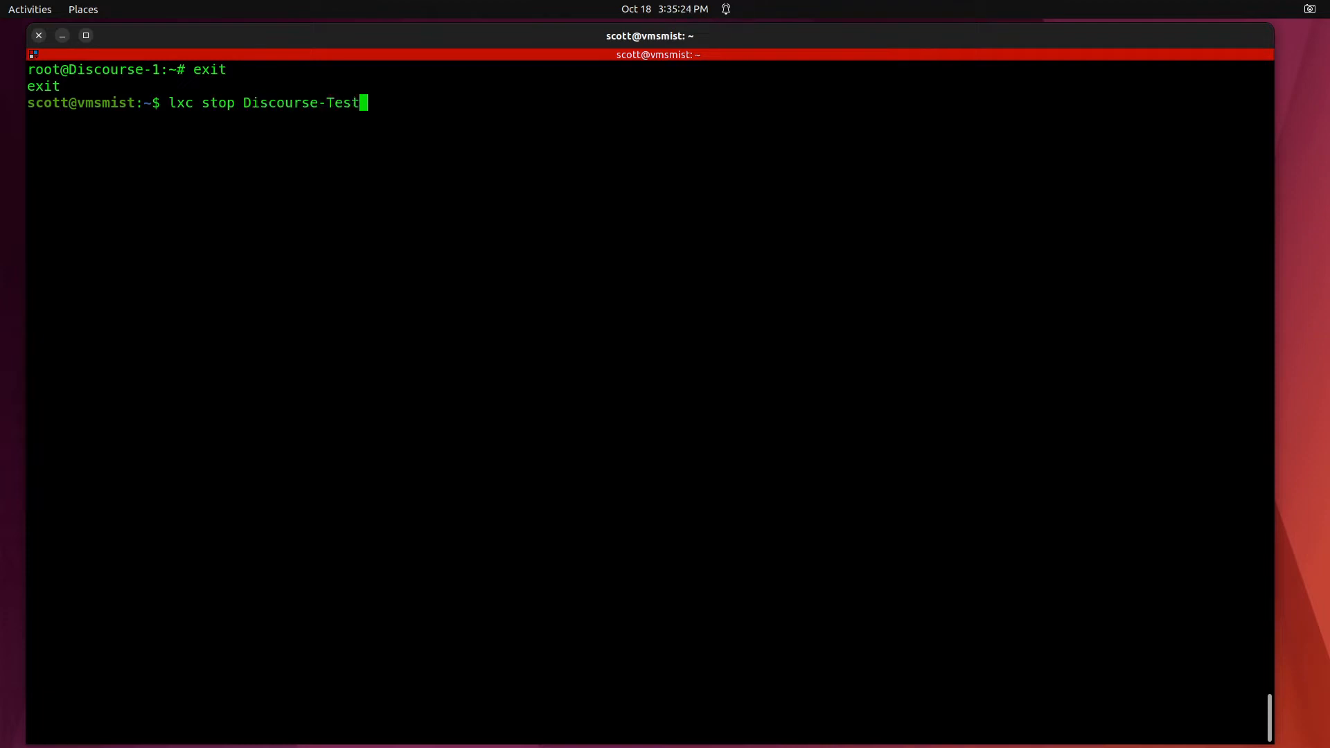
{"action": "key", "text": "Return"}
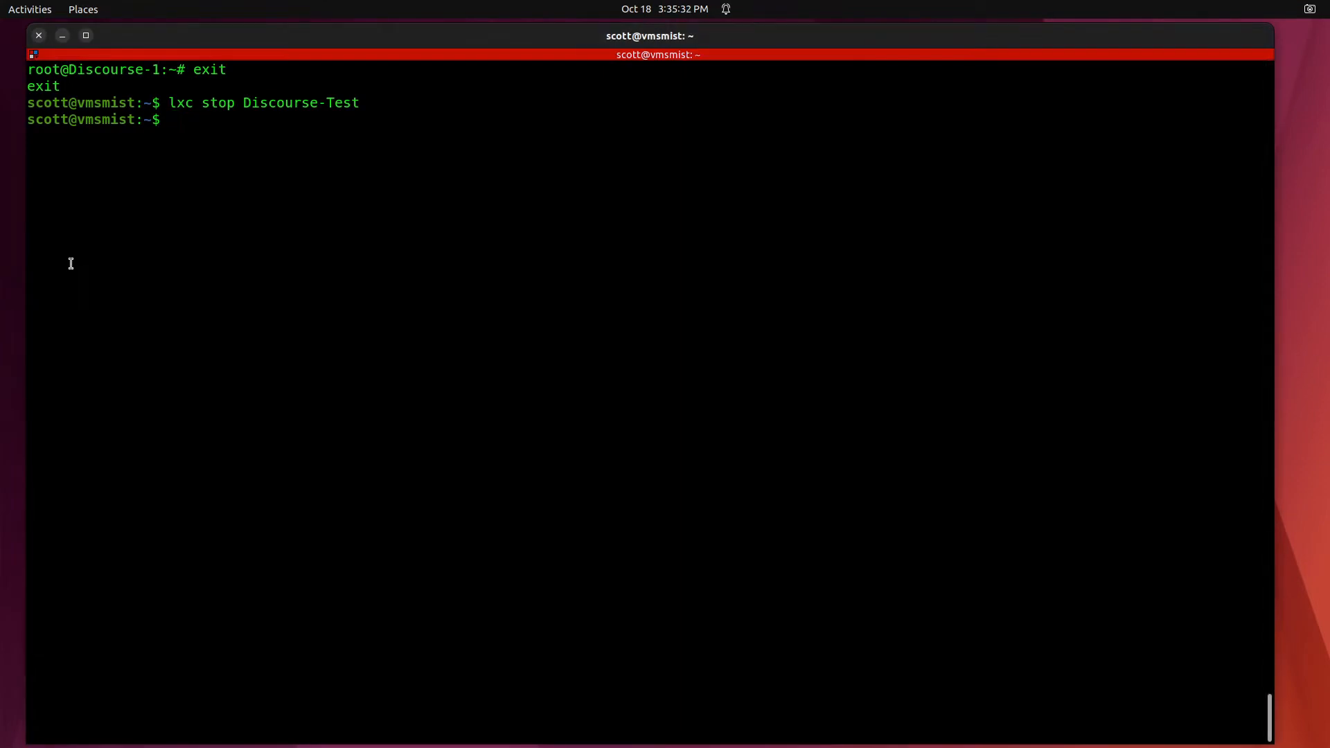
{"action": "type", "text": "lxc"}
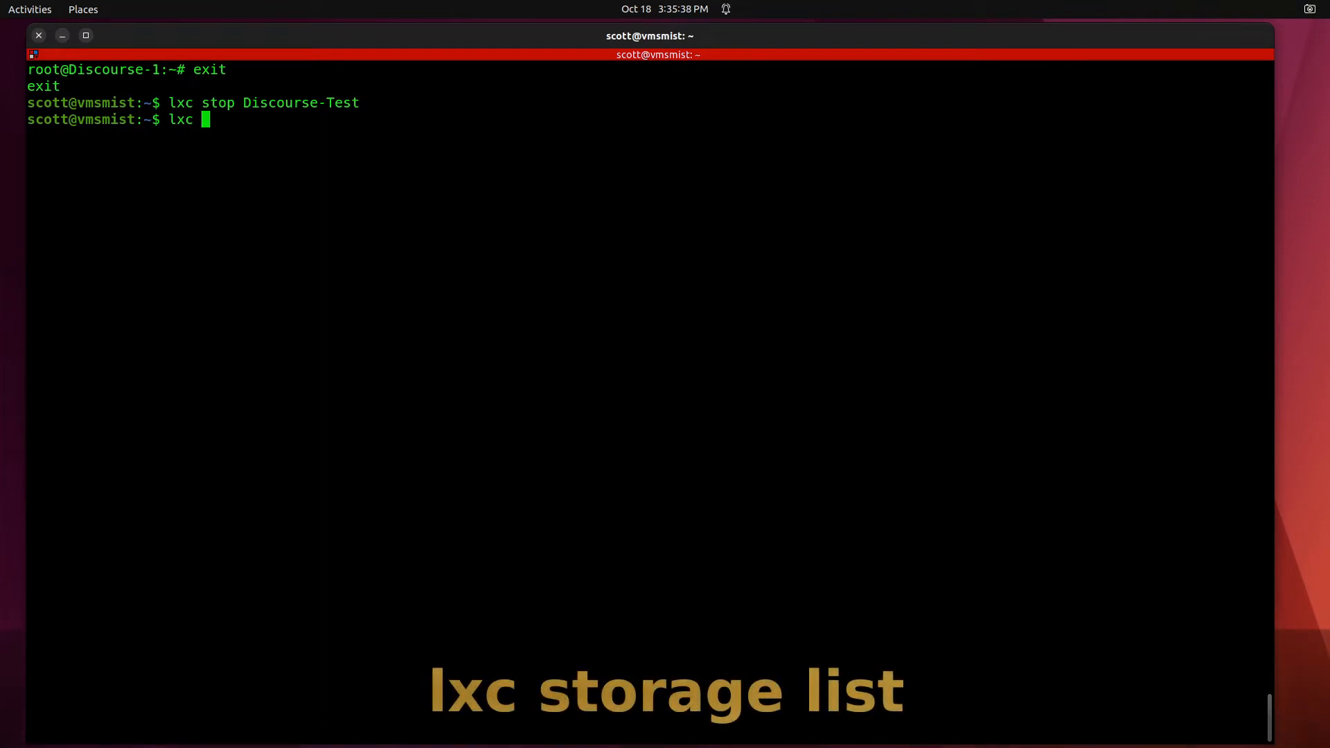
Show the storage pools with lxc storage list: only the default zfs pool
{"action": "type", "text": "storage l"}
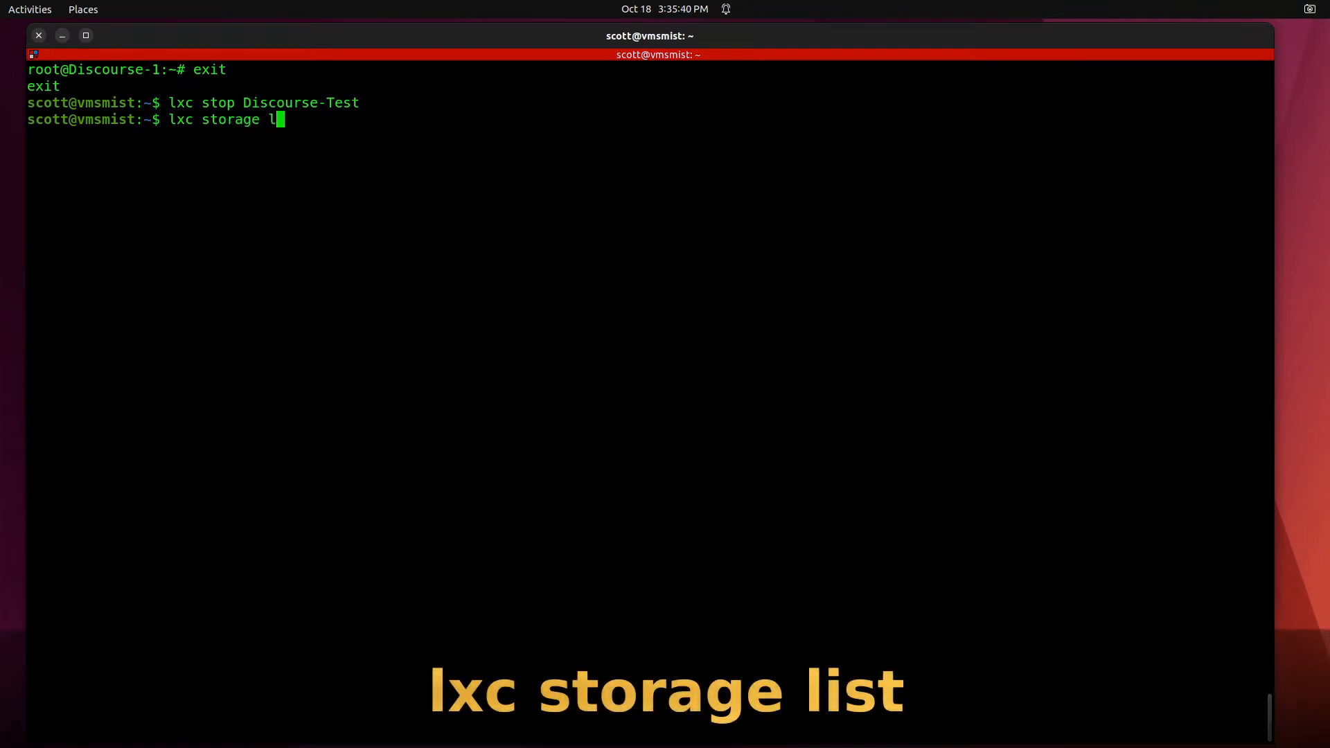
{"action": "key", "text": "Return"}
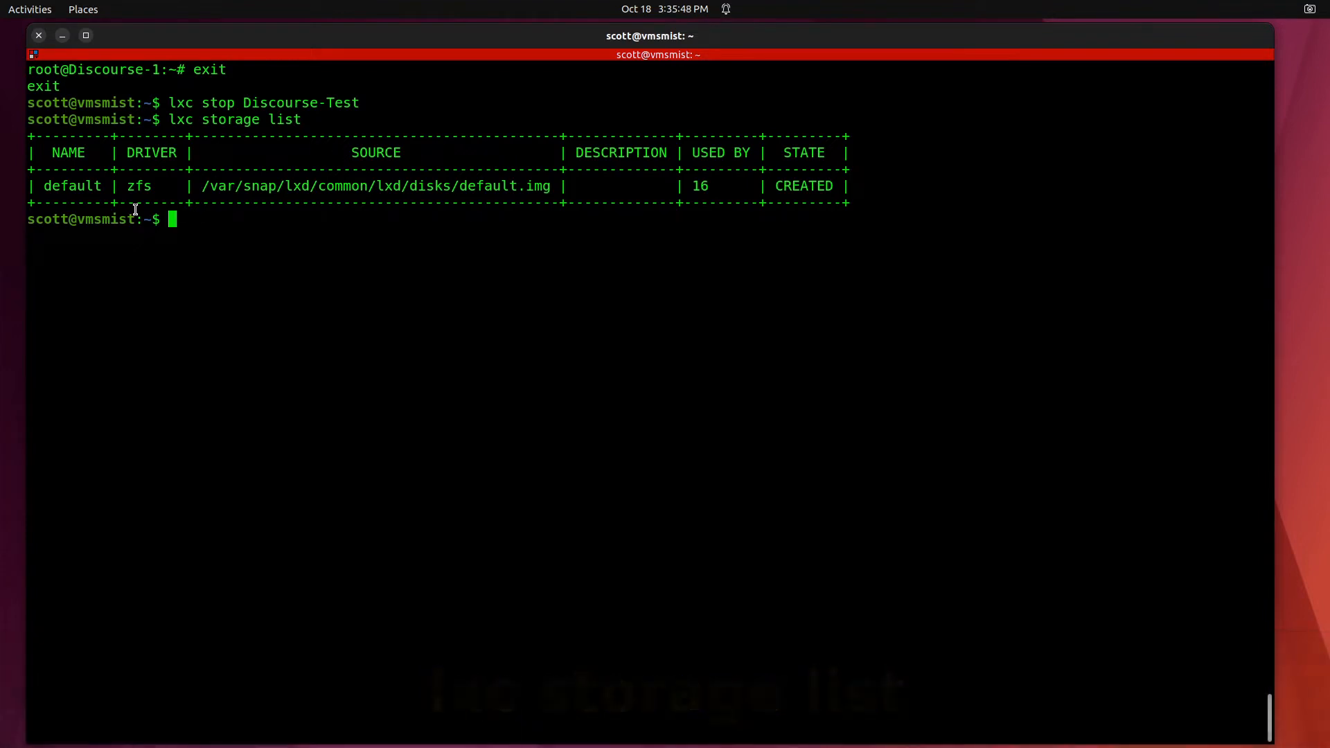
{"action": "mouse_move", "coordinate": [237, 211]}
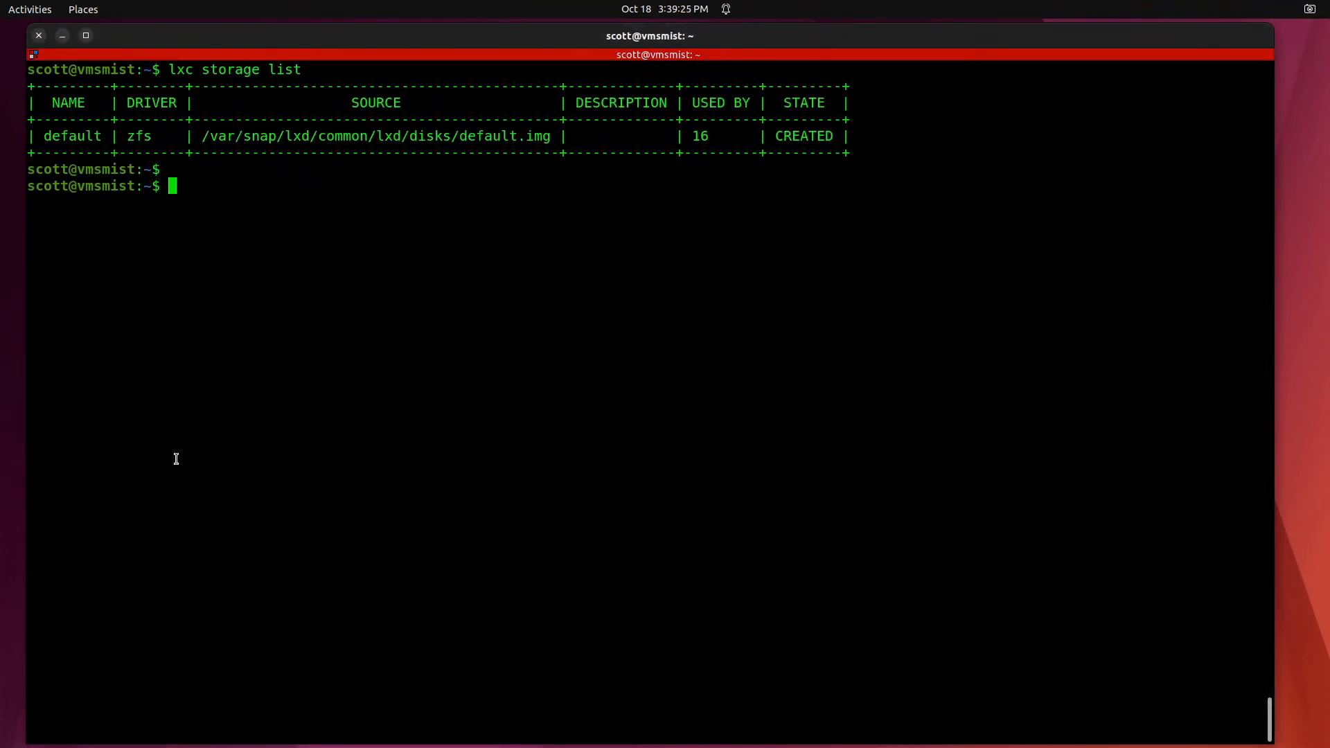
Create a dir-driver storage pool named dirpool
{"action": "type", "text": "lxc"}
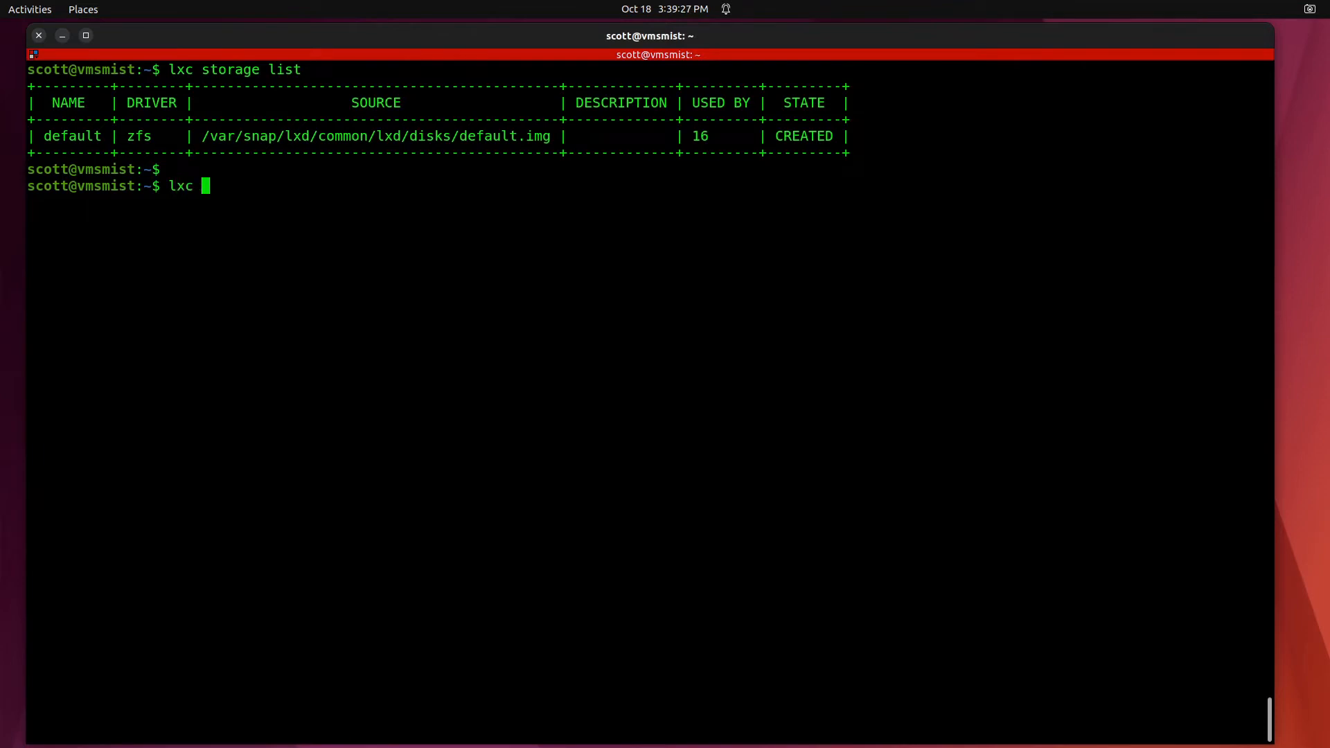
{"action": "type", "text": "stora"}
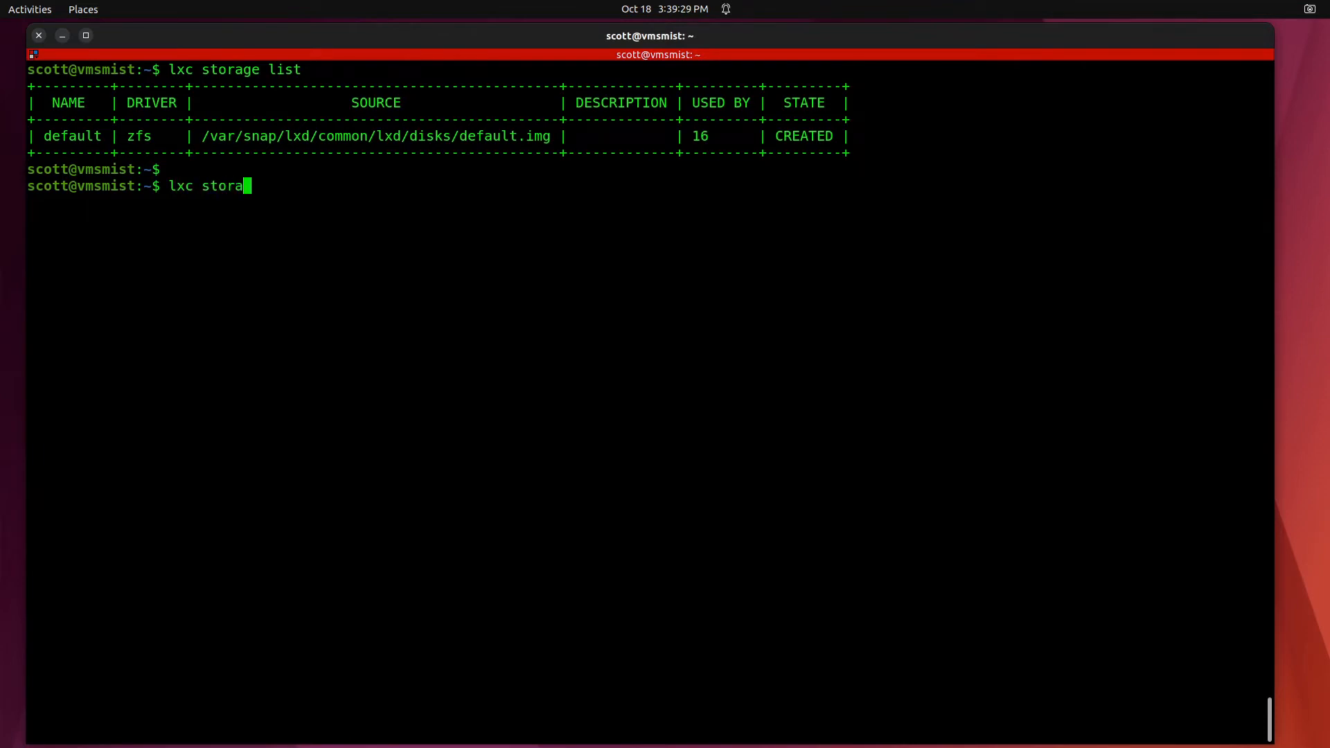
{"action": "type", "text": "ge c"}
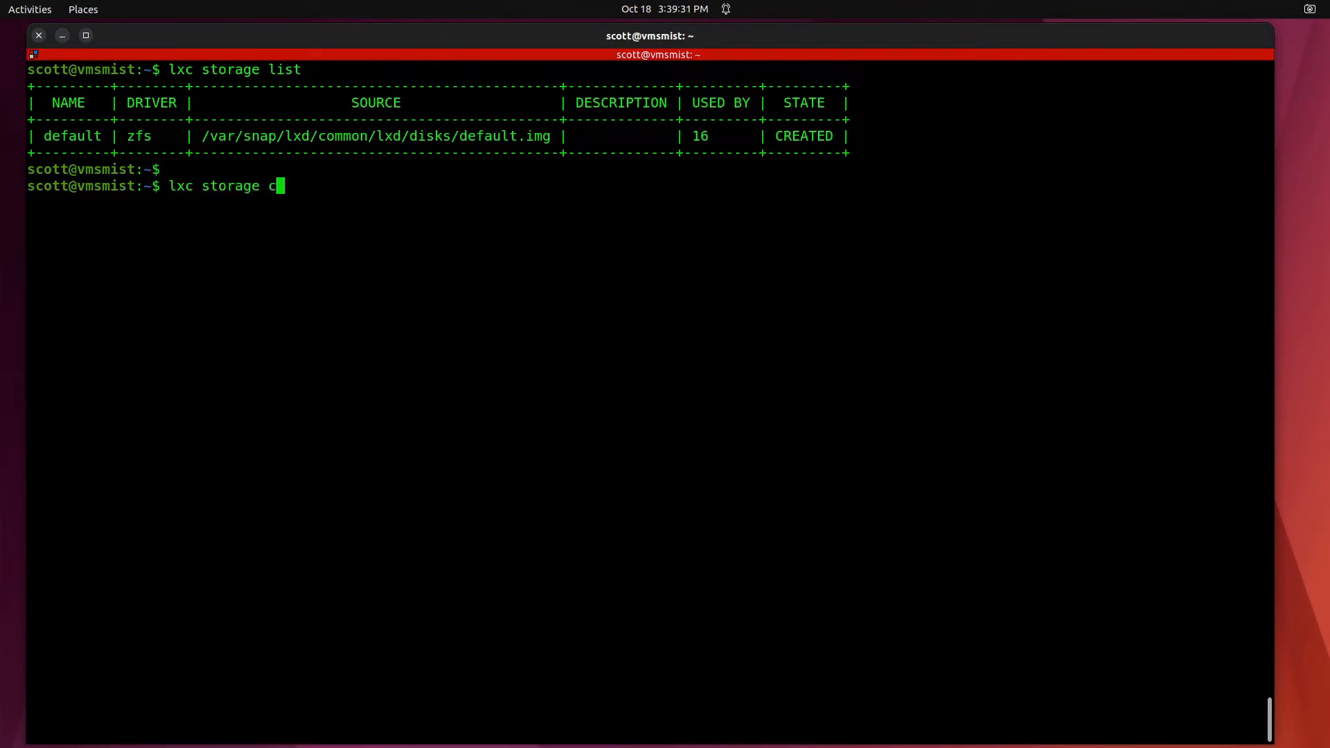
{"action": "type", "text": "reate"}
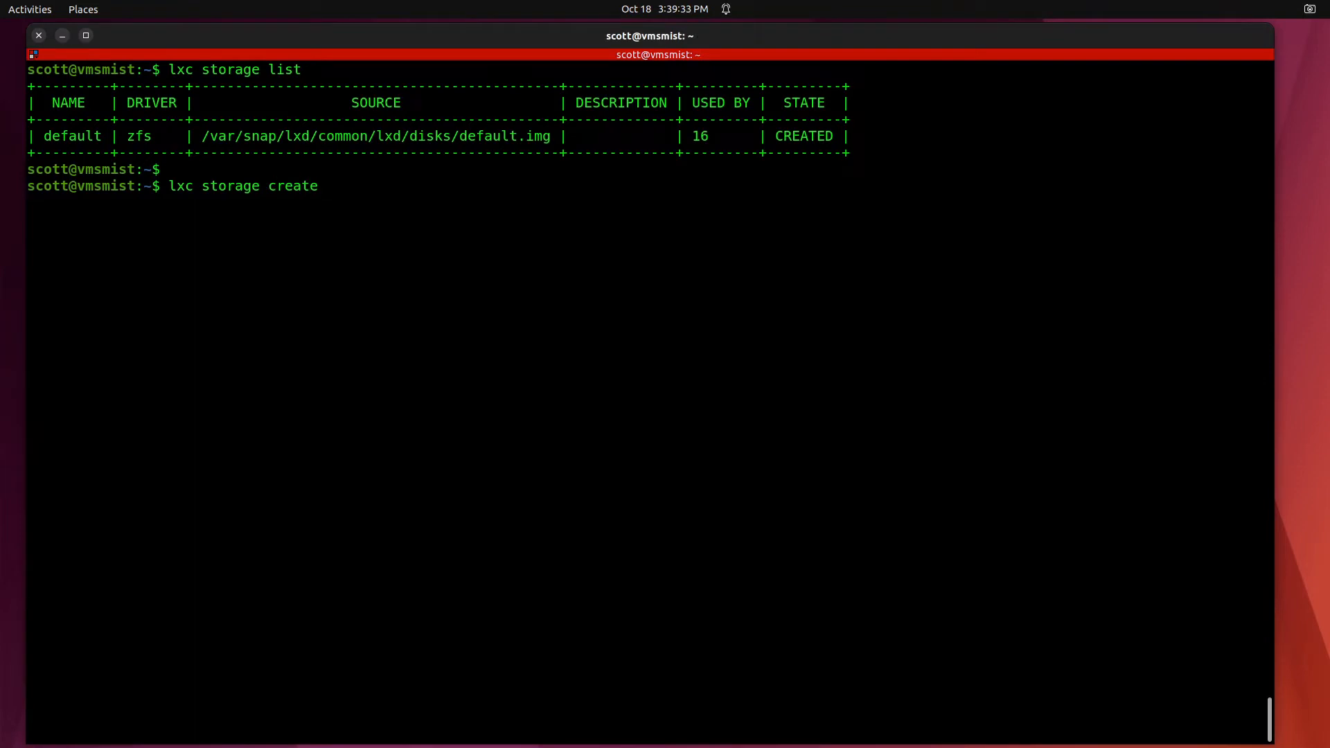
{"action": "type", "text": "dirpool dir"}
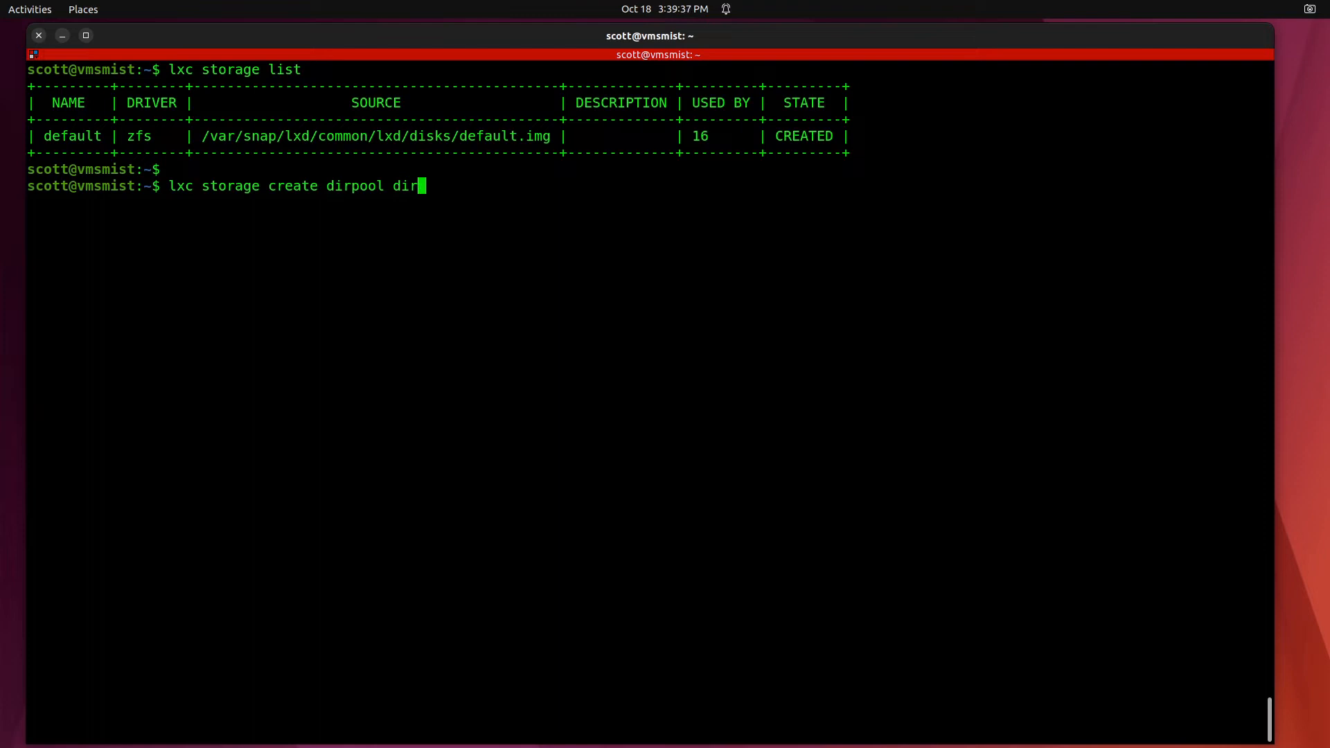
{"action": "key", "text": "Return"}
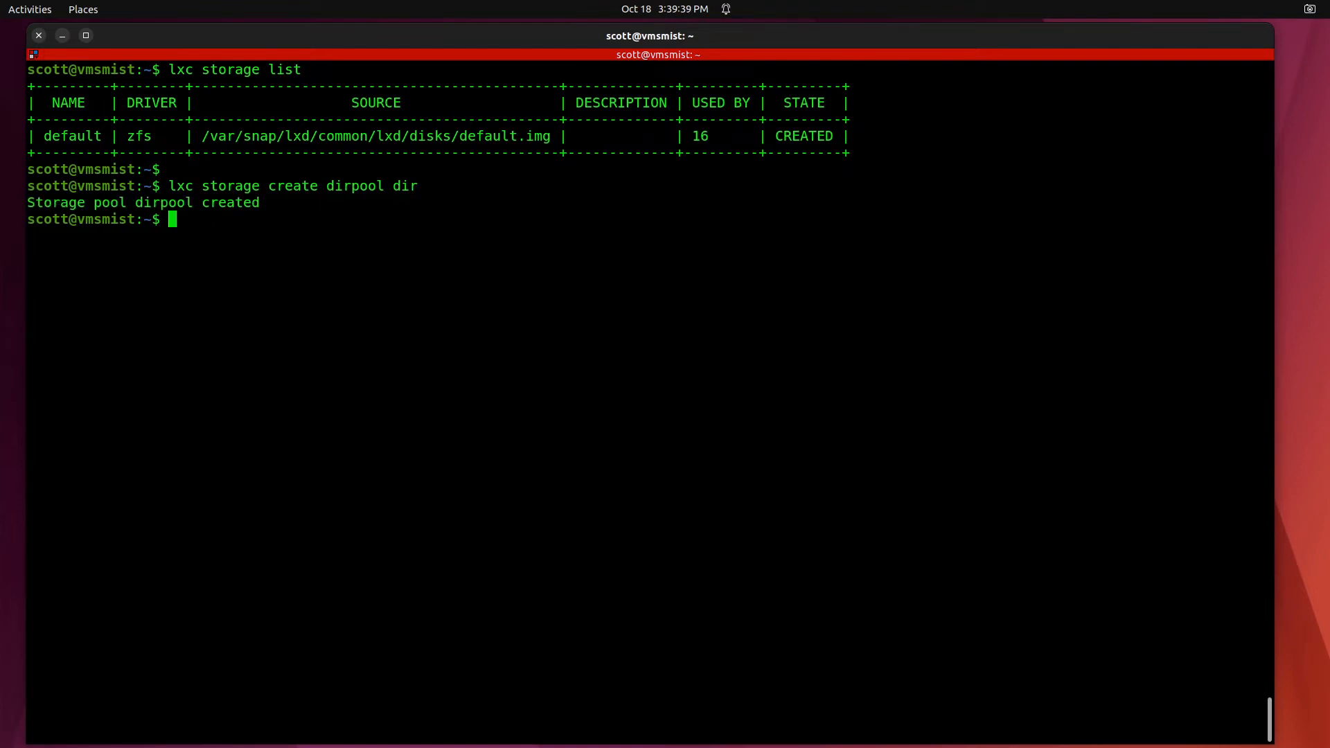
List storage pools again to confirm dirpool sits beside default
{"action": "type", "text": "lxc storage create dirpool dir"}
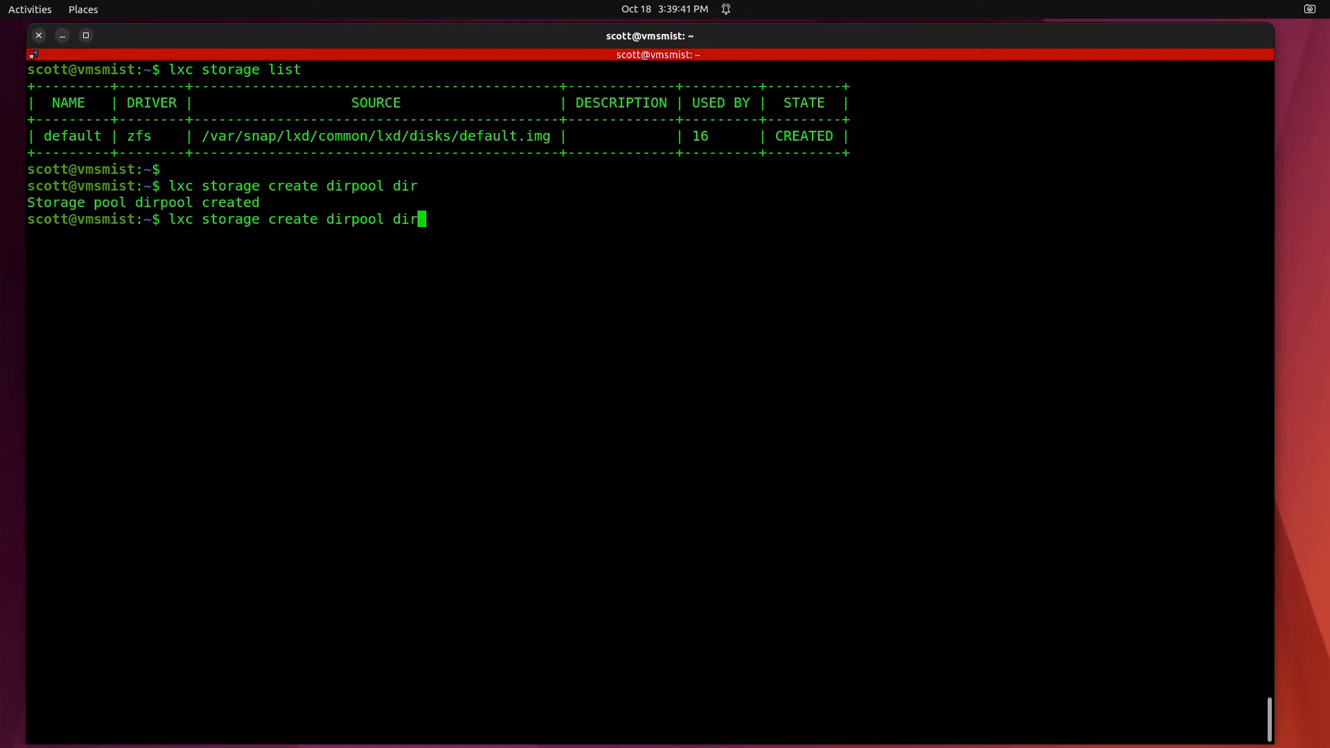
{"action": "key", "text": "Return"}
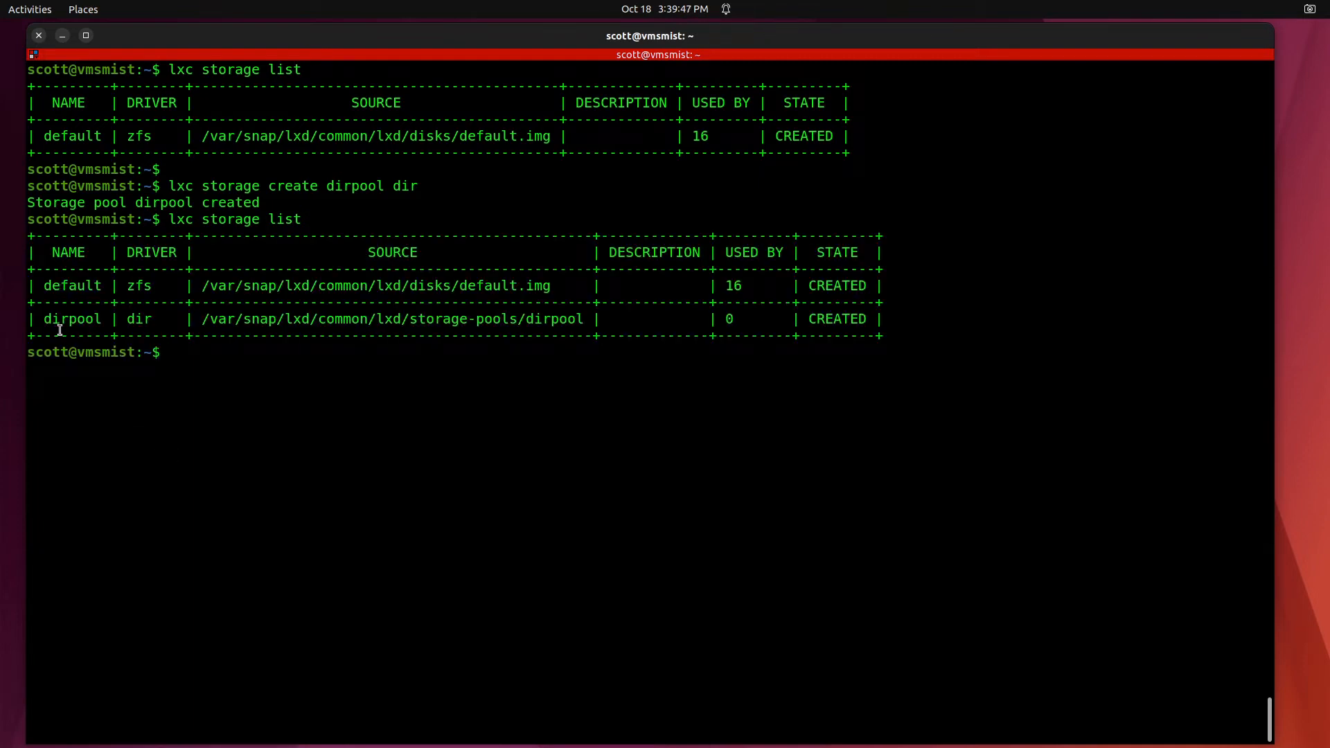
{"action": "mouse_move", "coordinate": [202, 376]}
{"action": "type", "text": "lxc move Discourse-Test Discourse-Temp -s dirpool"}
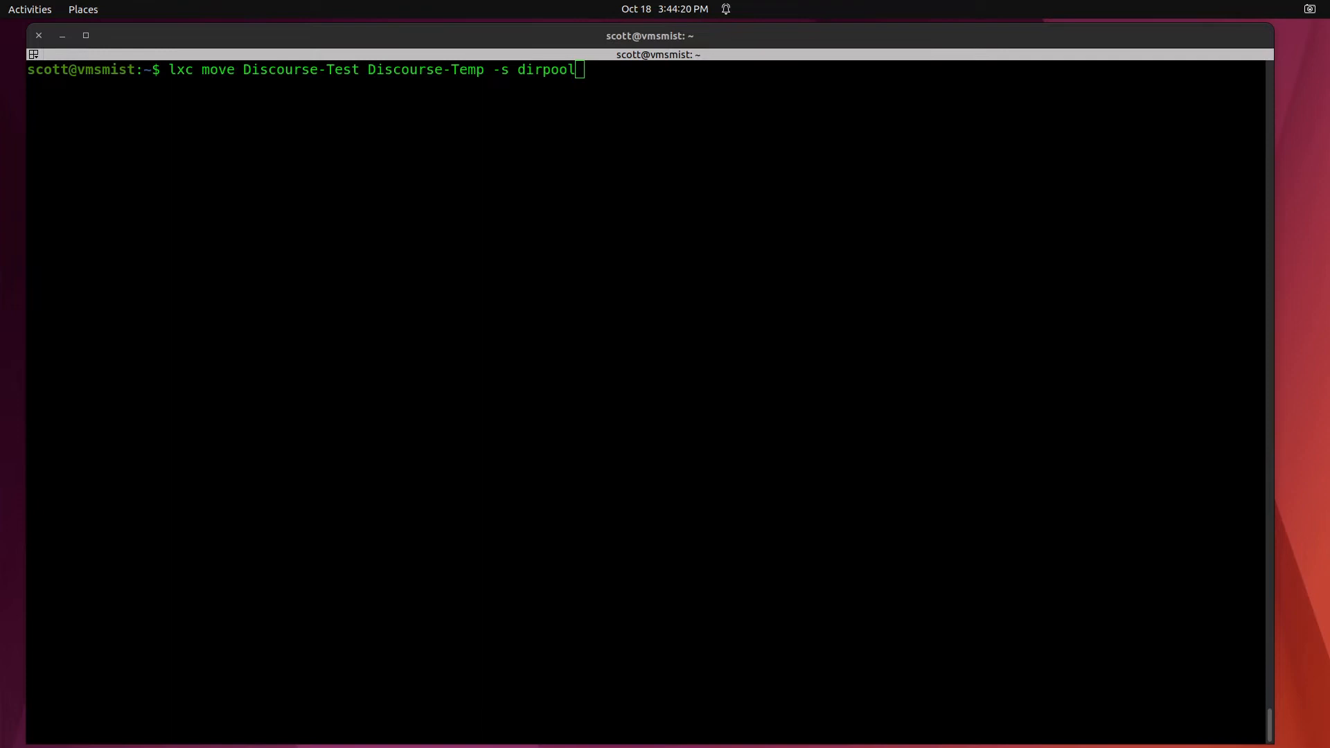
{"action": "mouse_move", "coordinate": [174, 83]}
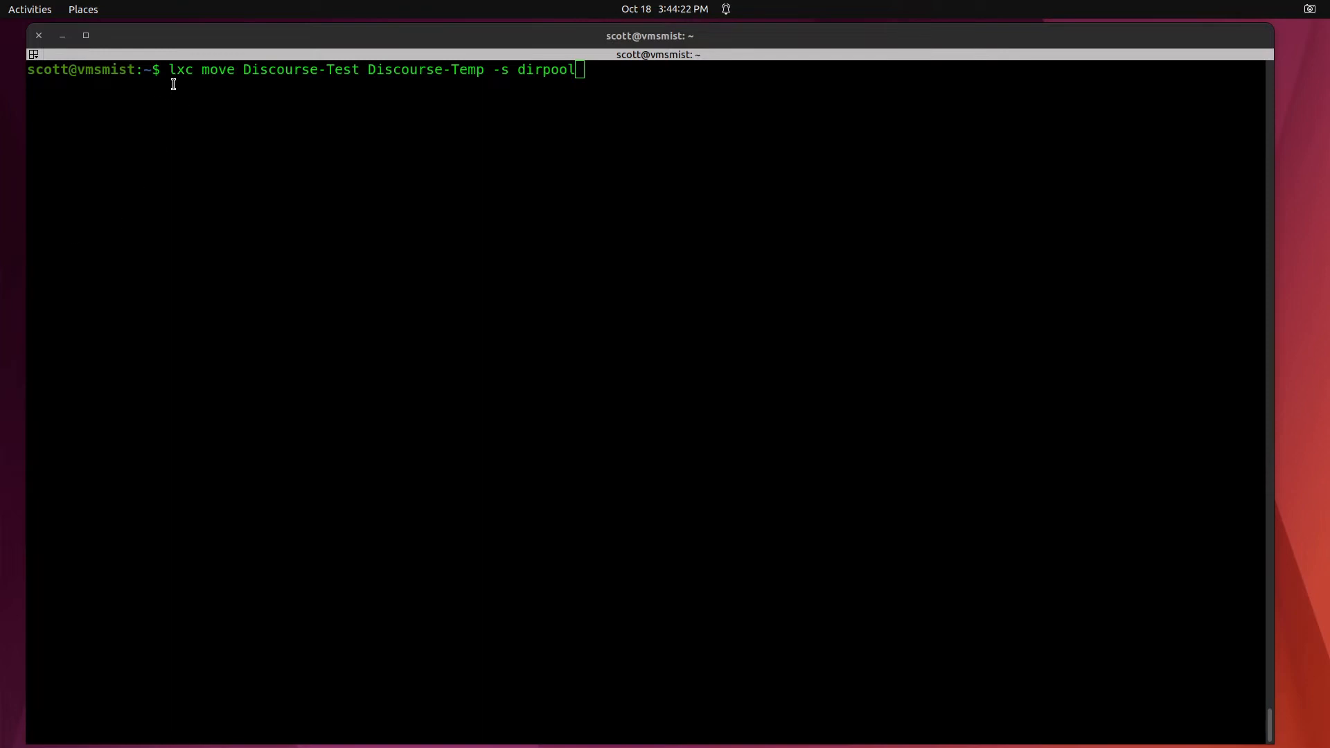
{"action": "mouse_move", "coordinate": [277, 83]}
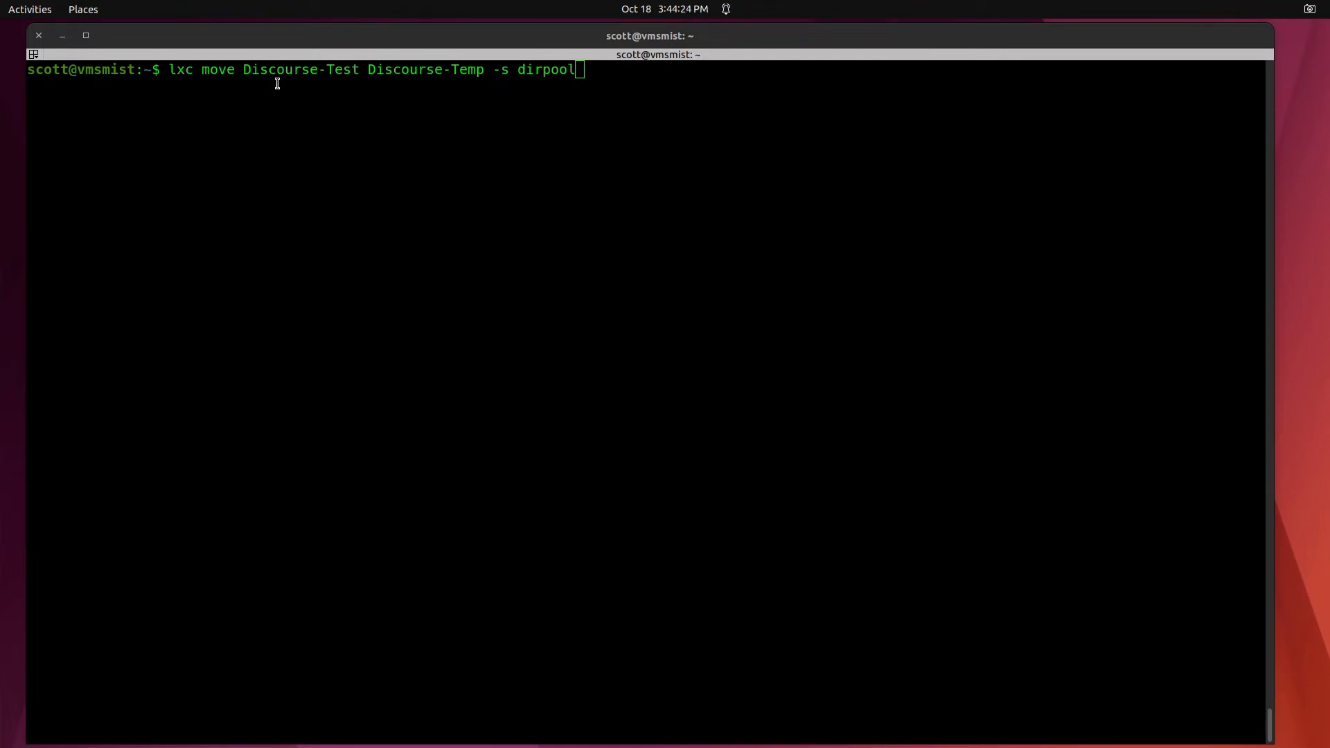
{"action": "mouse_move", "coordinate": [395, 82]}
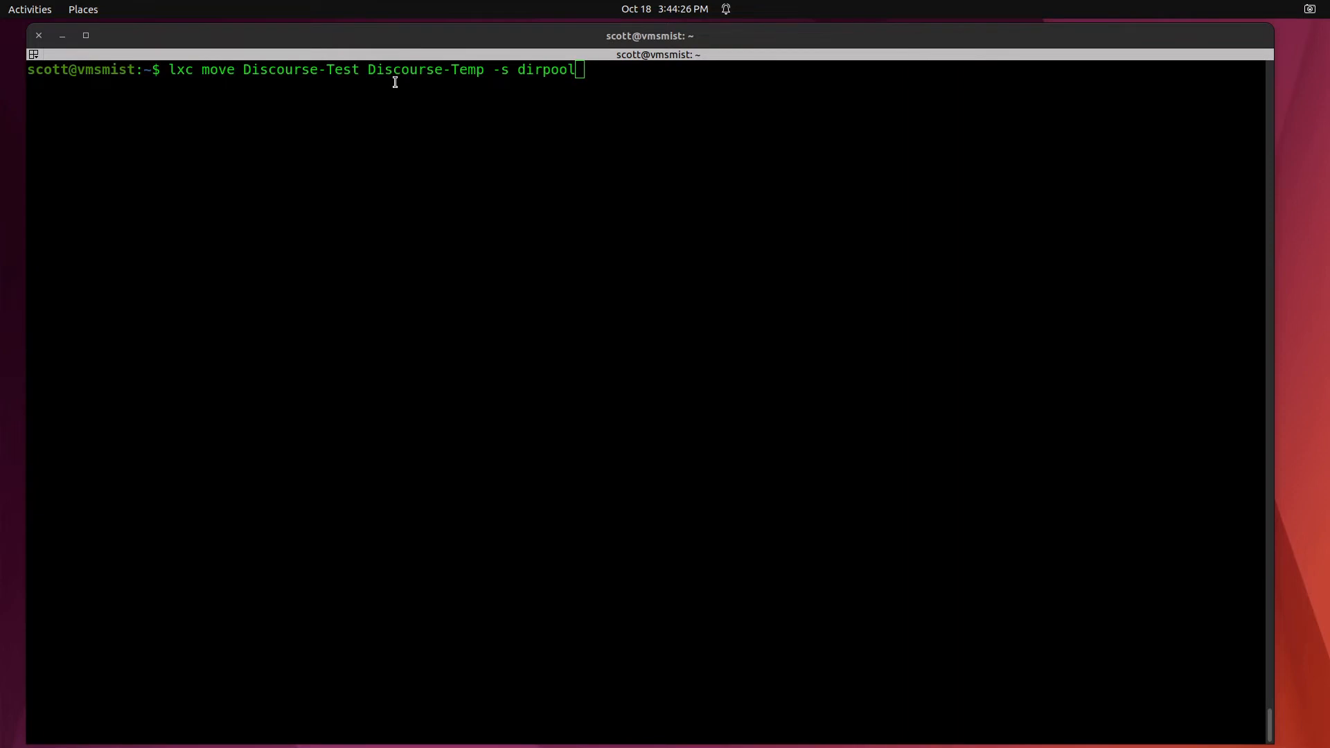
{"action": "mouse_move", "coordinate": [467, 84]}
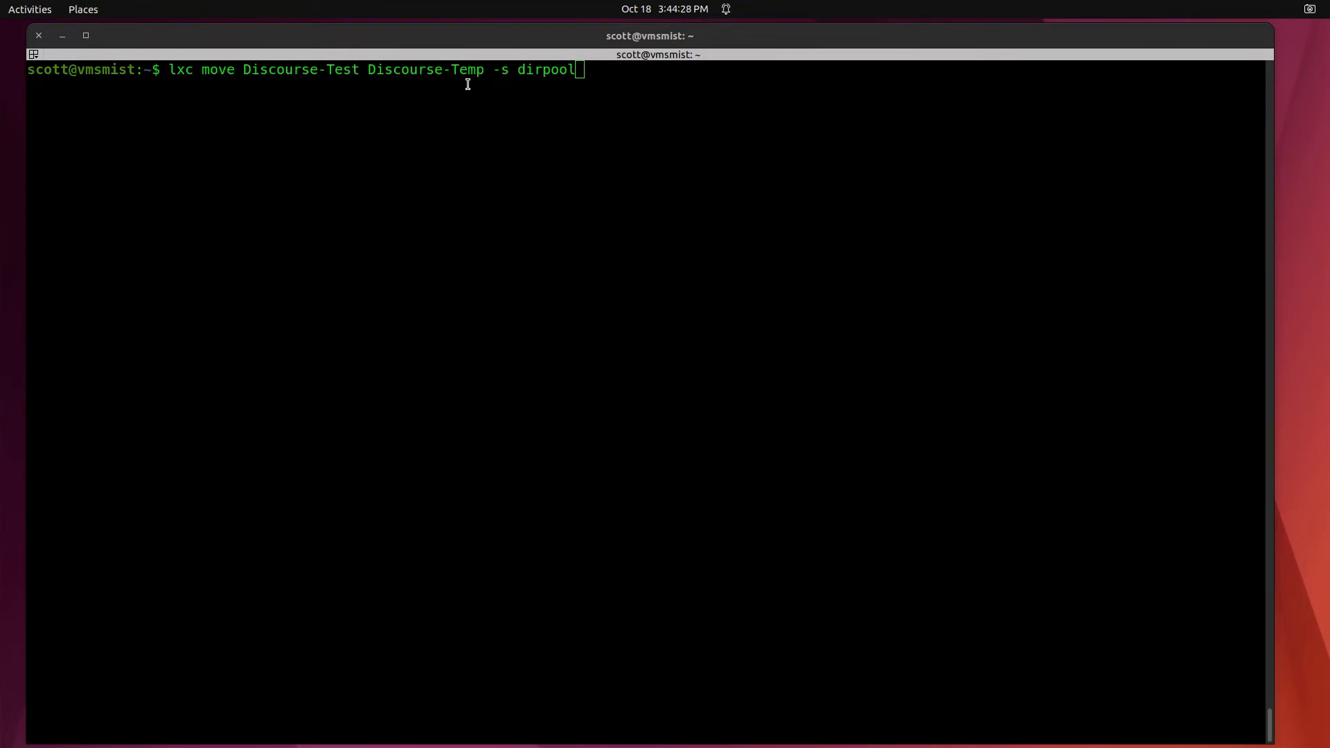
{"action": "mouse_move", "coordinate": [506, 80]}
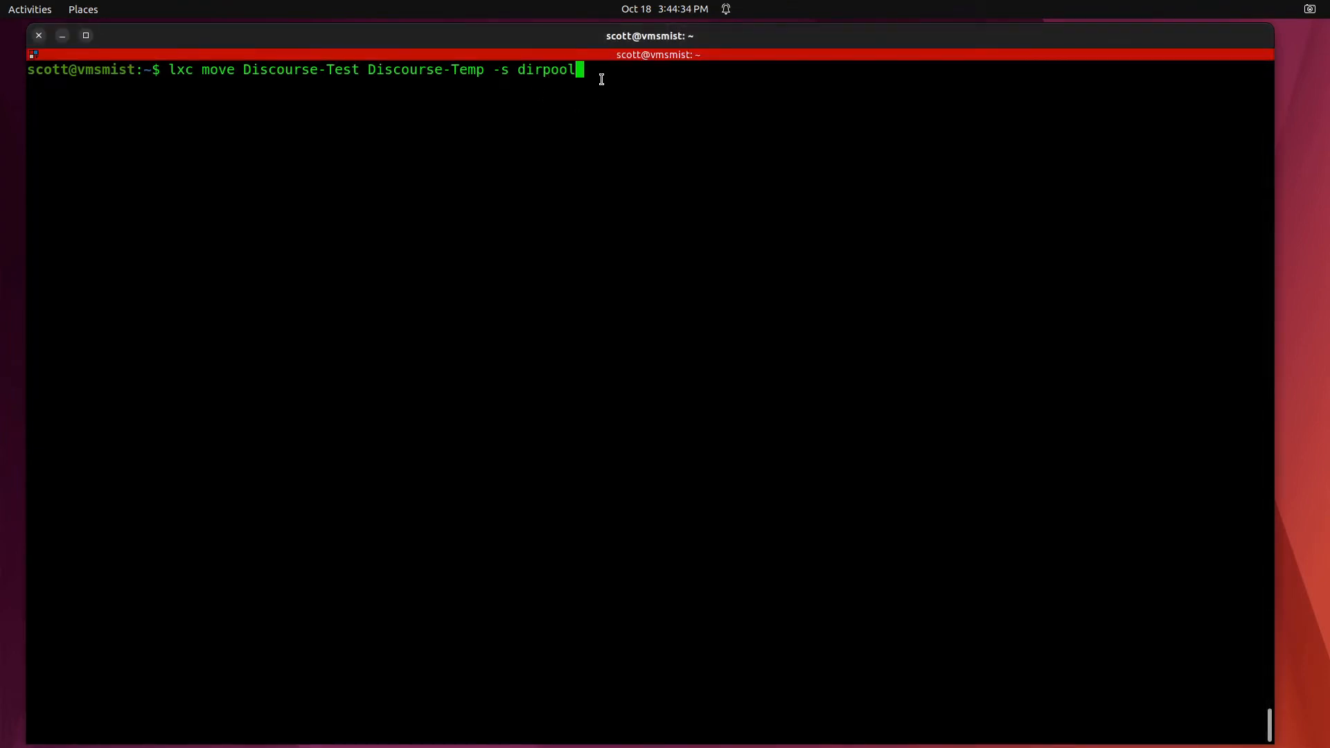
{"action": "mouse_move", "coordinate": [279, 84]}
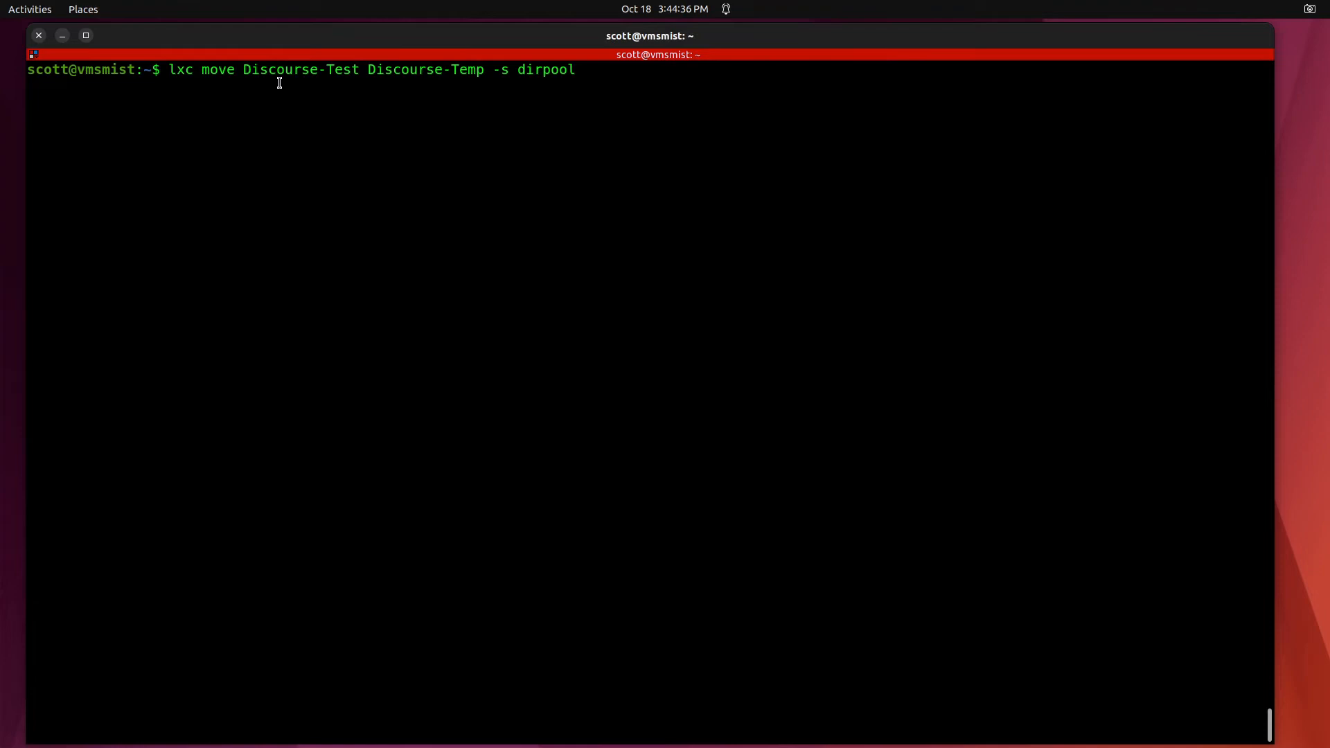
{"action": "mouse_move", "coordinate": [601, 132]}
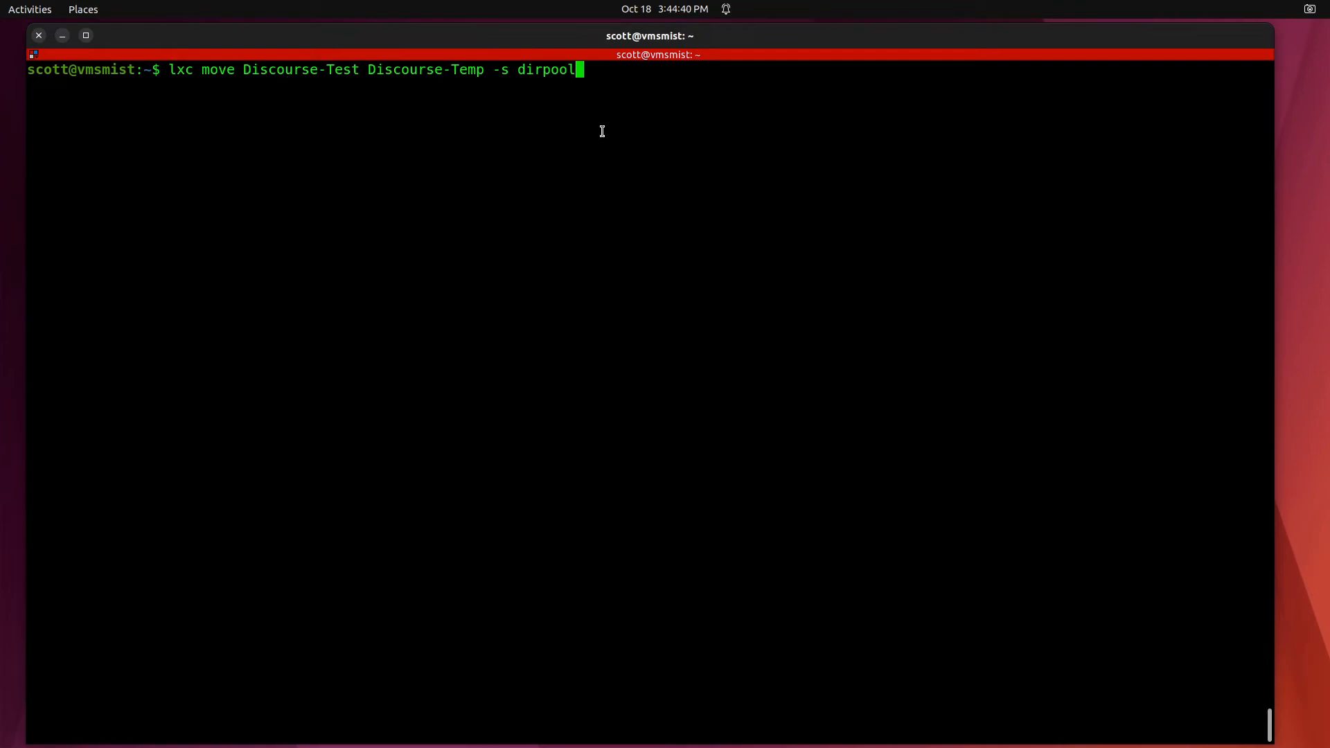
Move Discourse-Test onto dirpool as Discourse-Temp
{"action": "key", "text": "Return"}
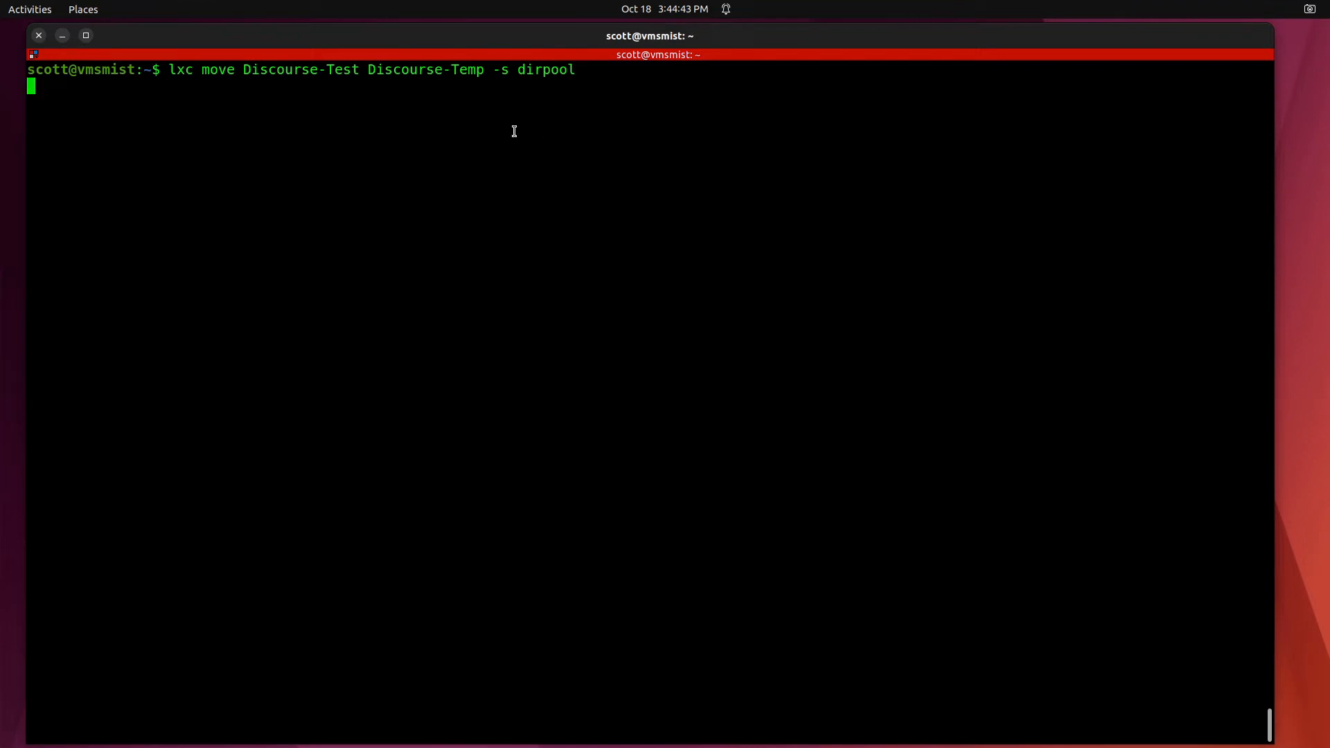
{"action": "key", "text": "Return"}
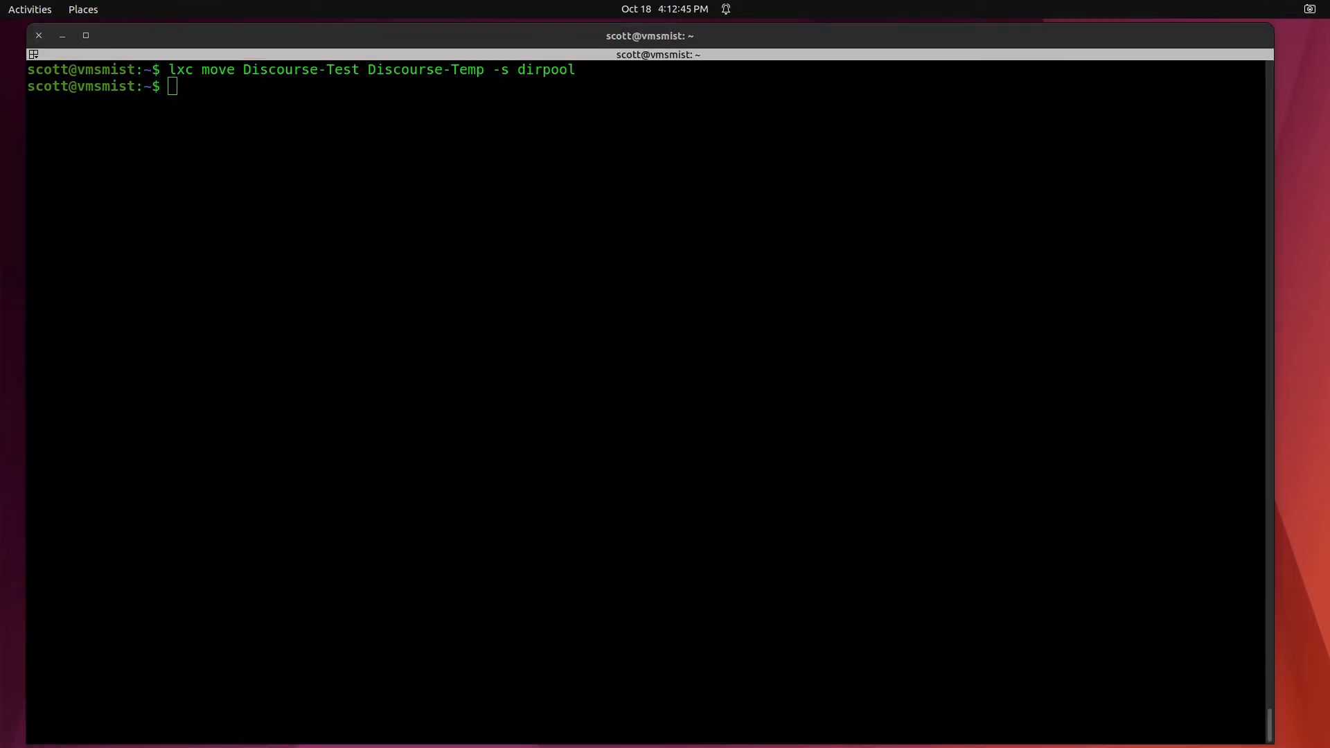
{"action": "mouse_move", "coordinate": [29, 340]}
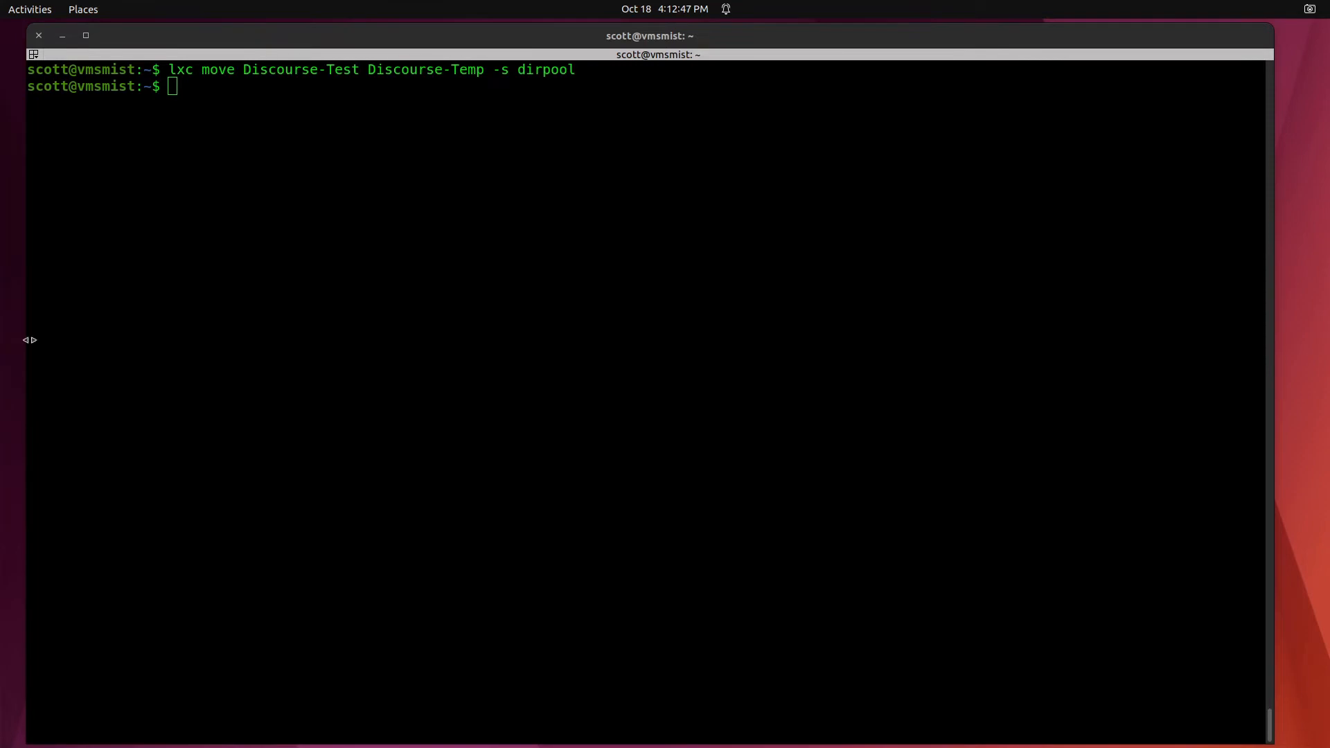
Rename Discourse-Temp back to Discourse-Test with lxc move
{"action": "type", "text": "l"}
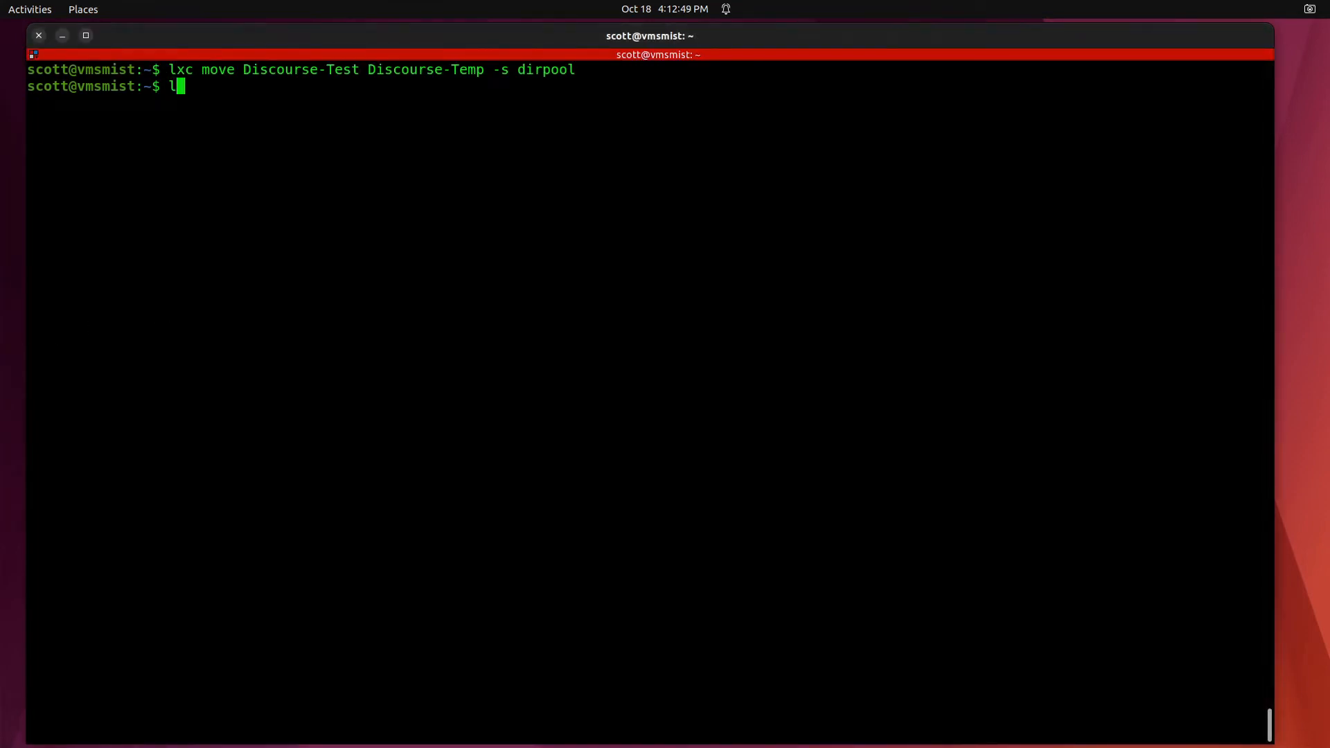
{"action": "type", "text": "xc m"}
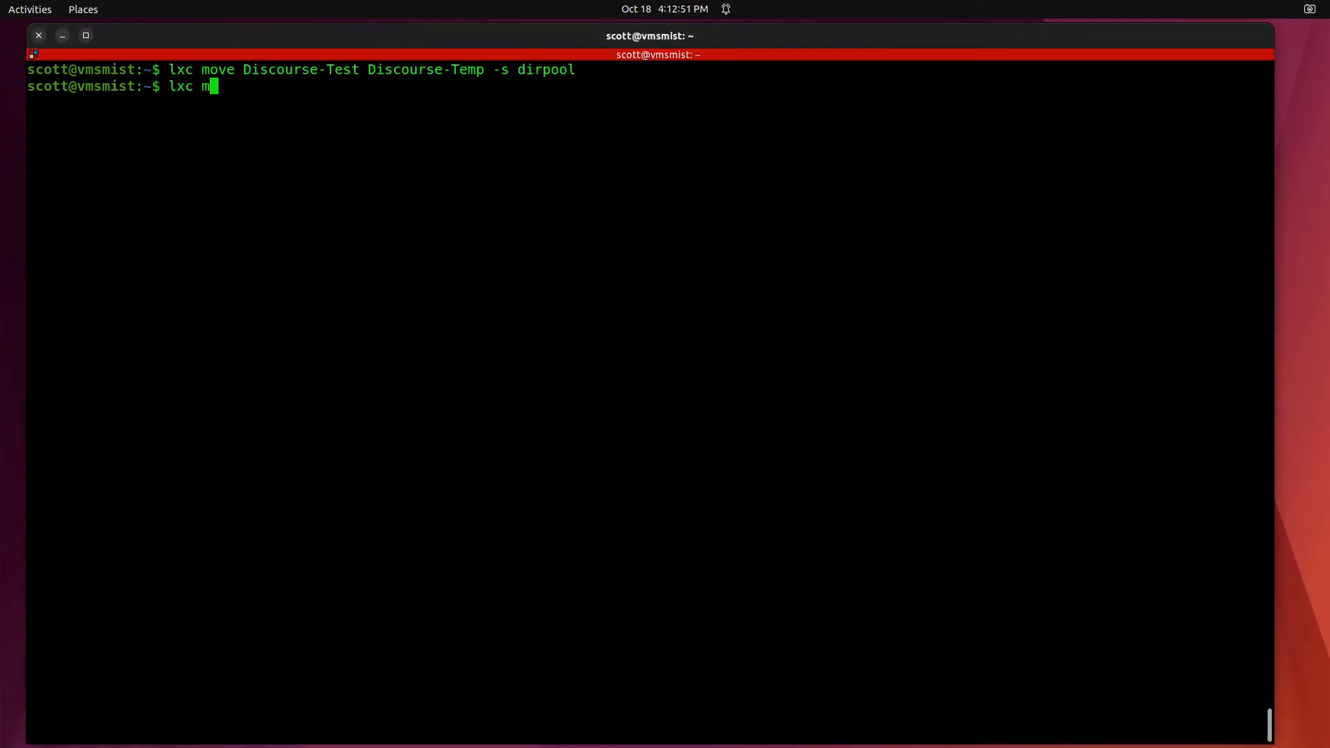
{"action": "type", "text": "ove"}
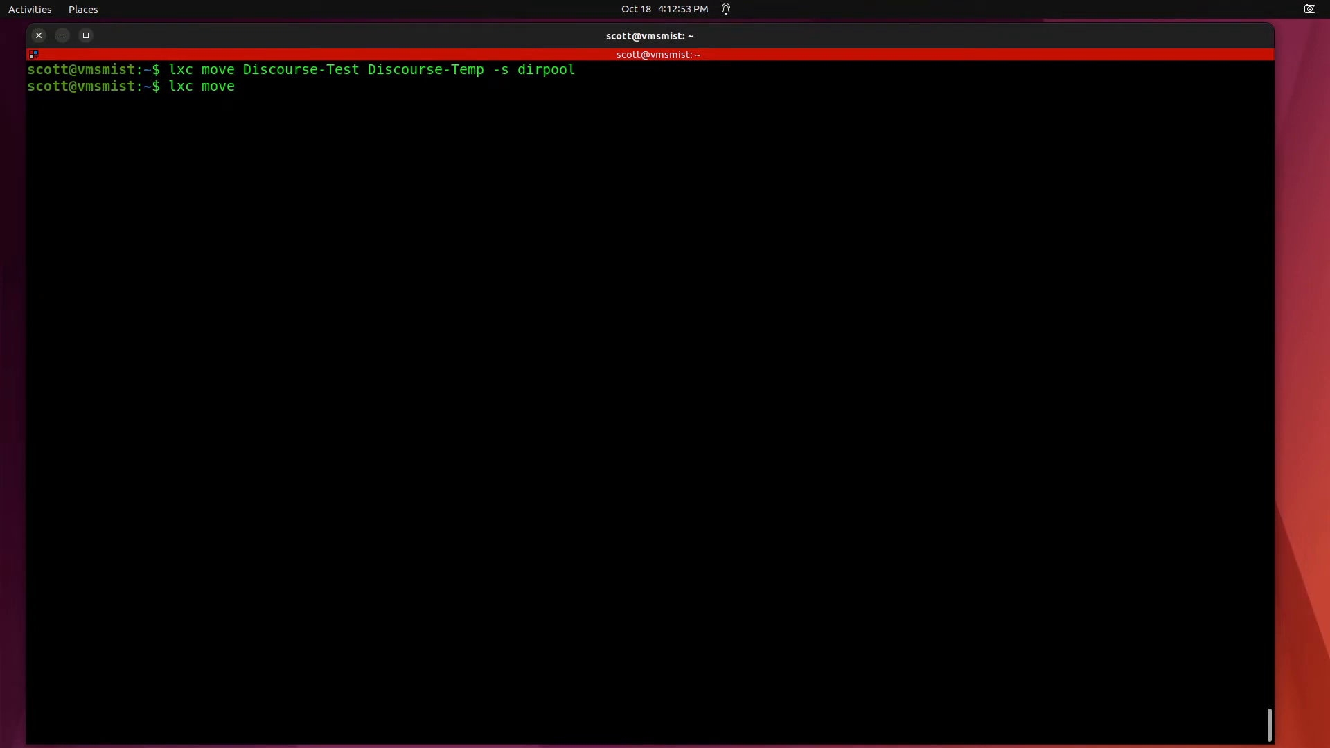
{"action": "type", "text": "Di"}
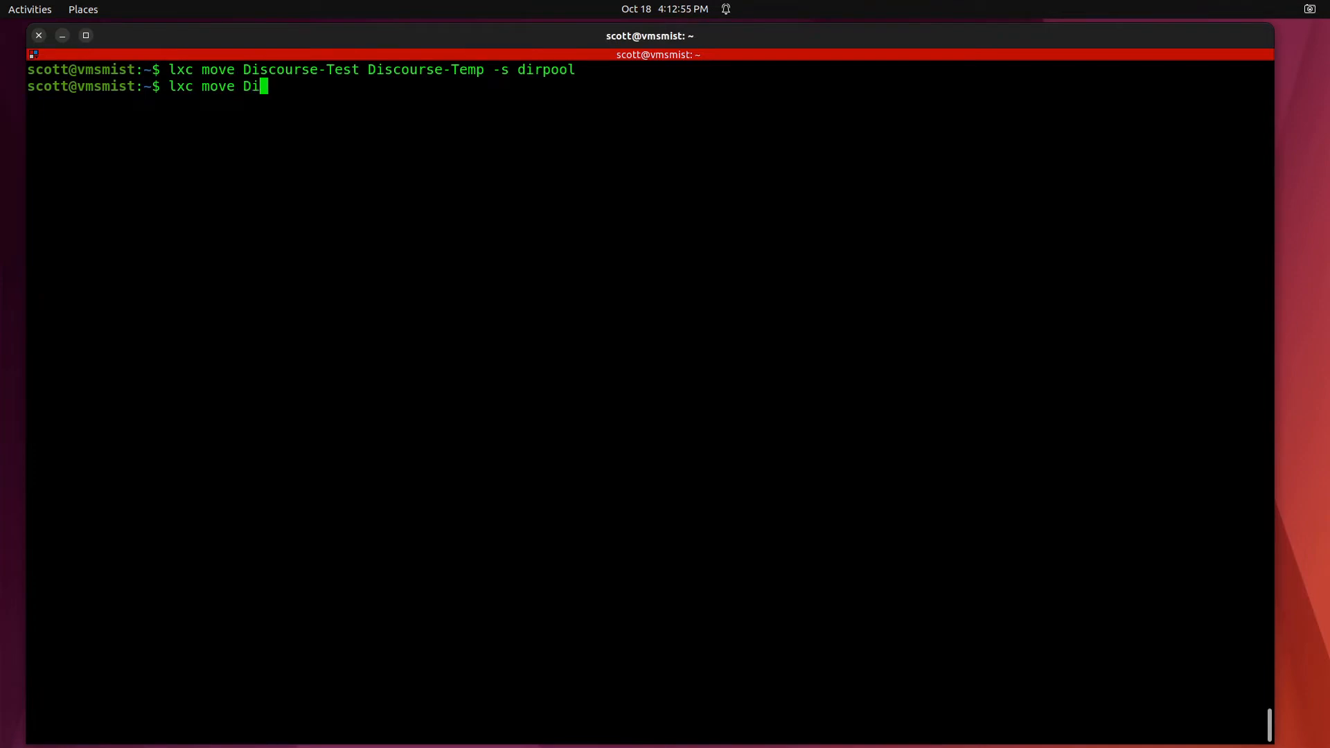
{"action": "type", "text": "scourse"}
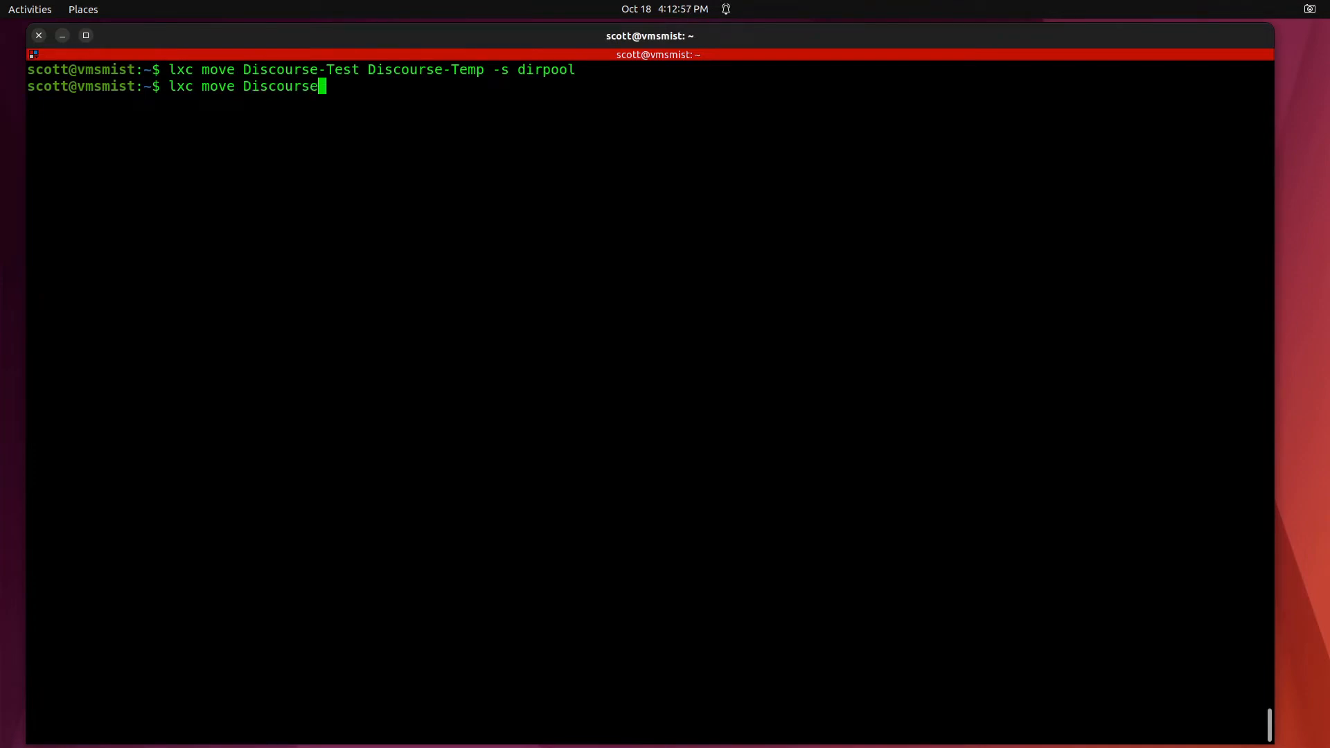
{"action": "type", "text": "-Temp"}
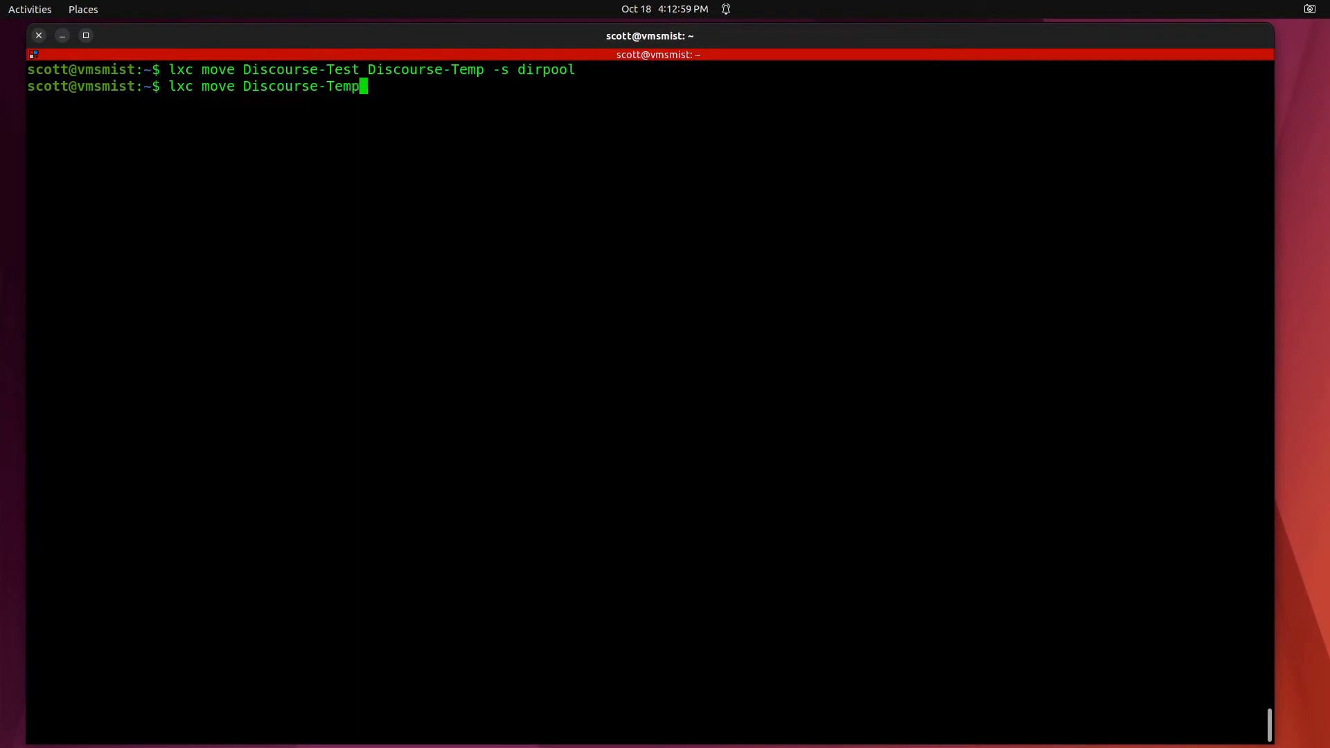
{"action": "type", "text": "D"}
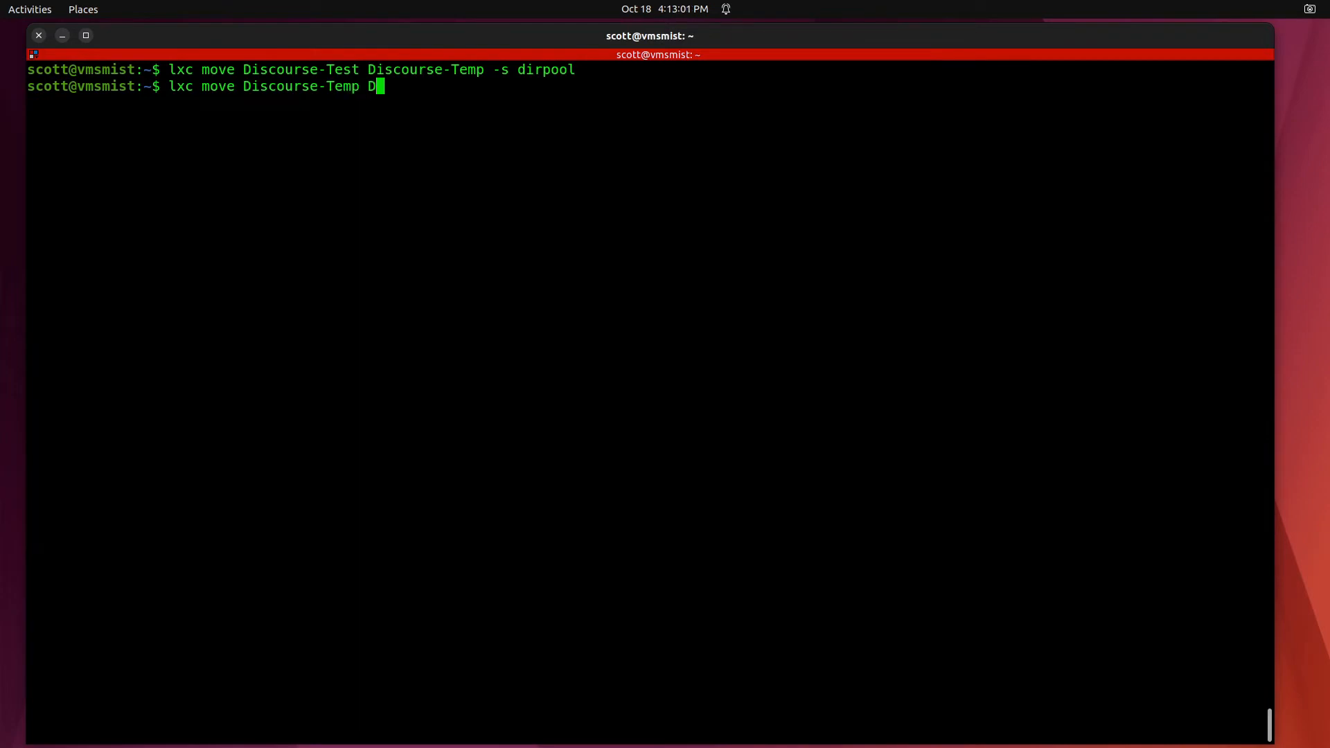
{"action": "type", "text": "iscourse-Te"}
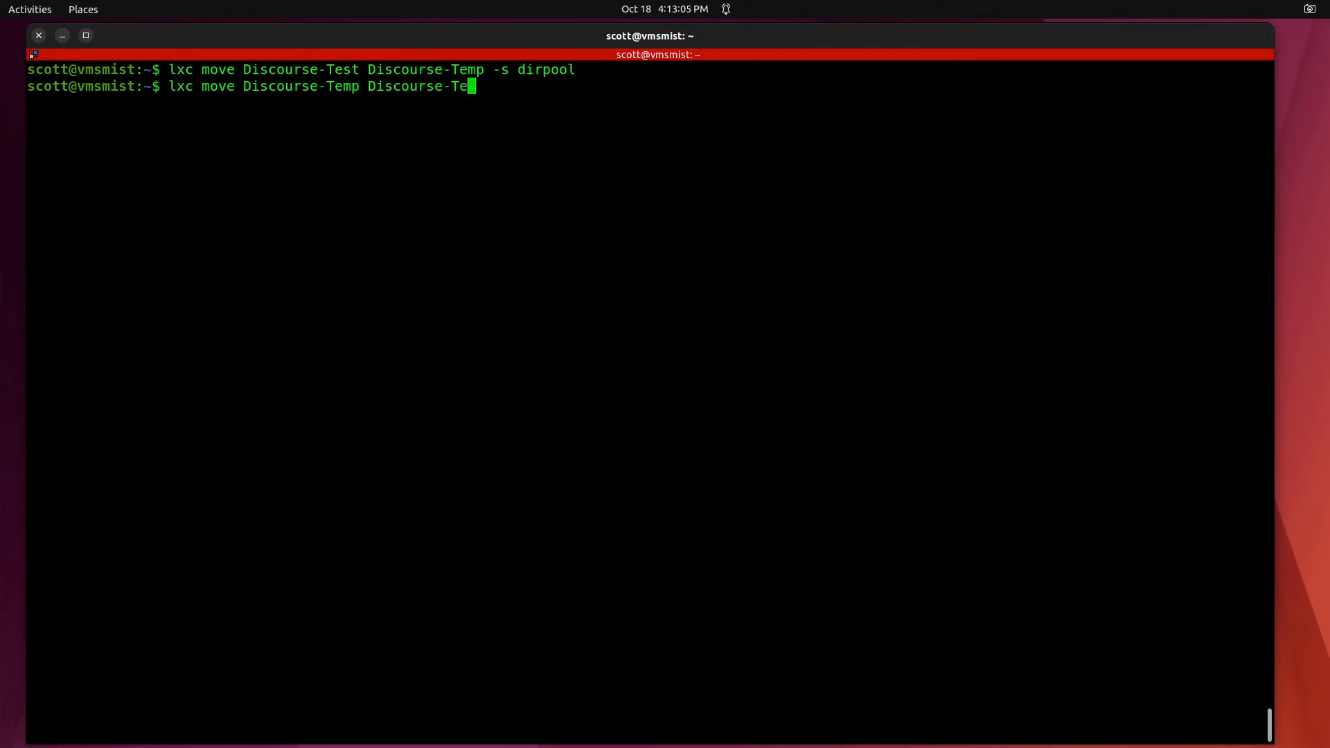
{"action": "type", "text": "st"}
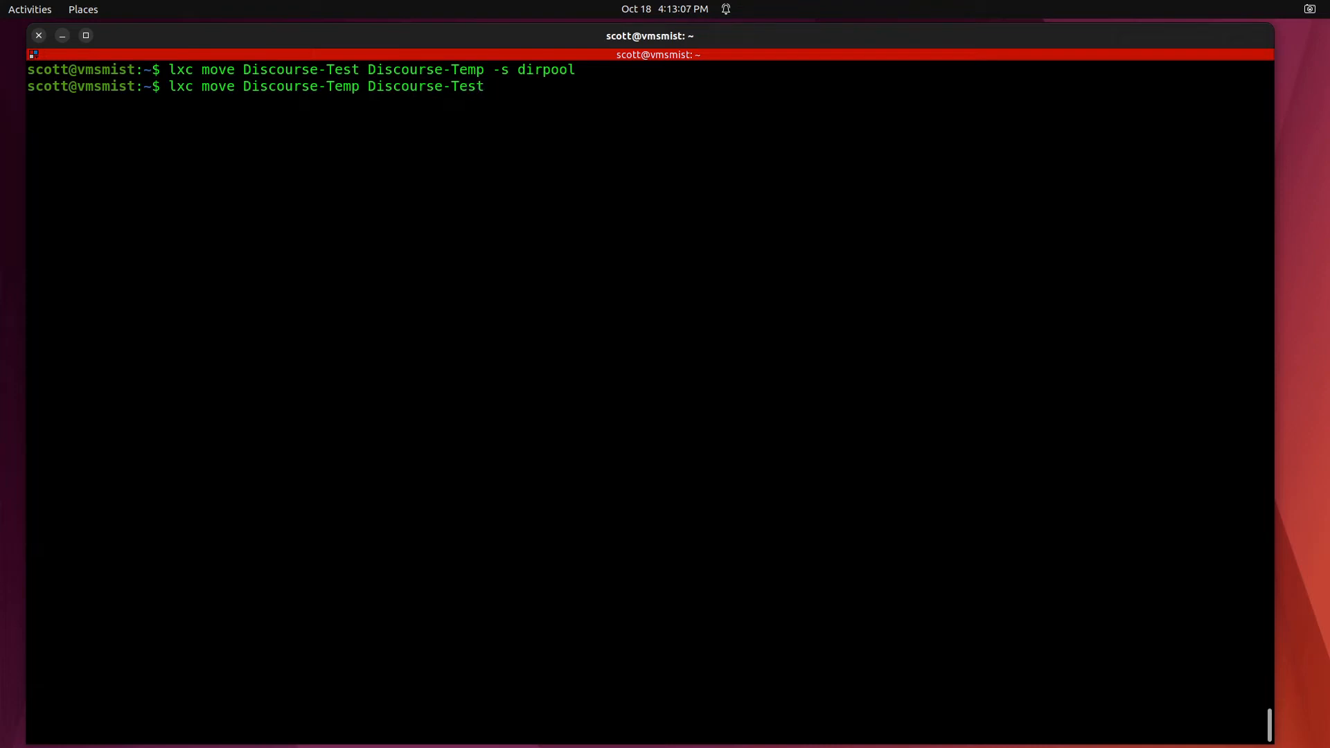
{"action": "key", "text": "Return"}
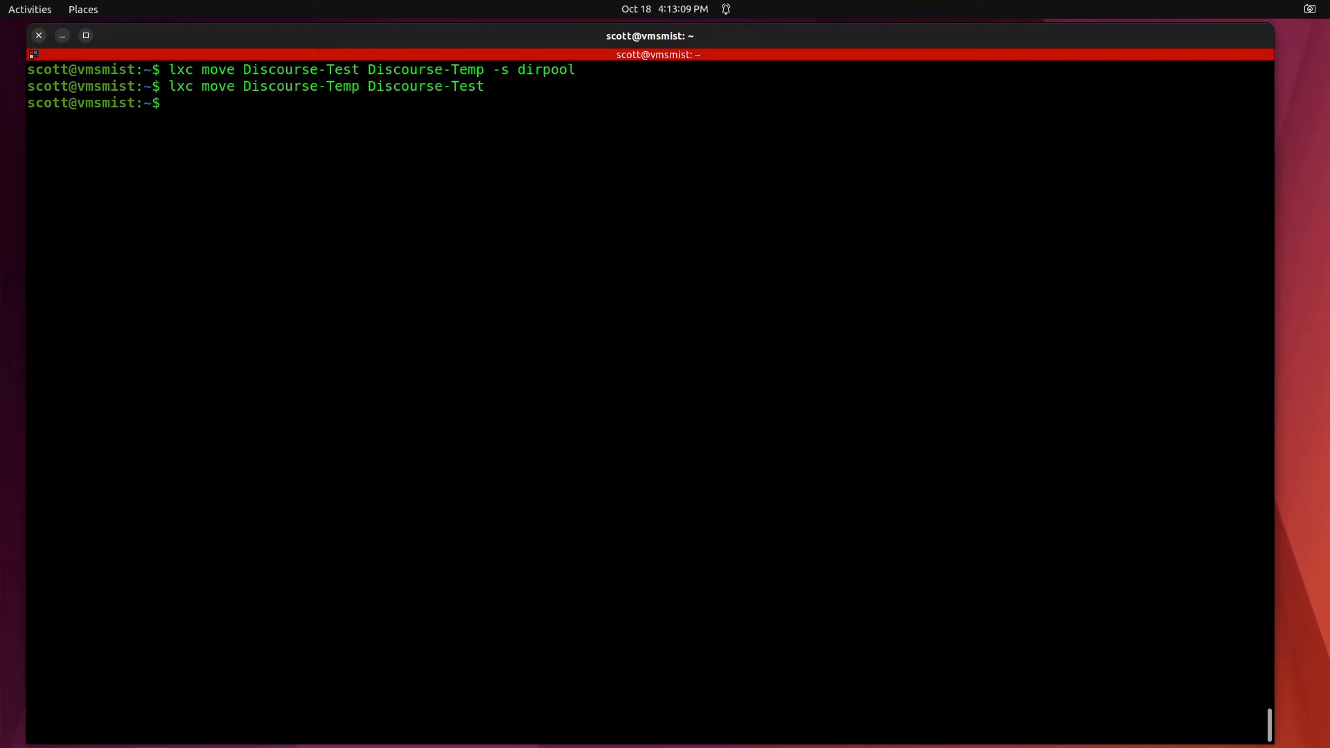
Attempt lxc start Discourse-Temp, which fails with Instance not found
{"action": "type", "text": "lxc start"}
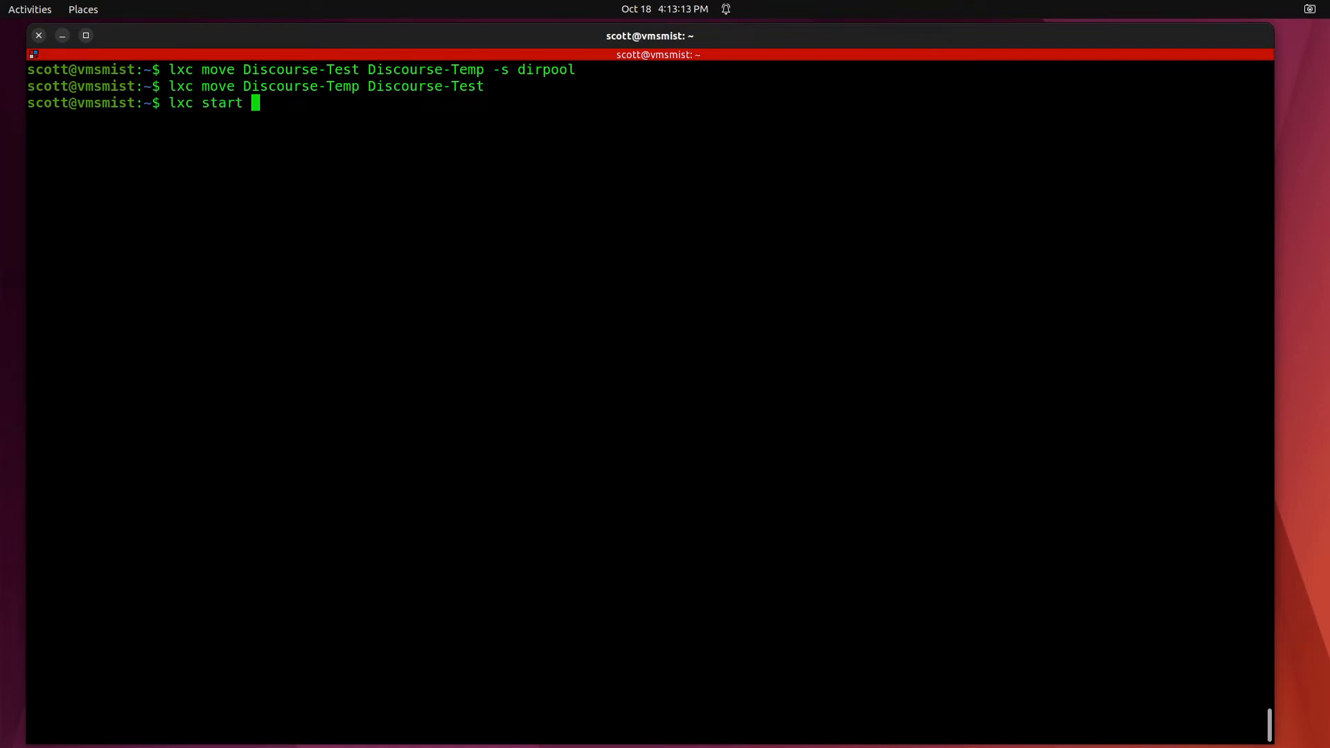
{"action": "type", "text": "Discou"}
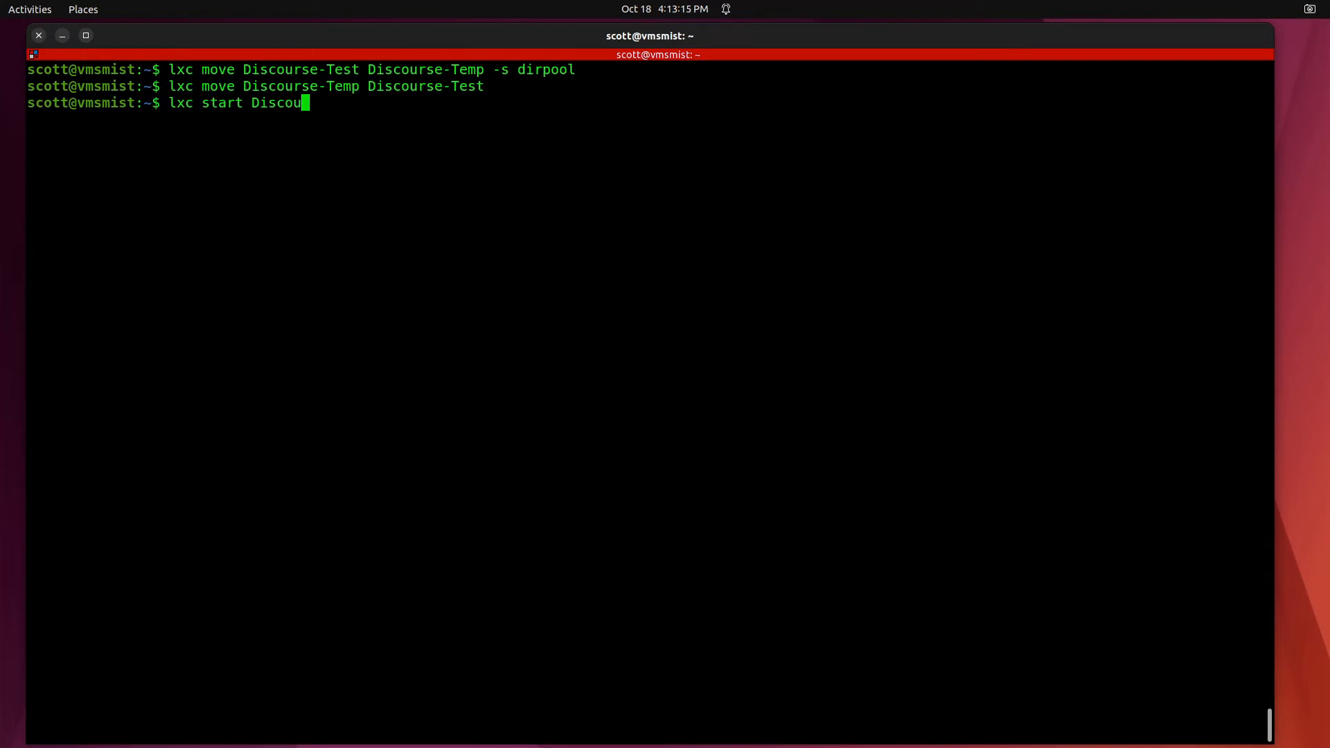
{"action": "type", "text": "rse-T"}
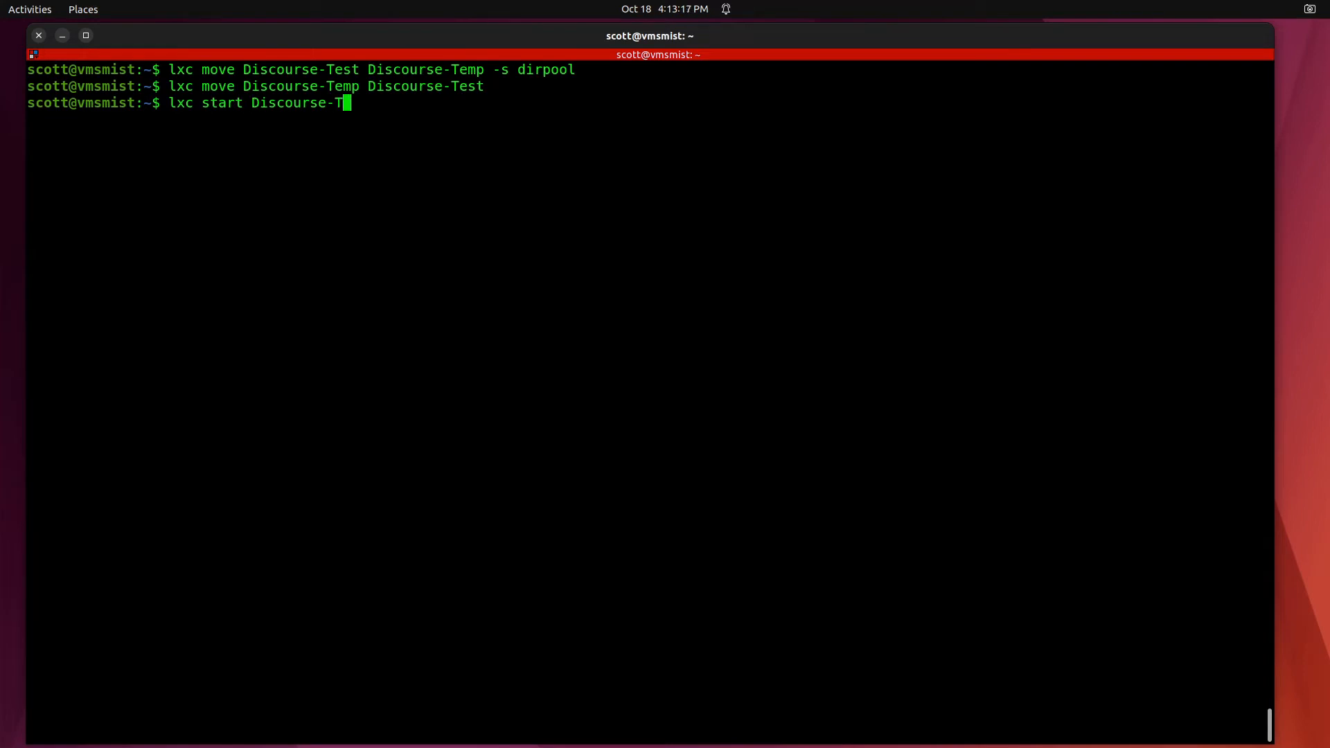
{"action": "key", "text": "Return"}
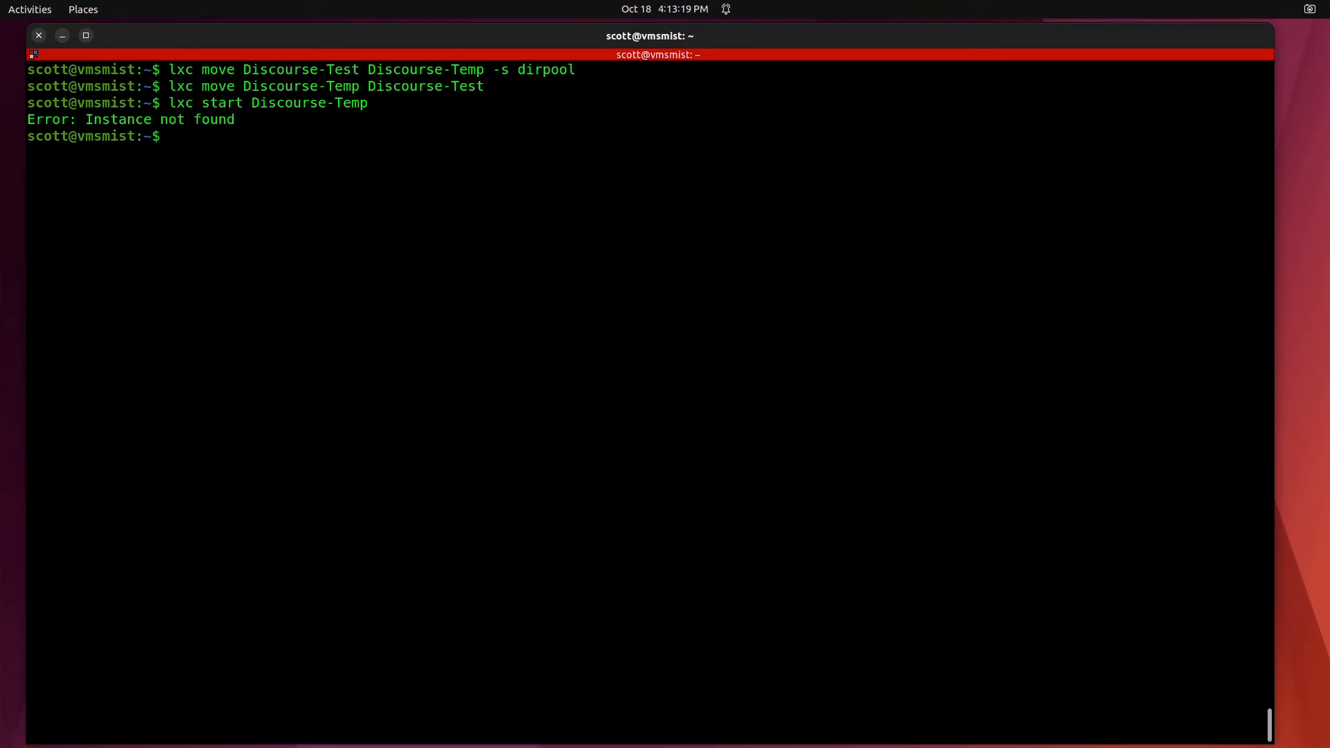
Start Discourse-Test instead and prepare lxc exec Discourse-Test bash
{"action": "type", "text": "lxc start Discourse-Temp"}
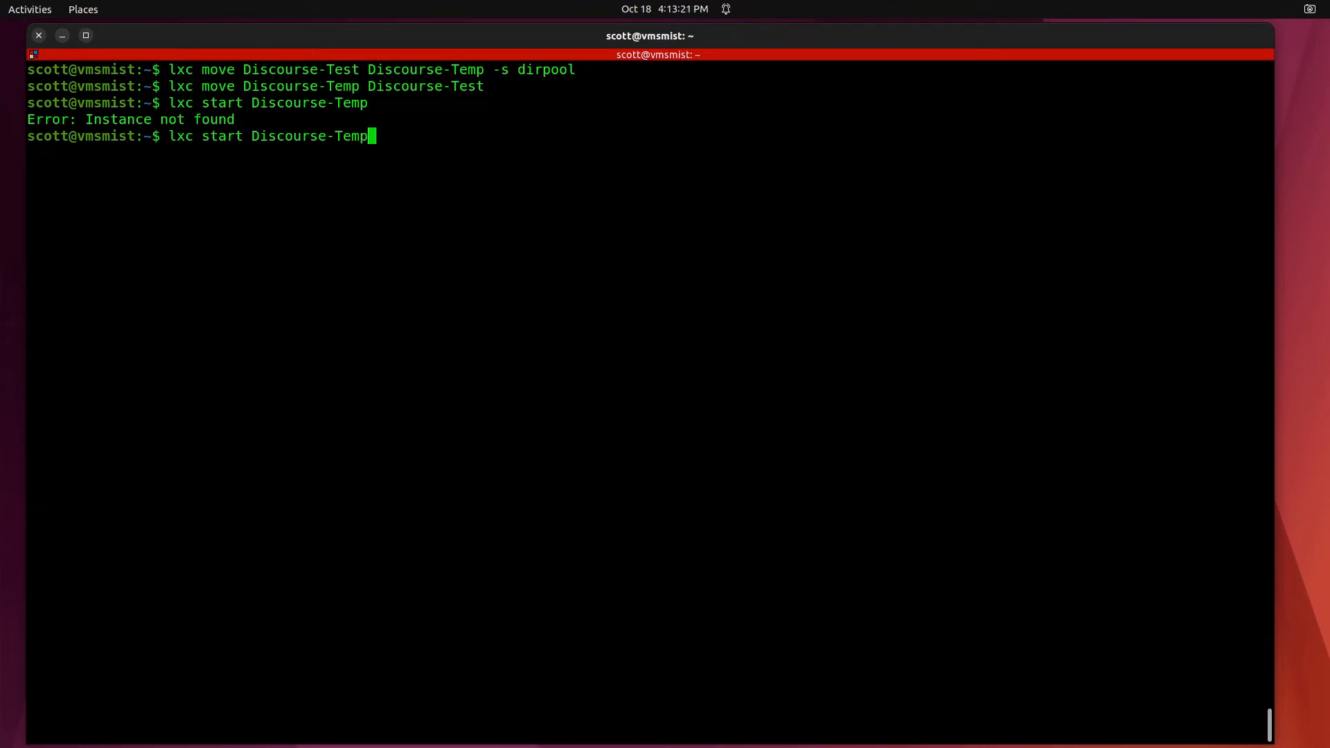
{"action": "key", "text": "BackSpace"}
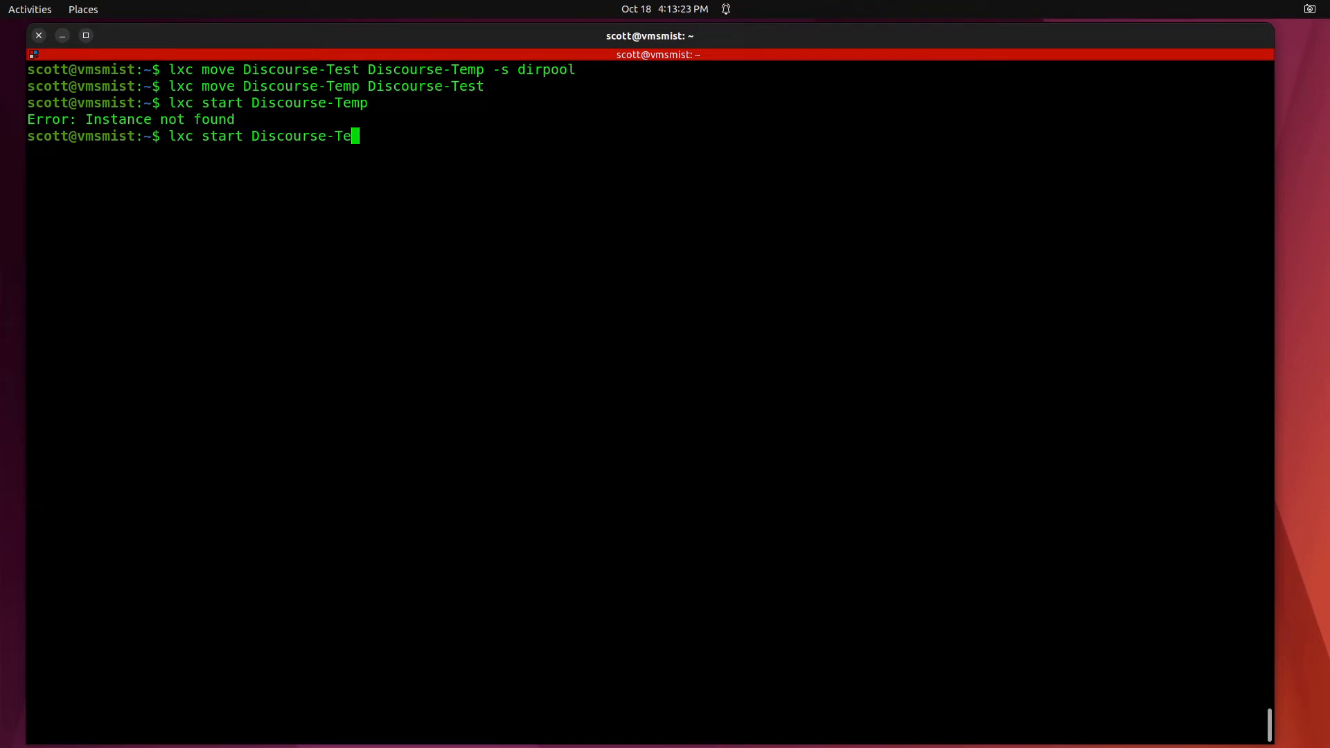
{"action": "type", "text": "st"}
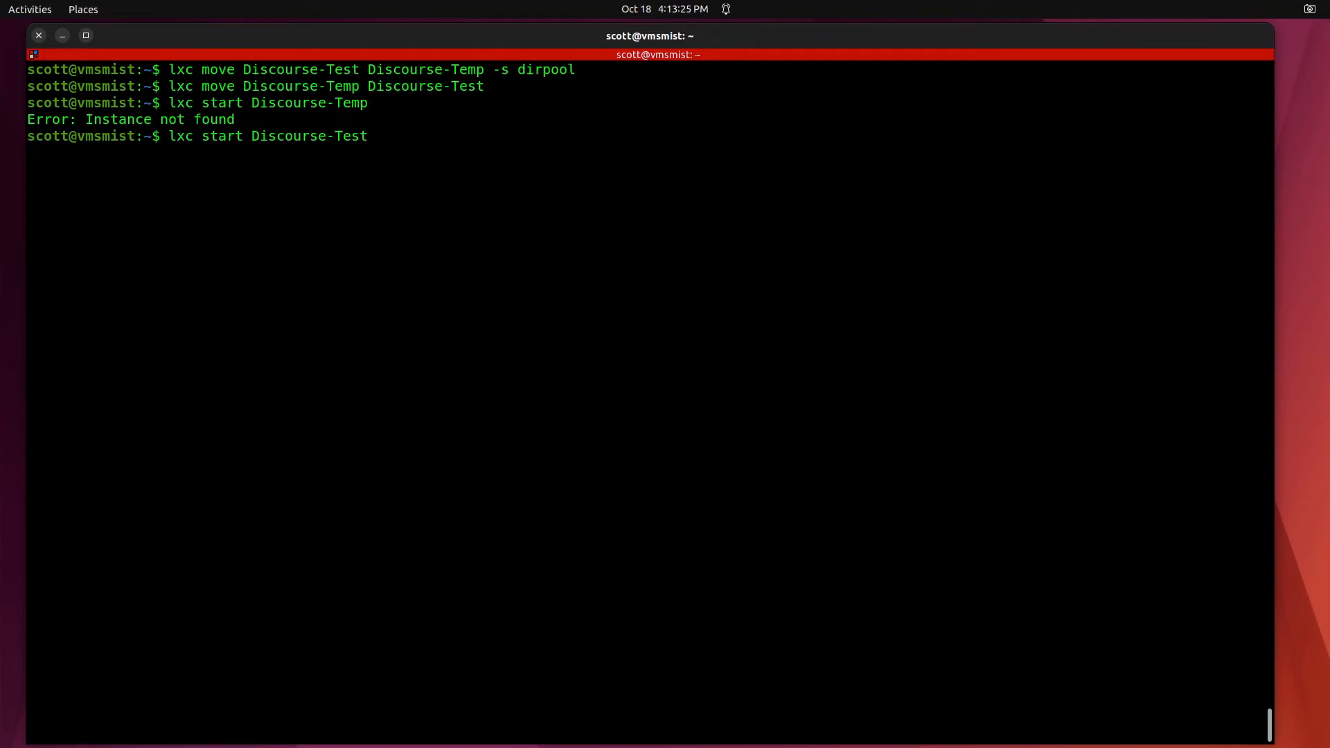
{"action": "type", "text": "lxc exec Discourse-Test bash"}
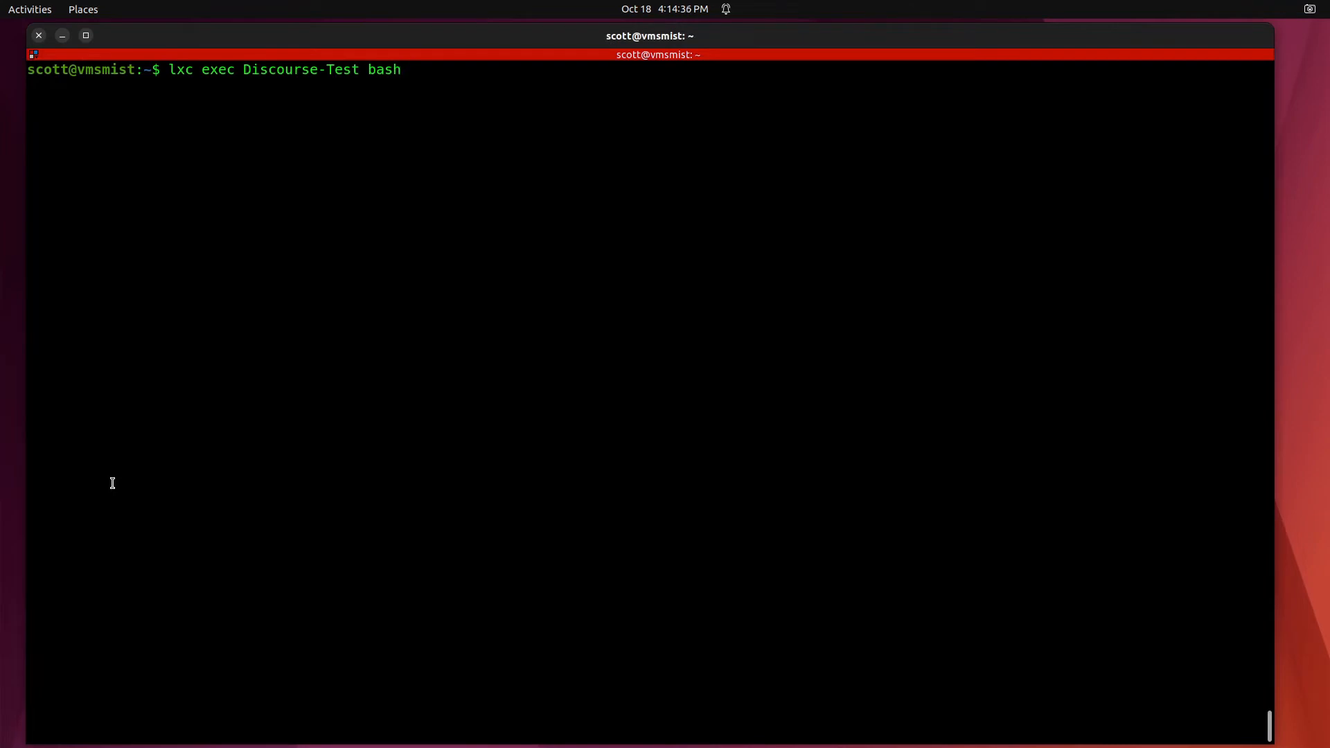
Enter a root shell in Discourse-Test and run docker ps showing local_discourse/app running
{"action": "key", "text": "Return"}
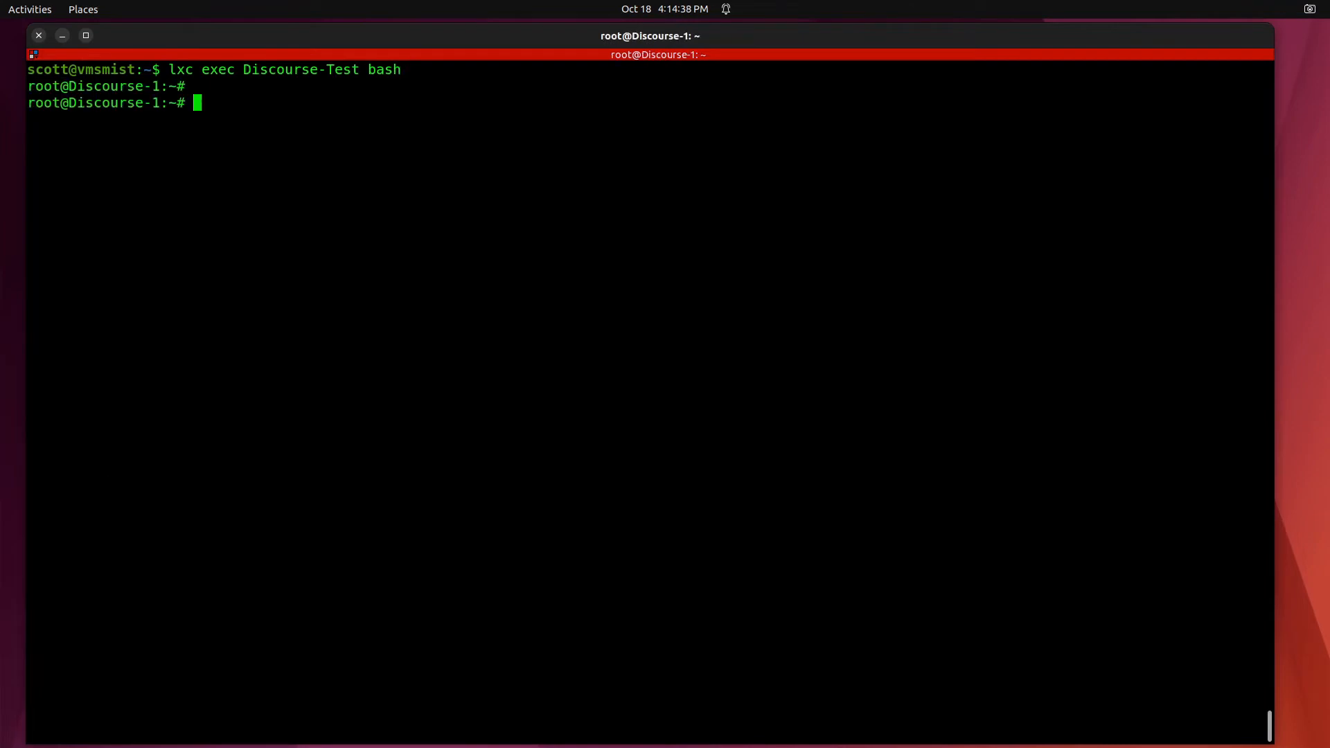
{"action": "type", "text": "doc"}
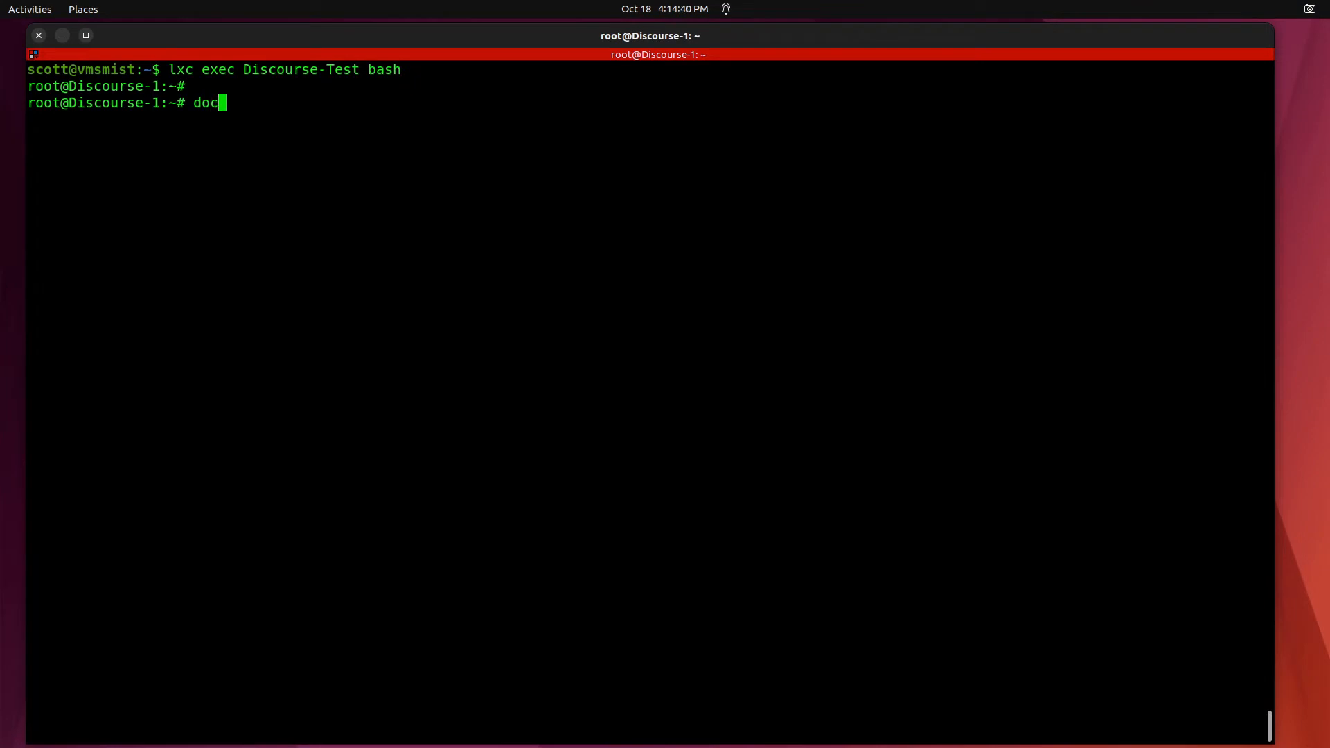
{"action": "type", "text": "ker p"}
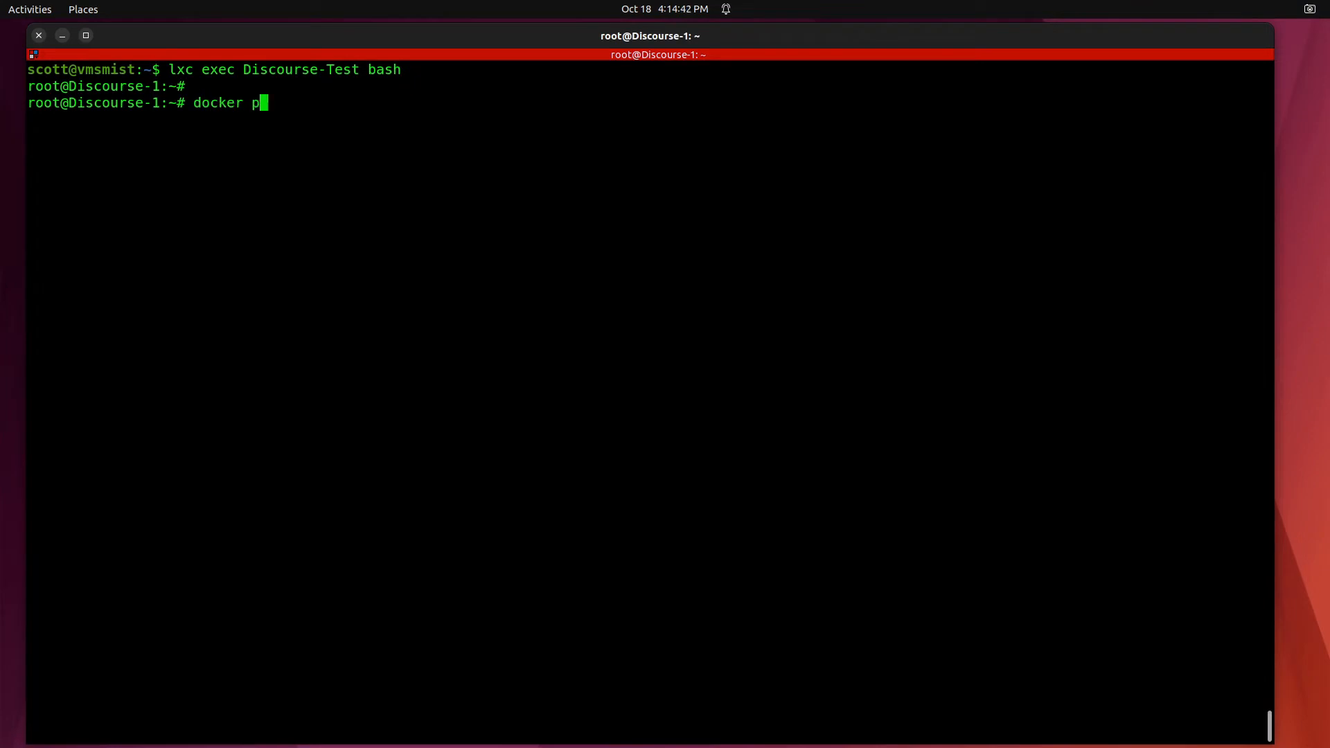
{"action": "key", "text": "Return"}
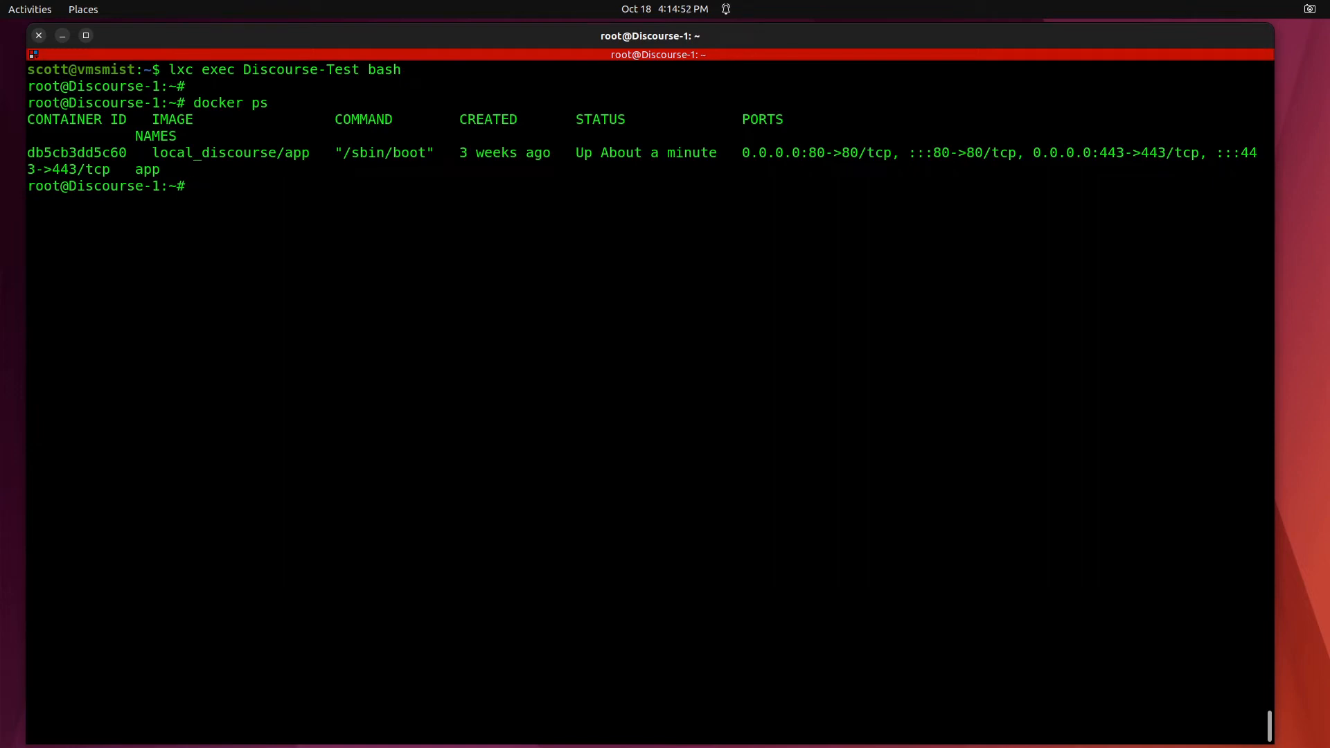
Review docker info inside the container
{"action": "type", "text": "docker info"}
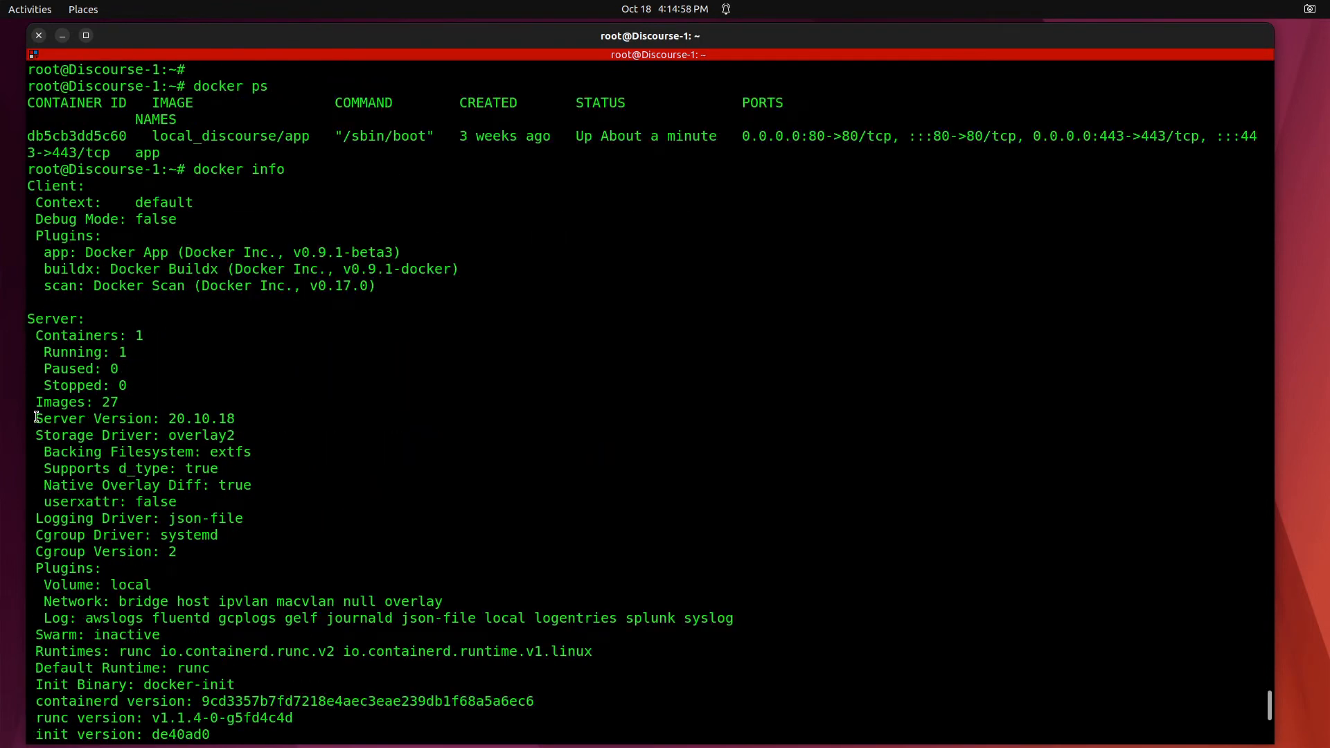
{"action": "mouse_move", "coordinate": [77, 452]}
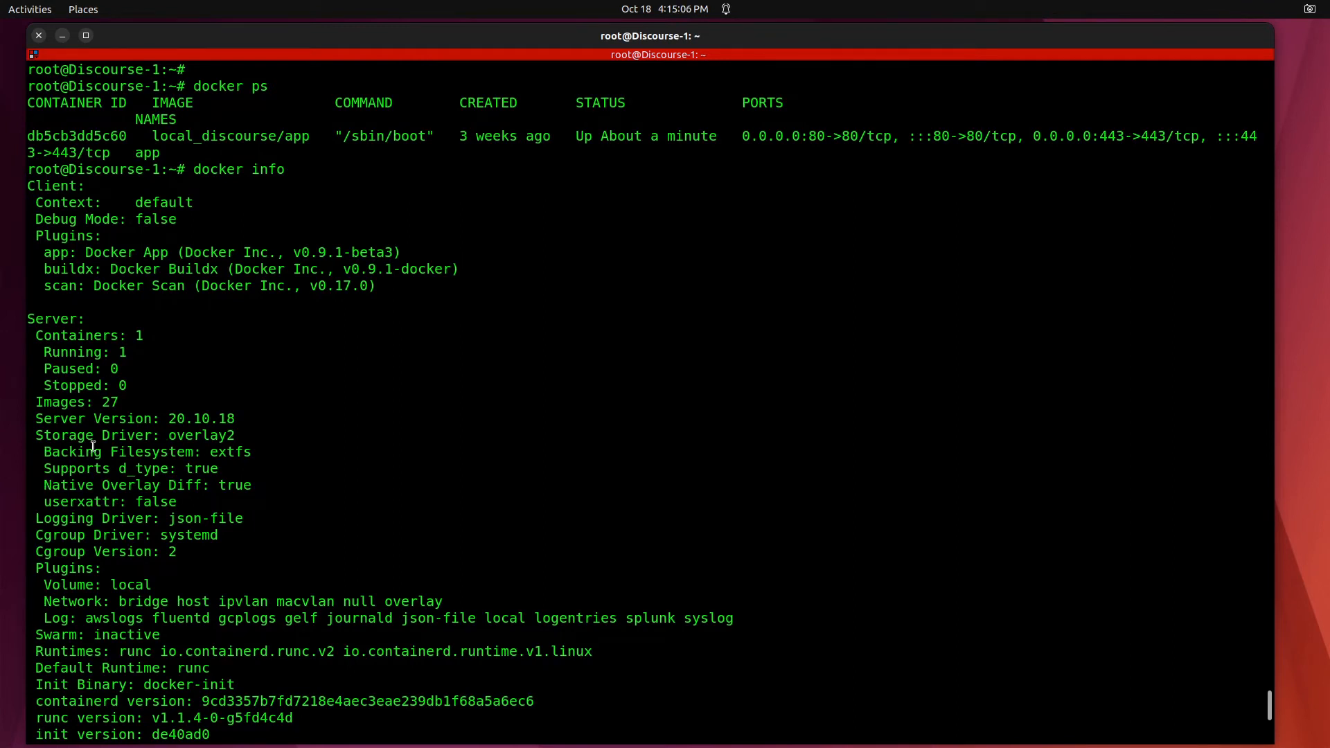
{"action": "double_click", "coordinate": [202, 435]}
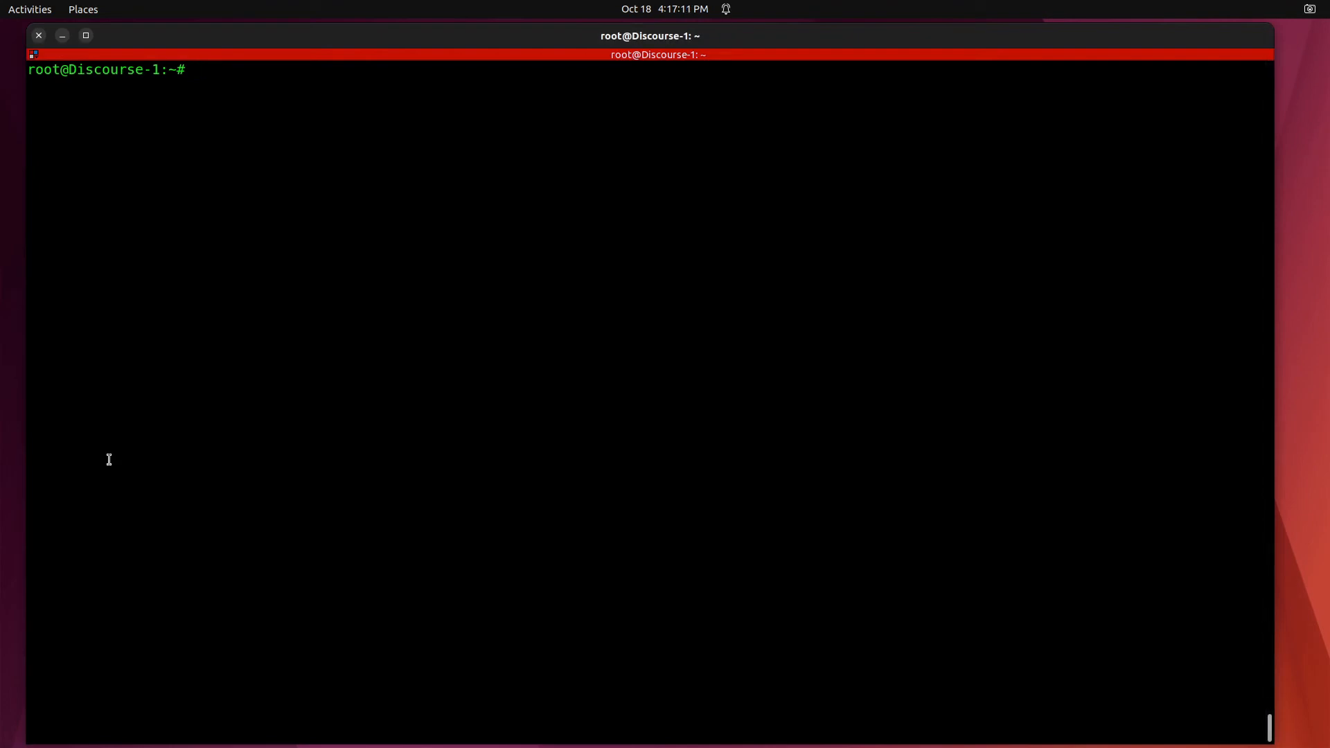
Exit the container shell and run 'lxc storage list', showing default zfs and dirpool
{"action": "type", "text": "exit"}
{"action": "type", "text": "l"}
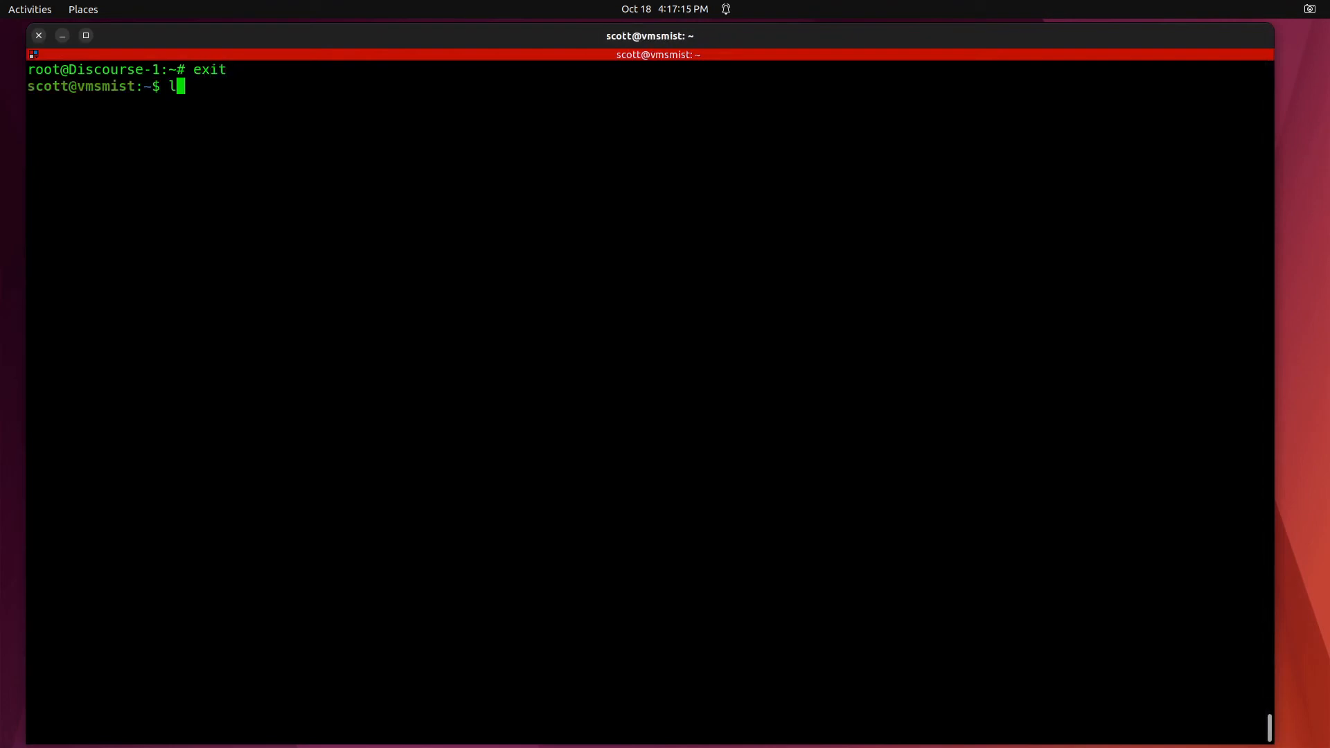
{"action": "type", "text": "xc"}
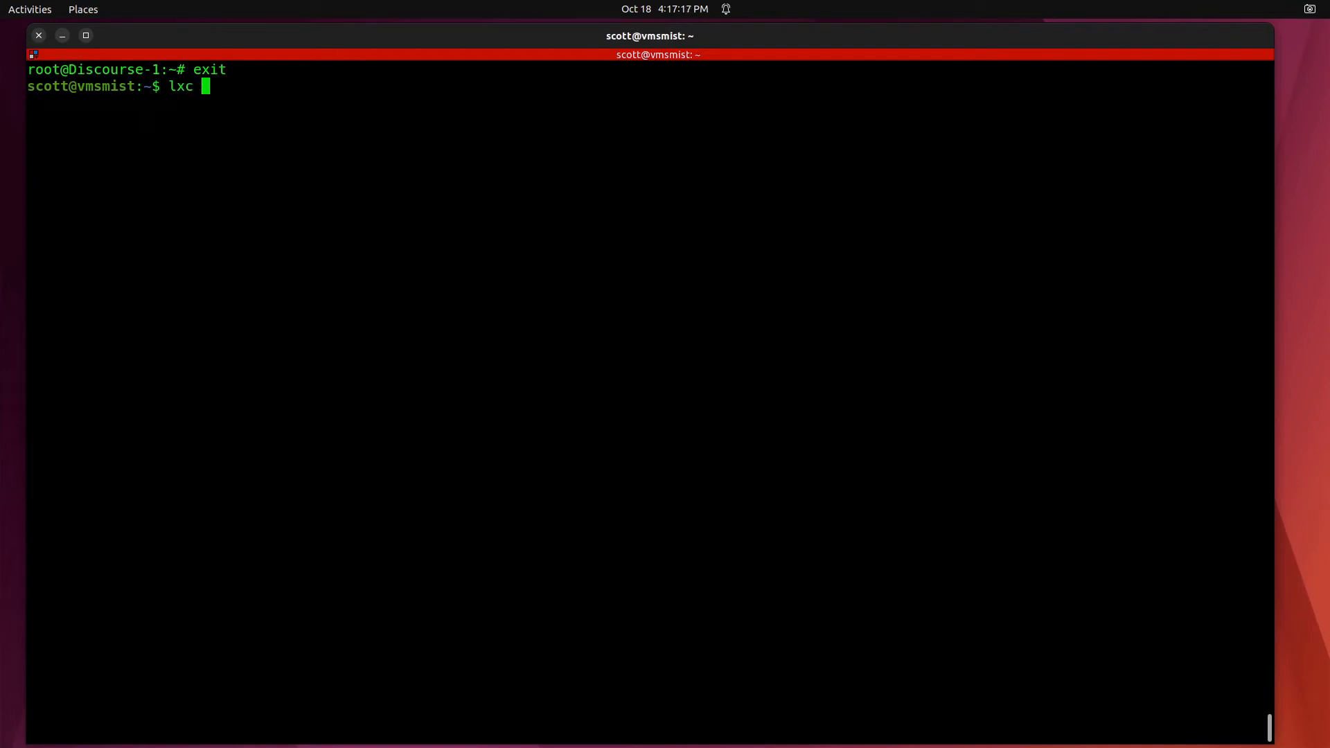
{"action": "type", "text": "storage li"}
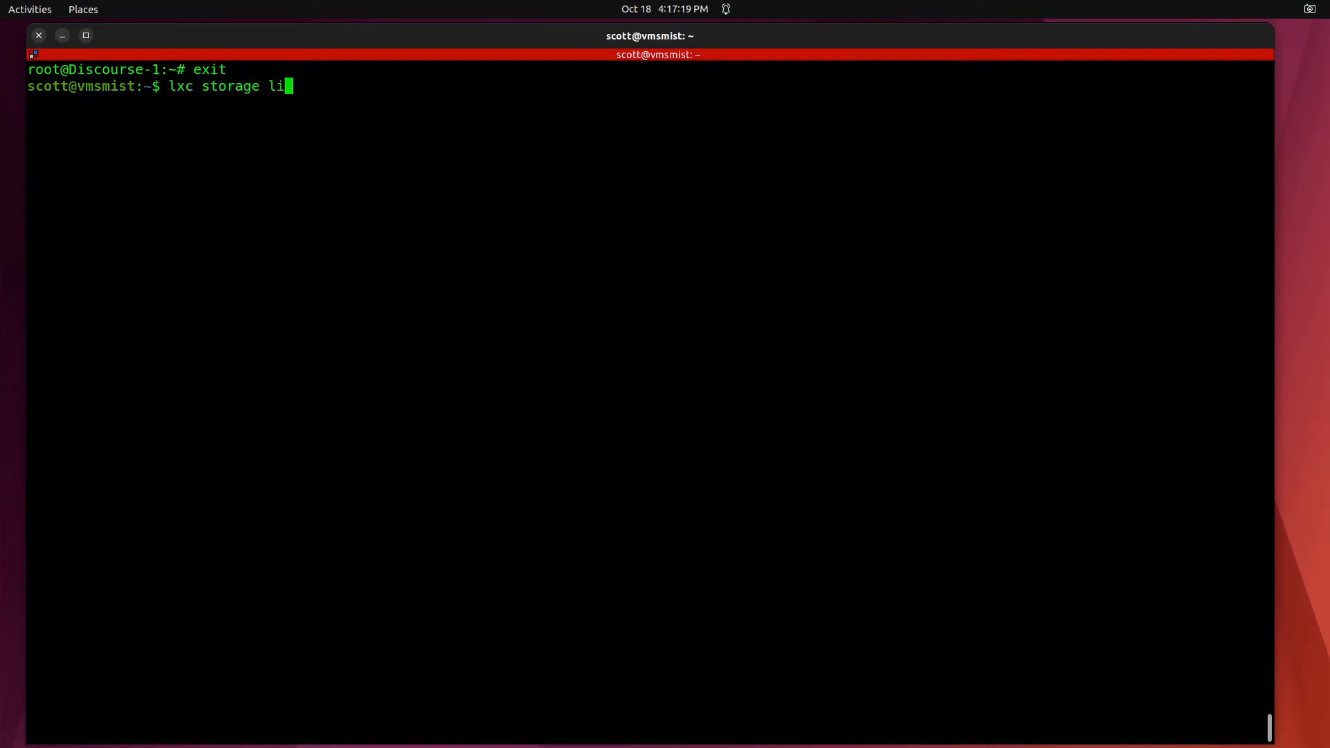
{"action": "key", "text": "Return"}
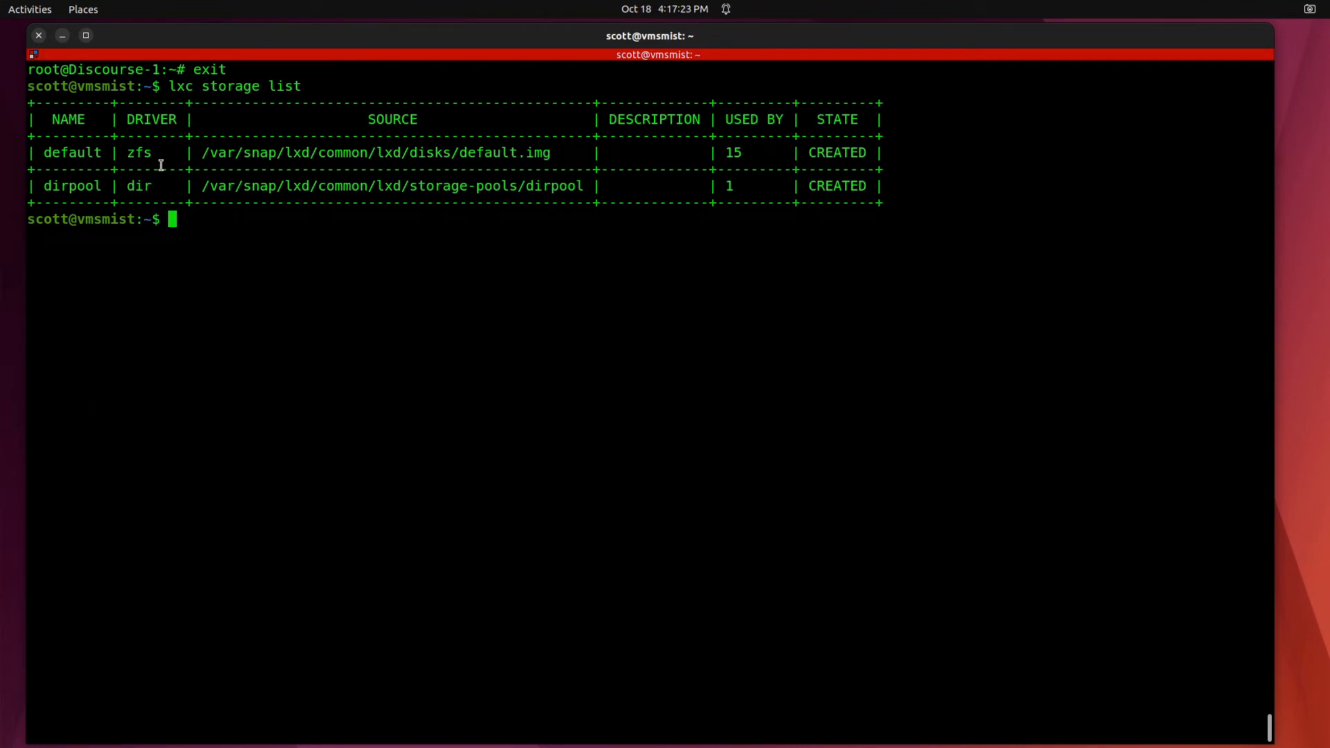
{"action": "mouse_move", "coordinate": [719, 140]}
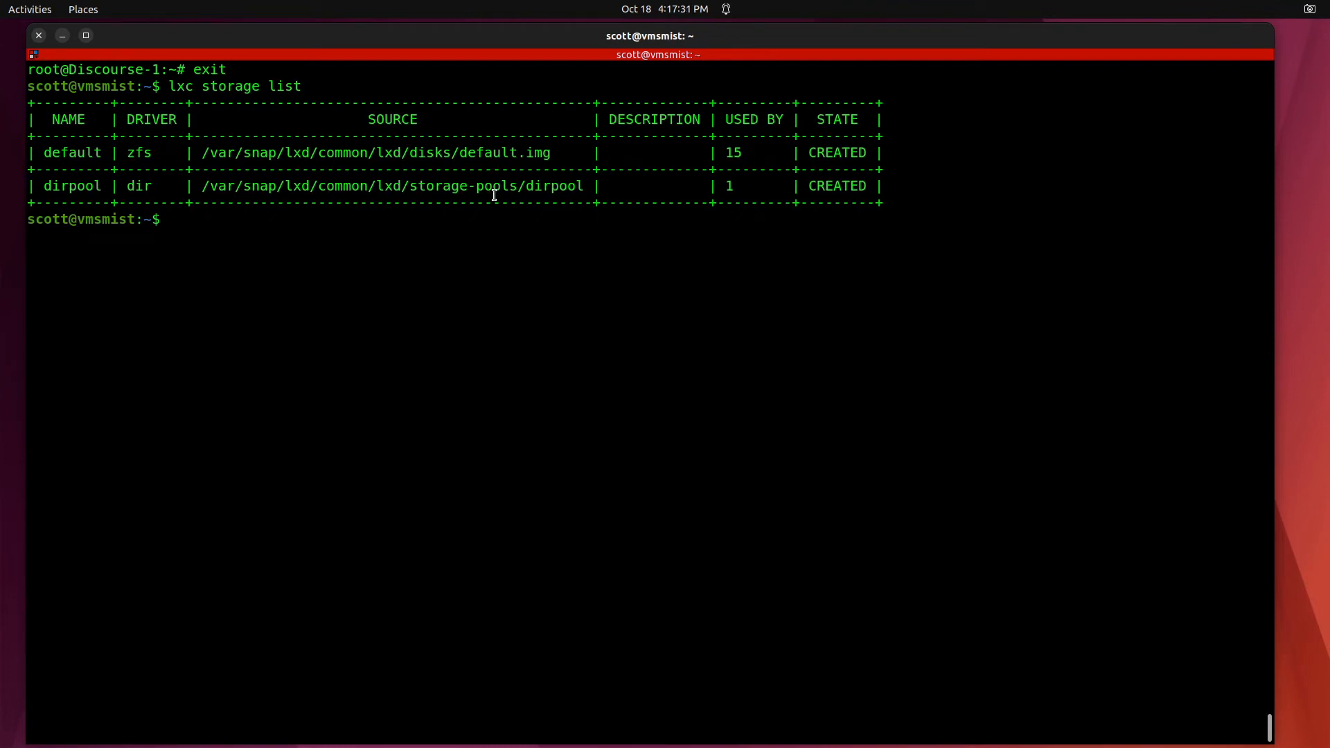
{"action": "double_click", "coordinate": [727, 185]}
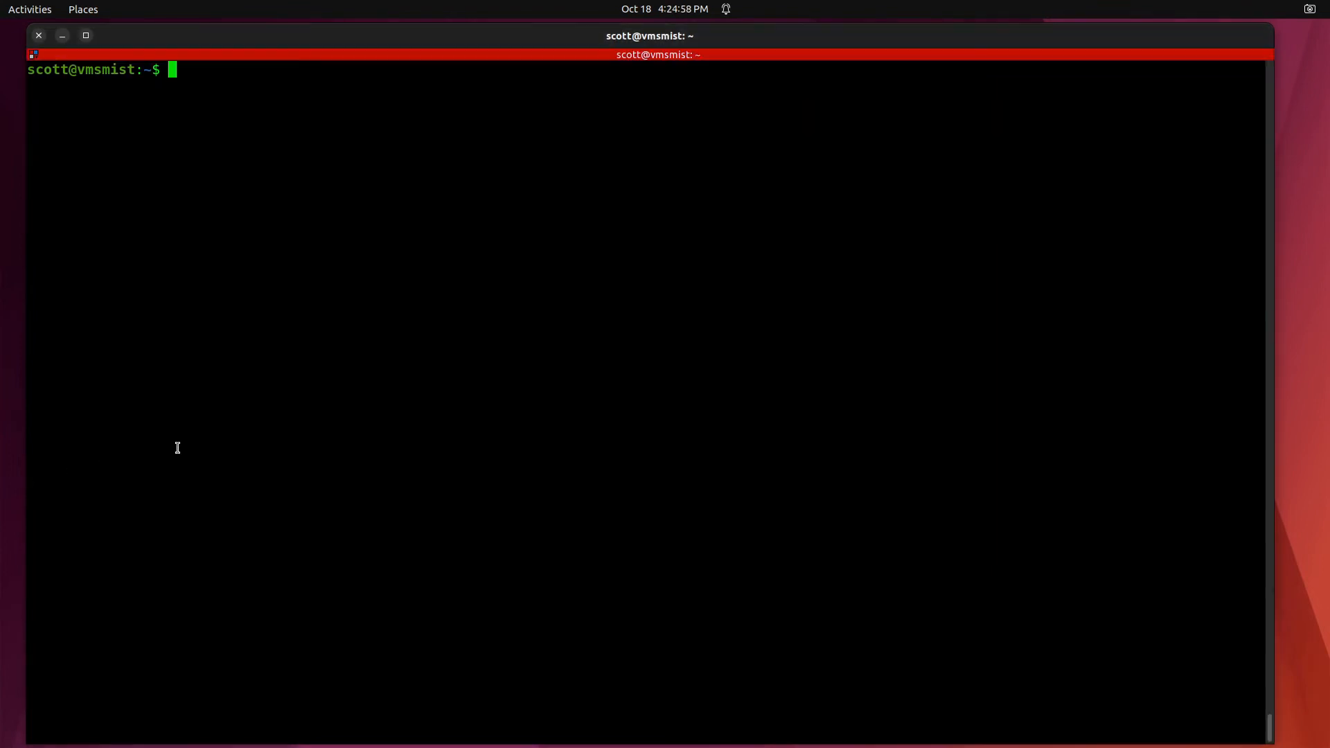
Show the dirpool pool details with 'lxc storage show dirpool' (used only by Discourse-Test)
{"action": "type", "text": "lxc storage show dirpool"}
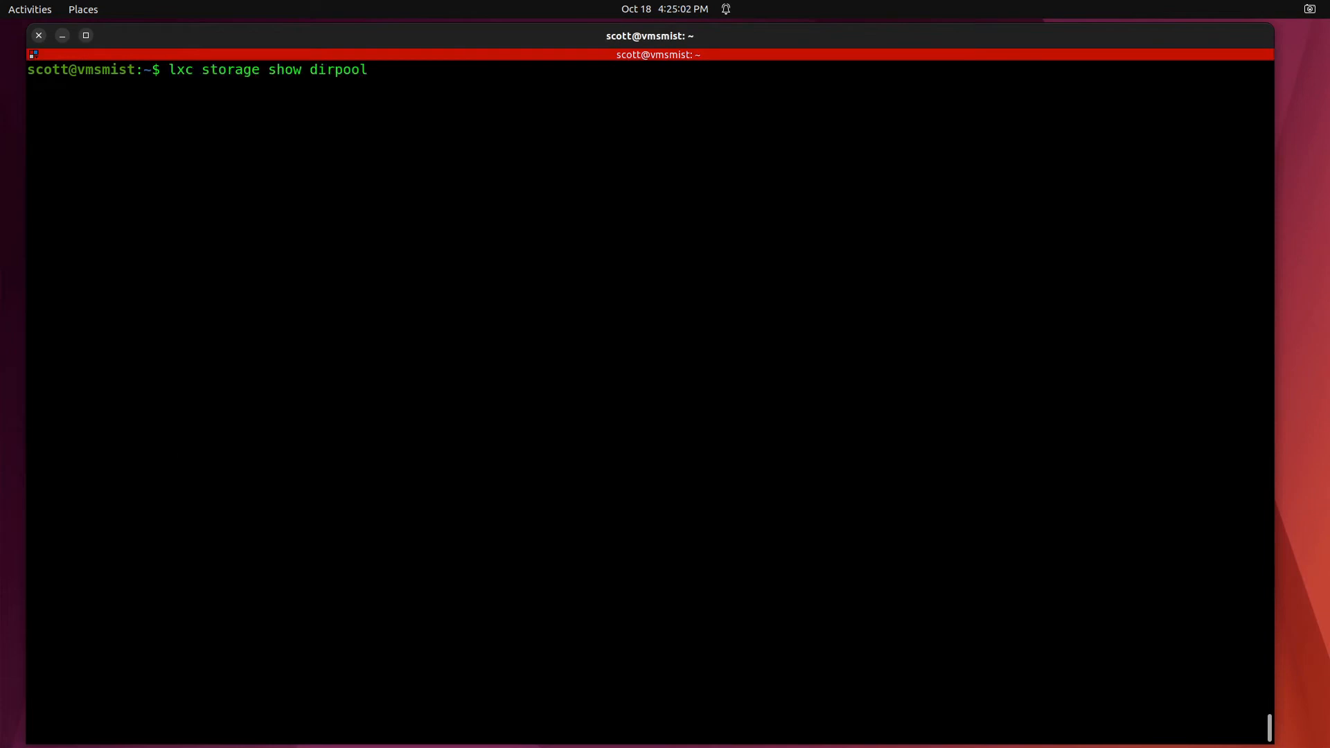
{"action": "key", "text": "Return"}
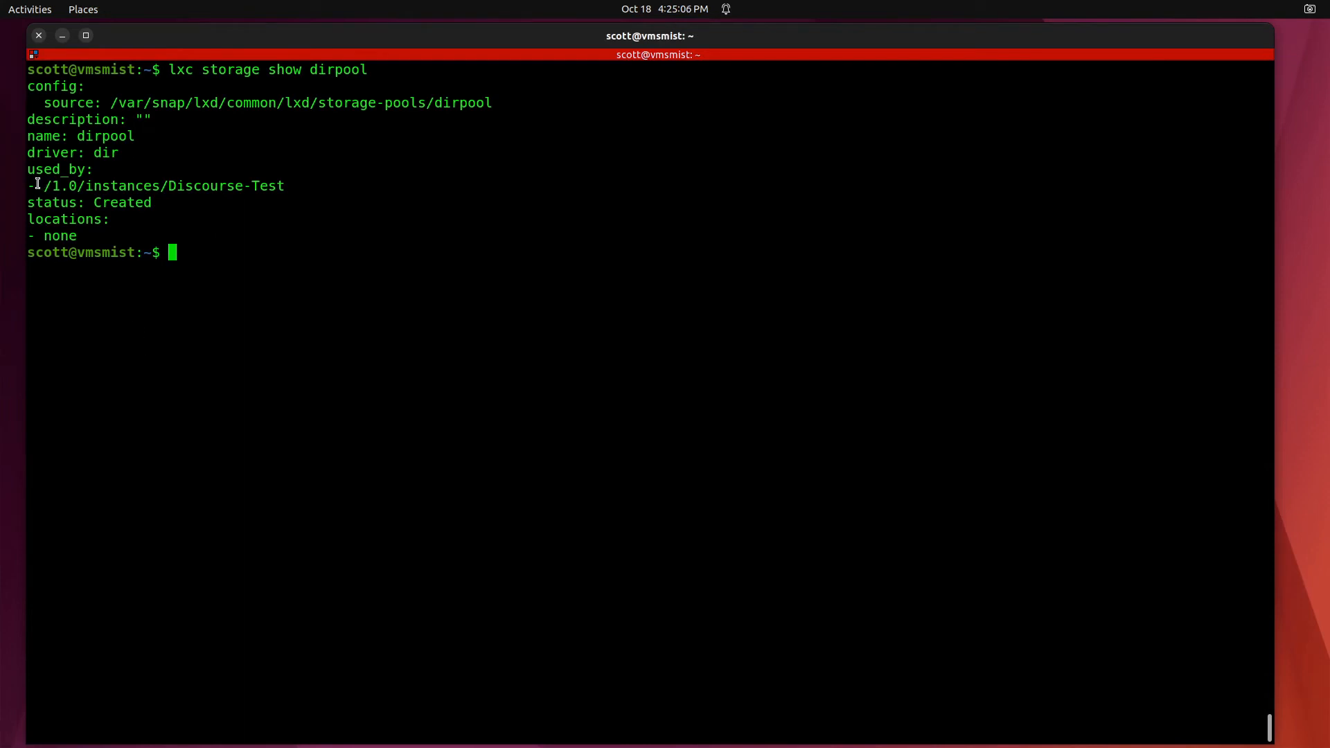
{"action": "mouse_move", "coordinate": [297, 193]}
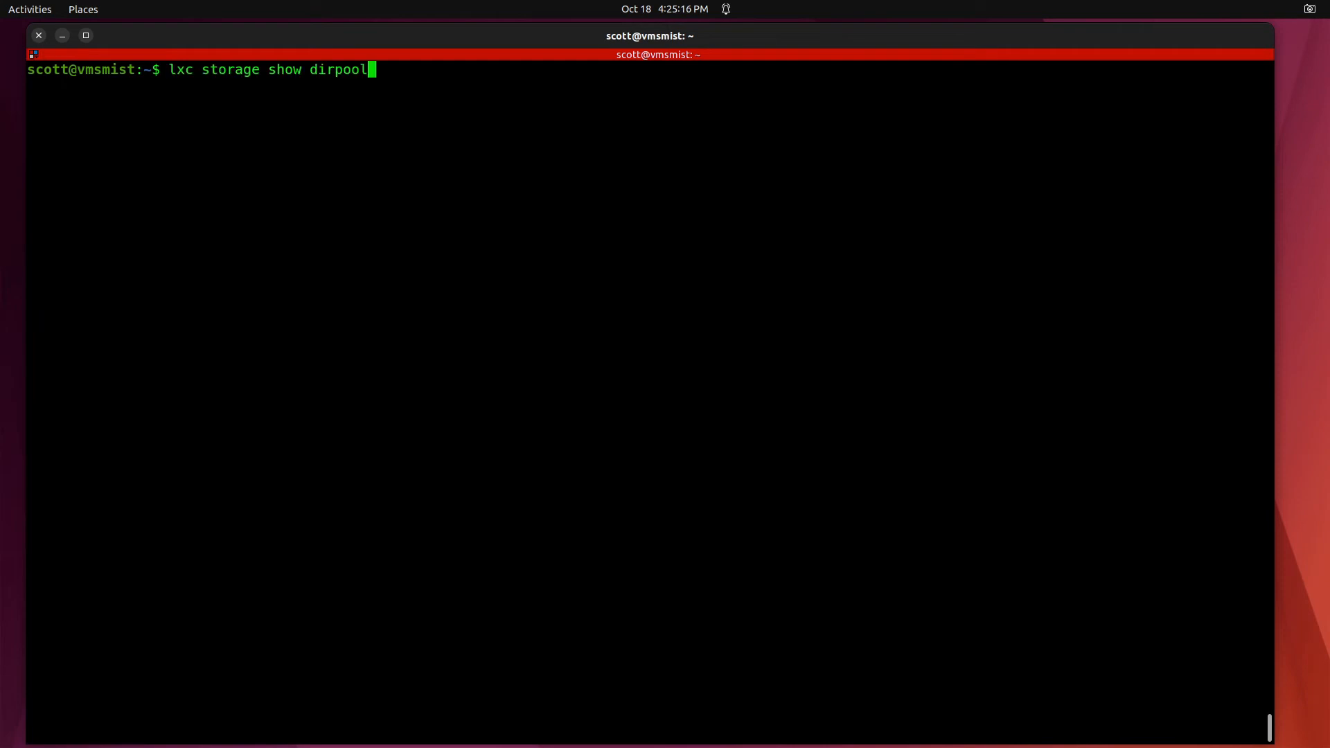
Show the default zfs pool details with 'lxc storage show default'
{"action": "key", "text": "BackSpace"}
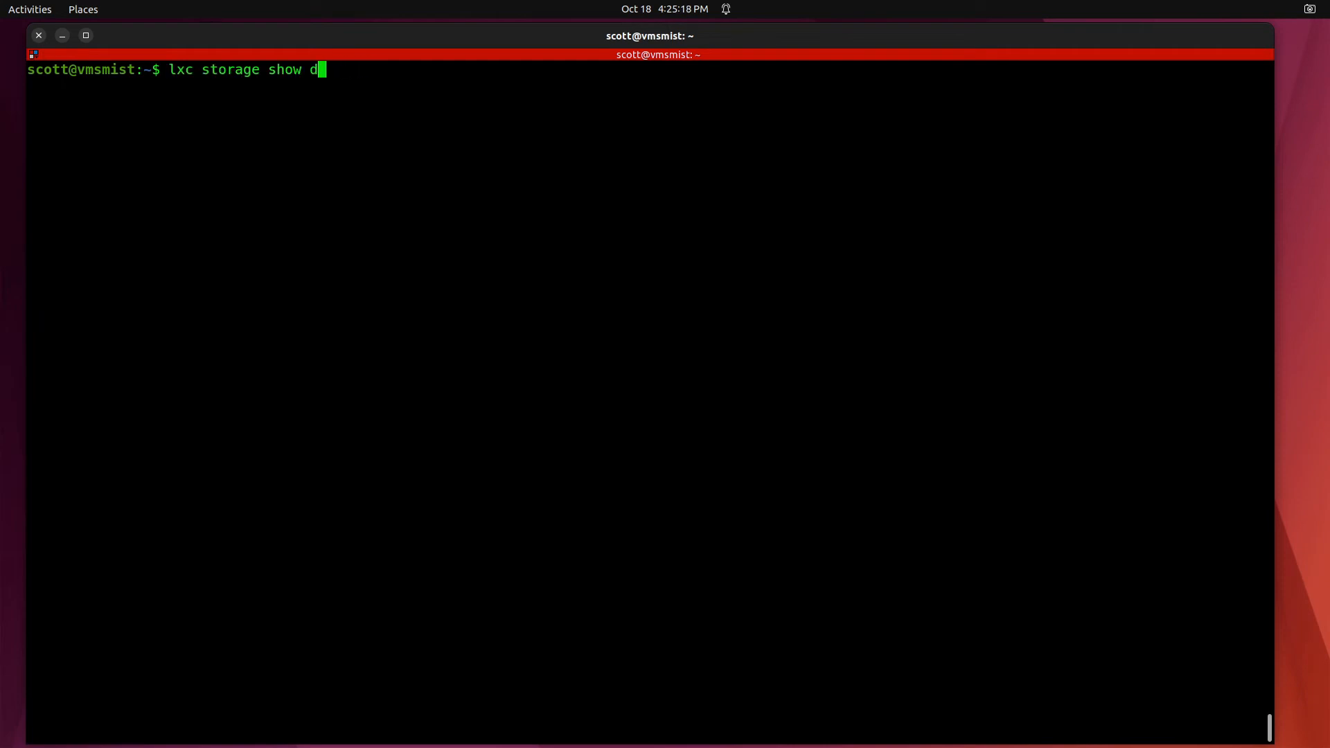
{"action": "type", "text": "e"}
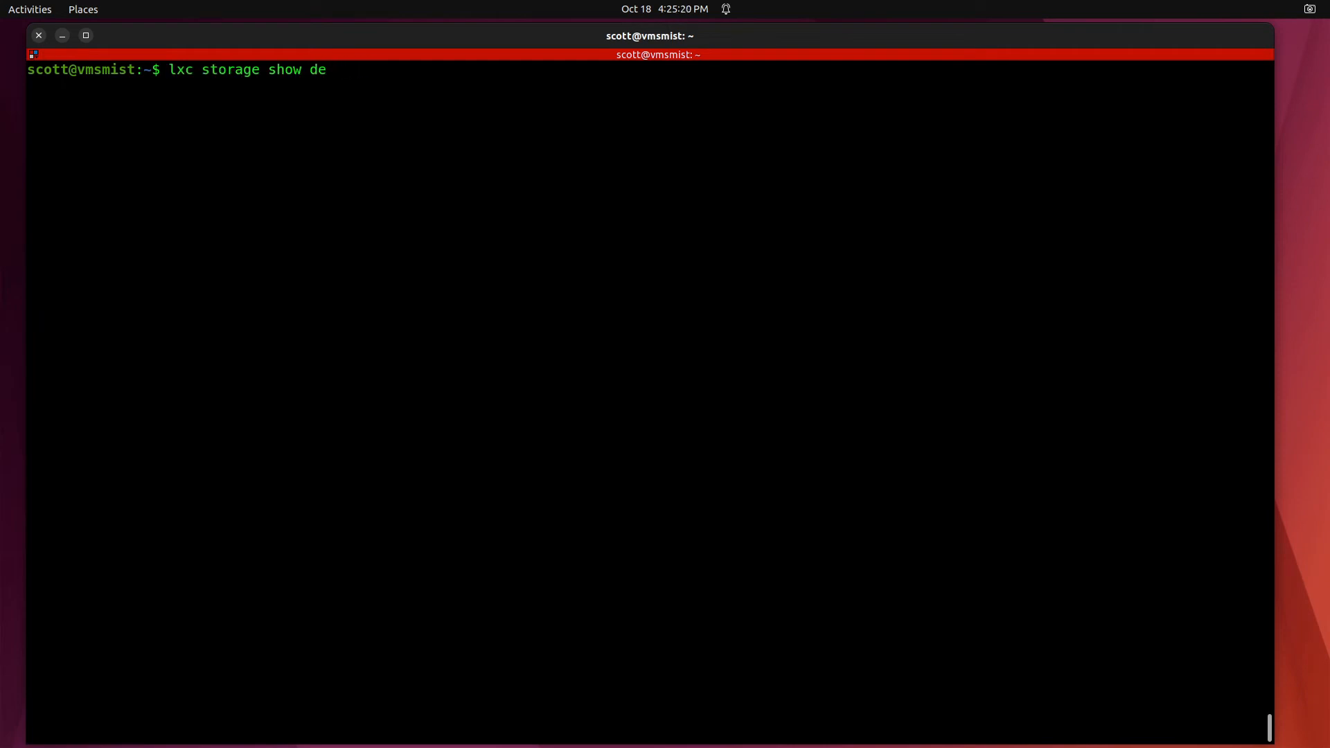
{"action": "type", "text": "fault"}
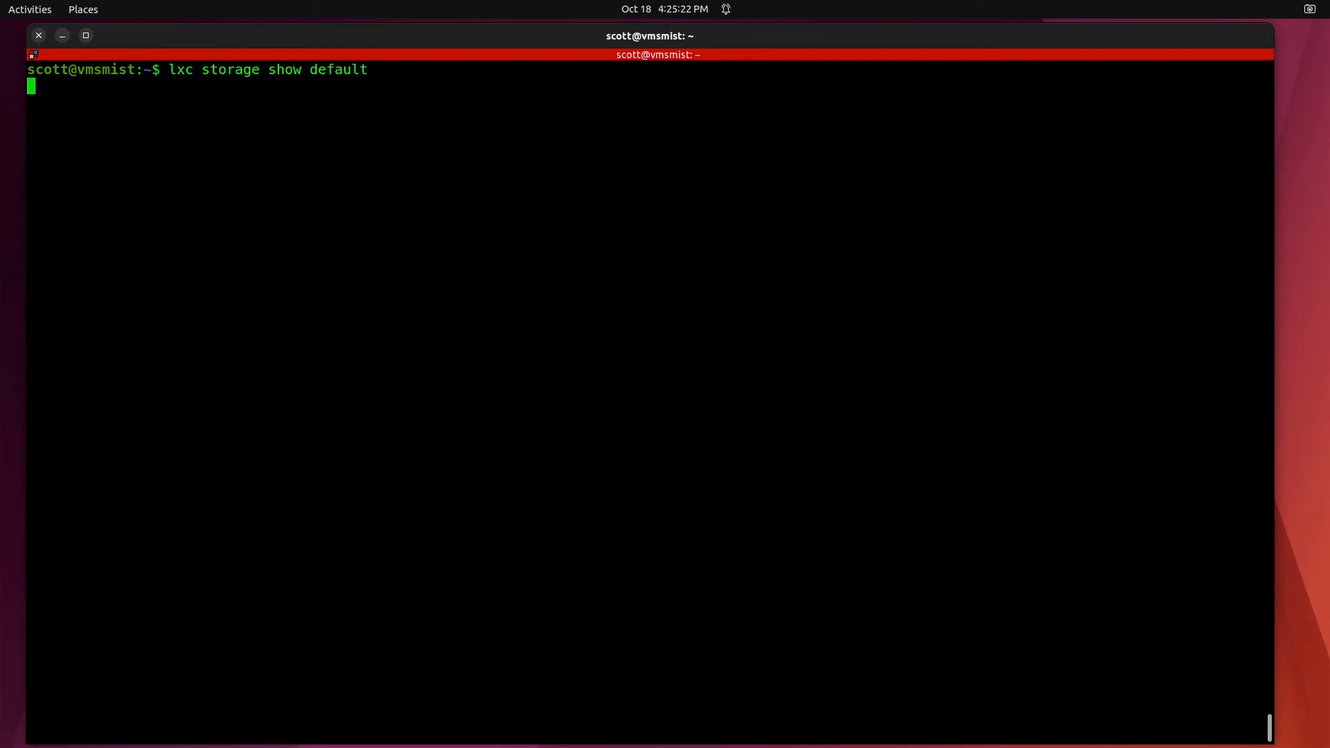
{"action": "key", "text": "Return"}
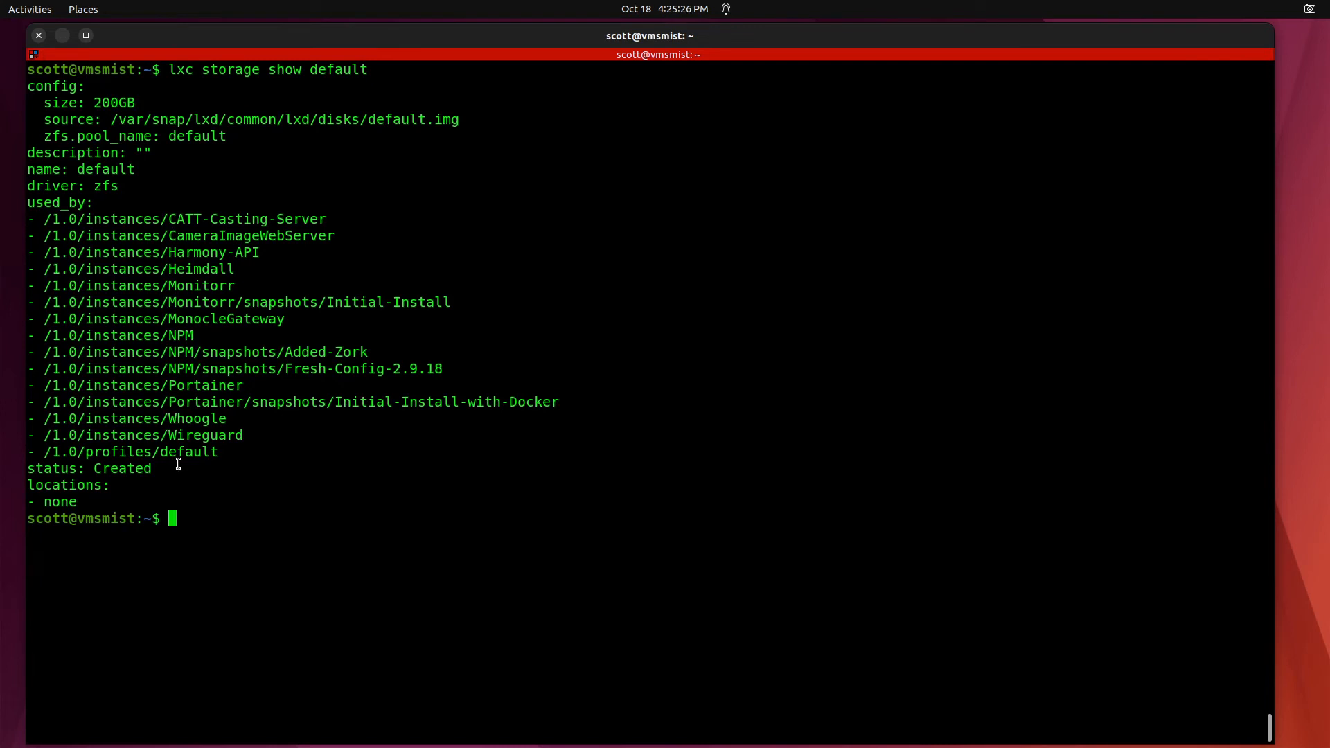
{"action": "mouse_move", "coordinate": [91, 399]}
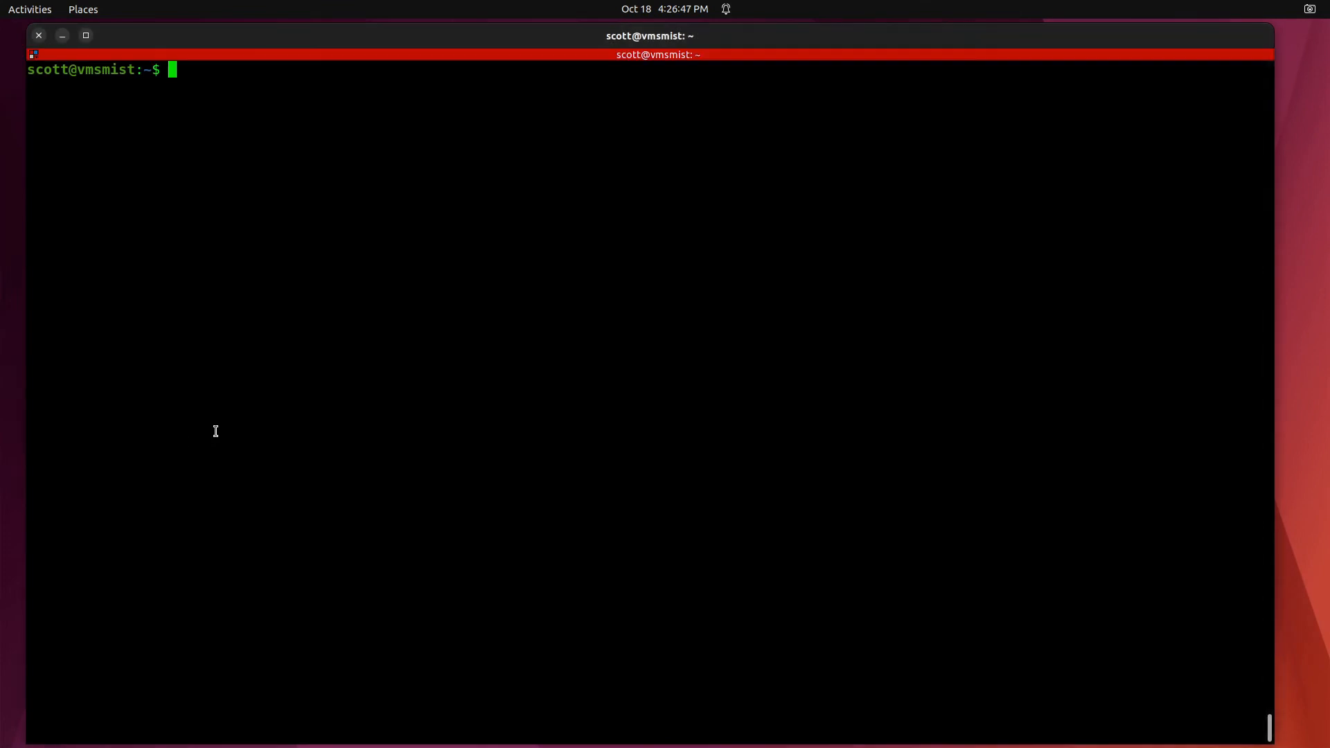
List the storage pools, then stop the Discourse-Test container
{"action": "type", "text": "lxc storage list"}
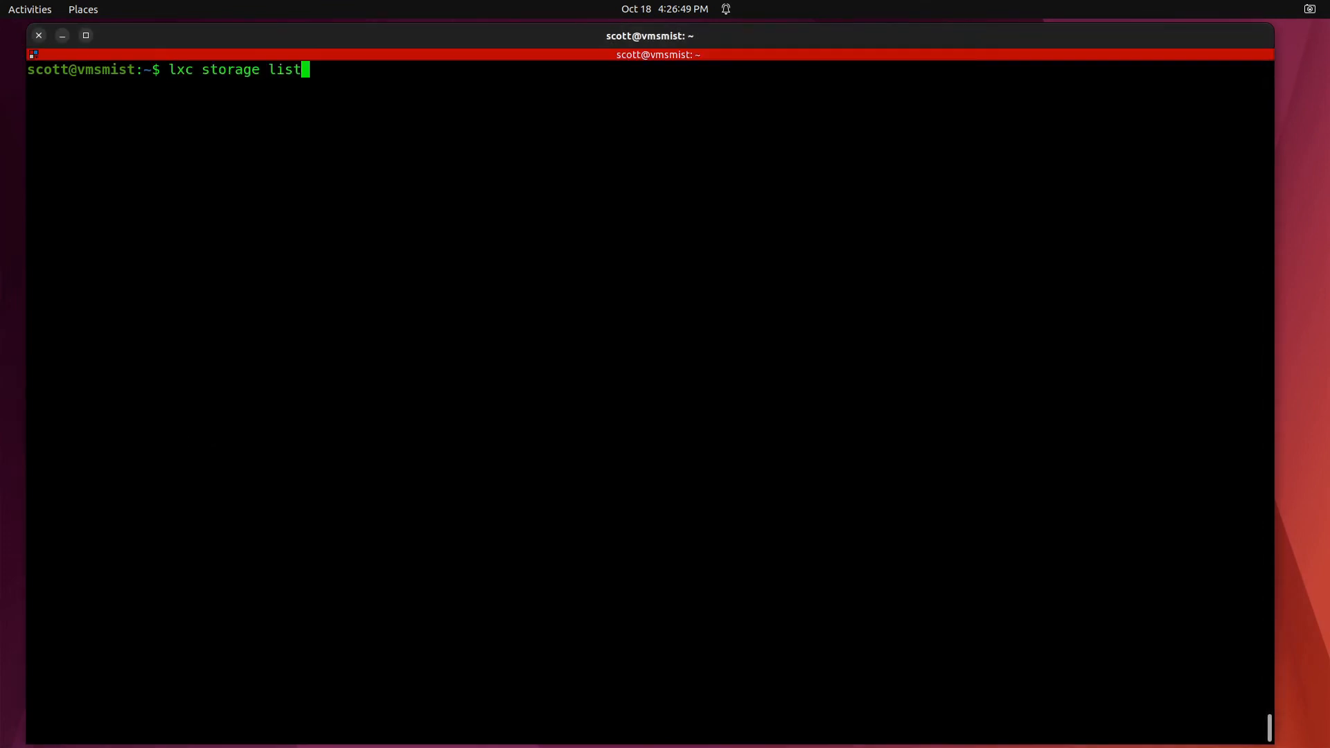
{"action": "key", "text": "Return"}
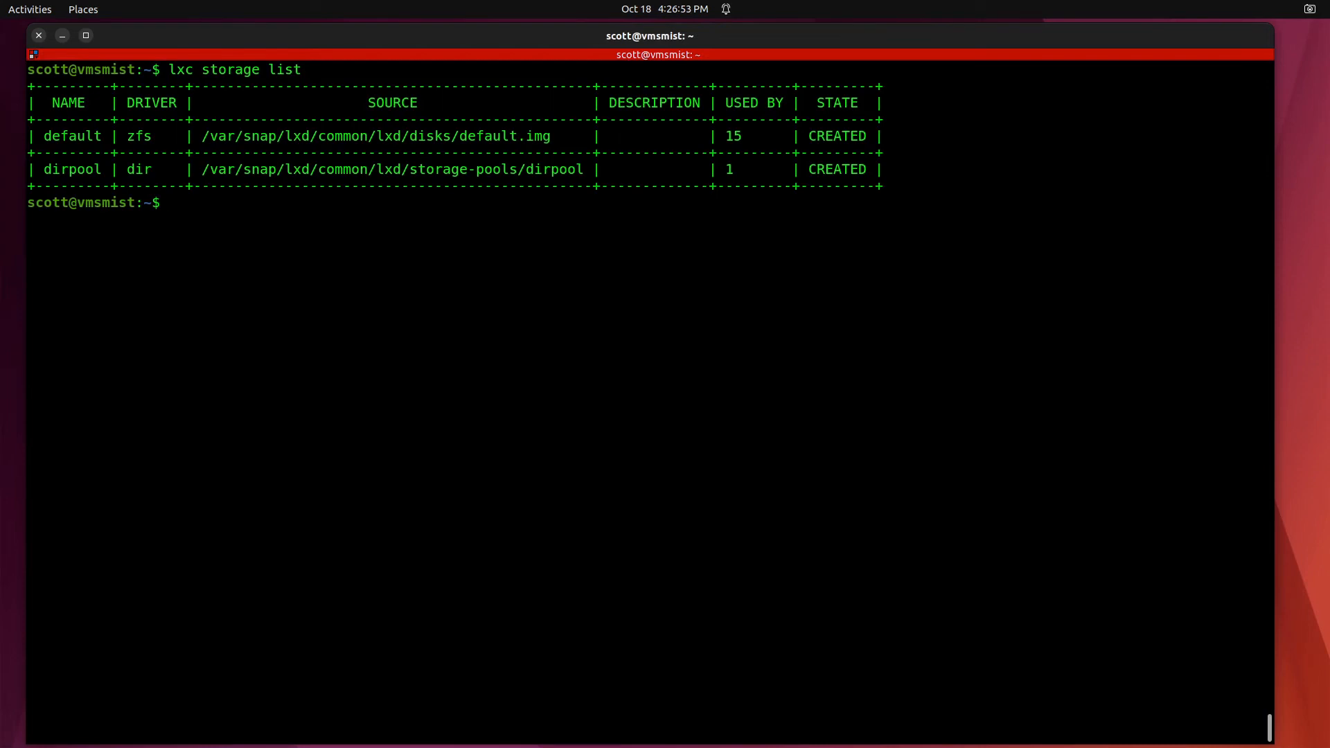
{"action": "type", "text": "lxc s"}
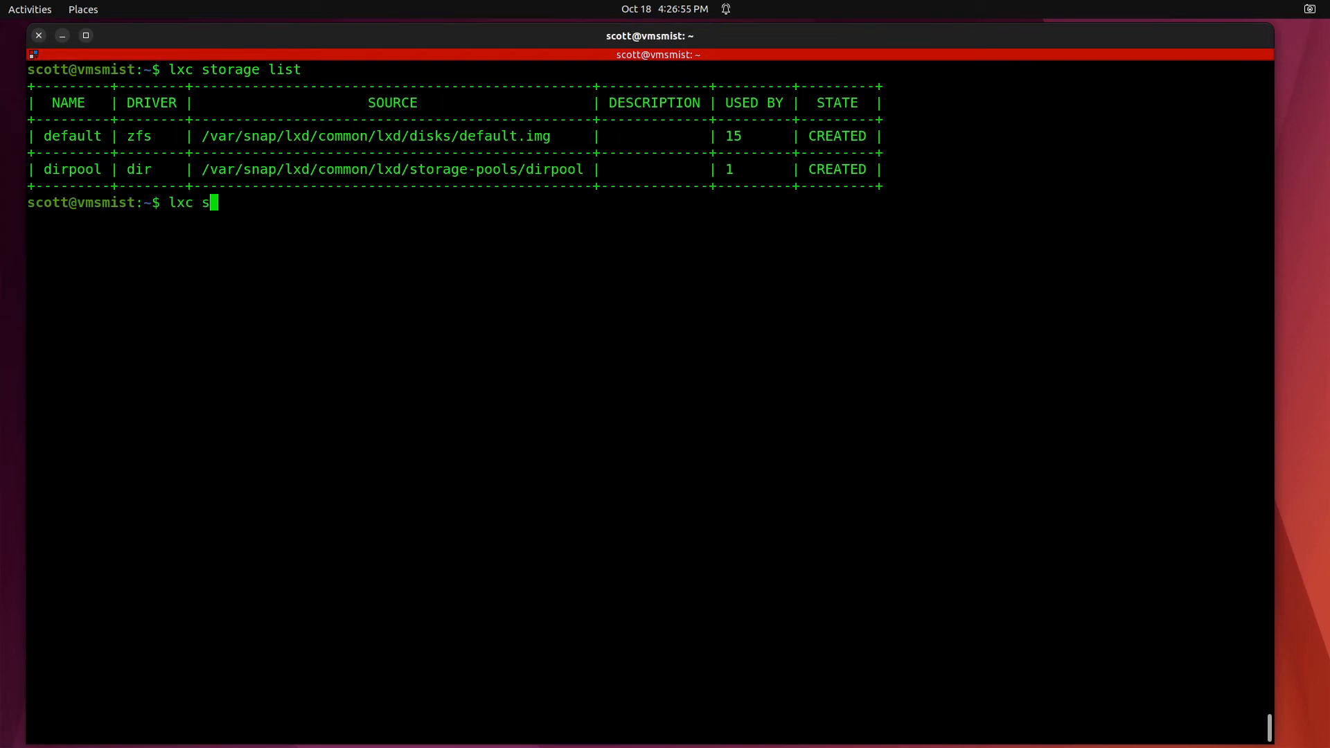
{"action": "type", "text": "top Dis"}
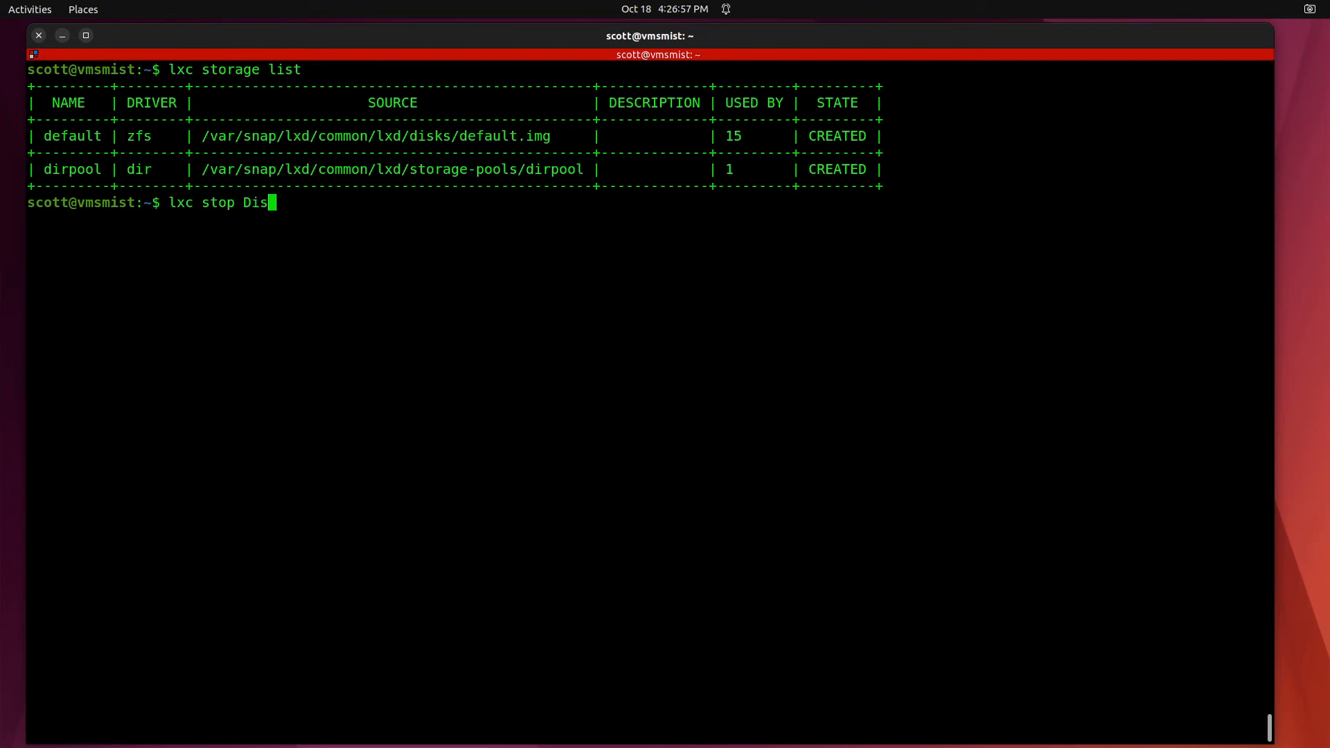
{"action": "type", "text": "course-Test"}
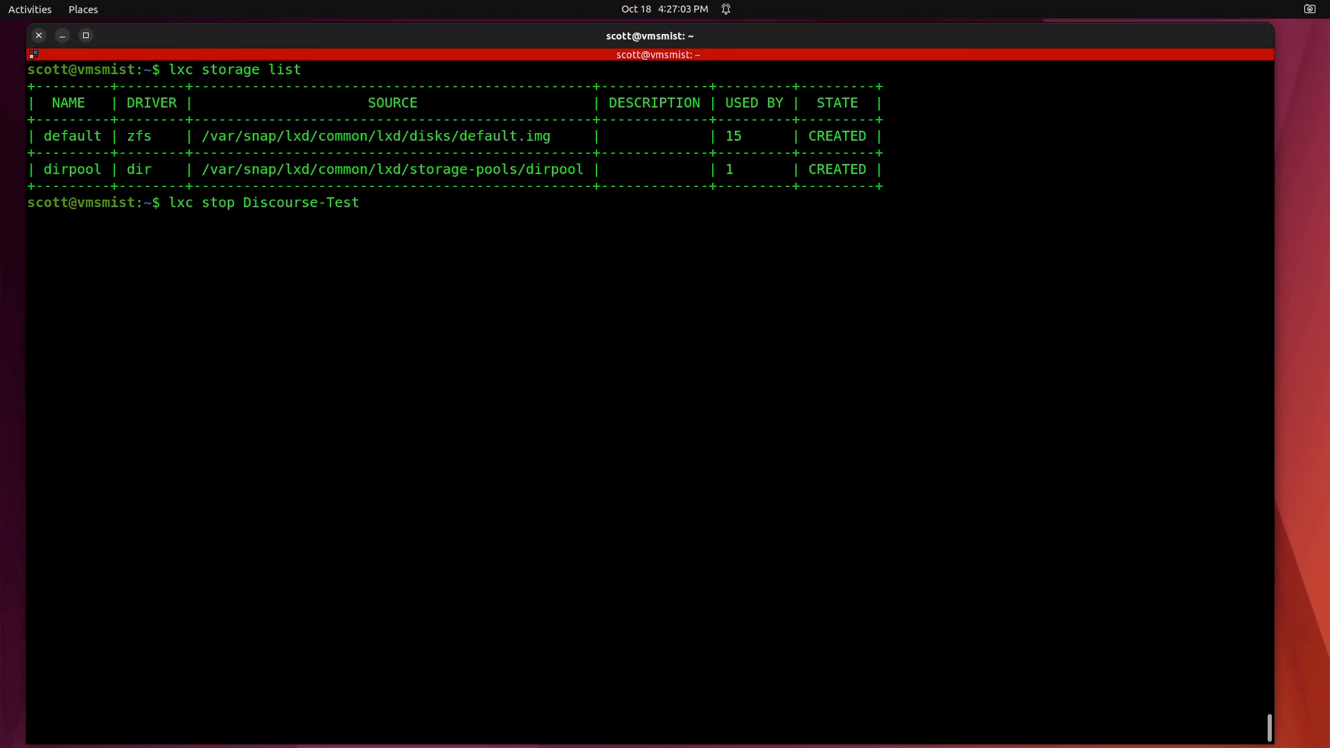
{"action": "key", "text": "Return"}
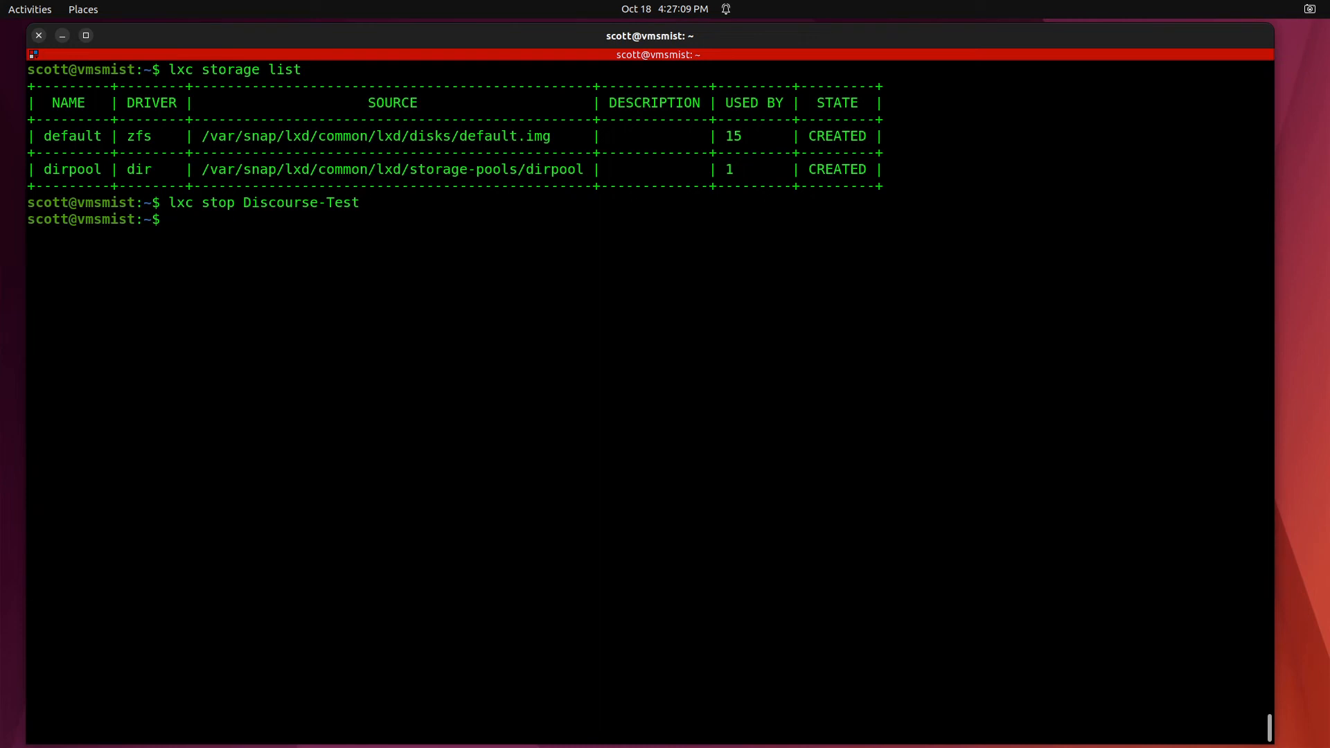
Delete the Discourse-Test container with 'lxc delete Discourse-Test'
{"action": "type", "text": "lxc d"}
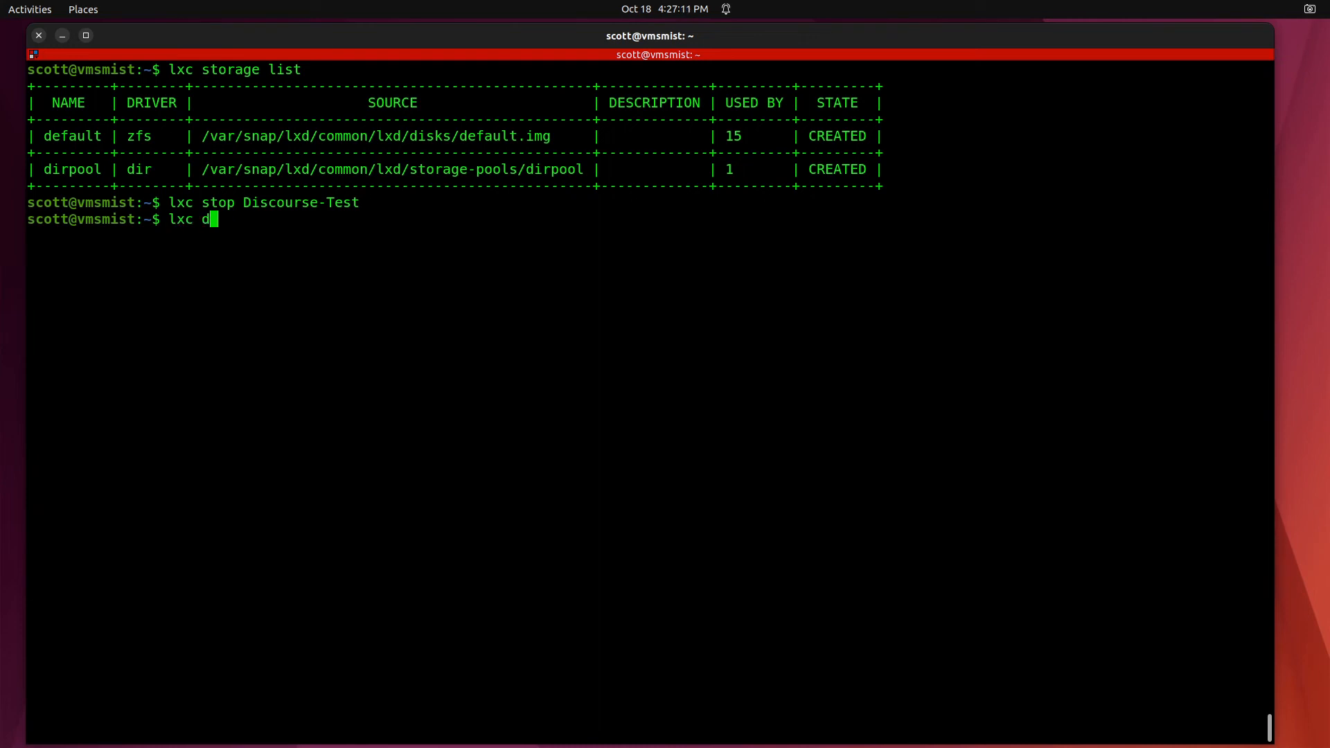
{"action": "type", "text": "elete D"}
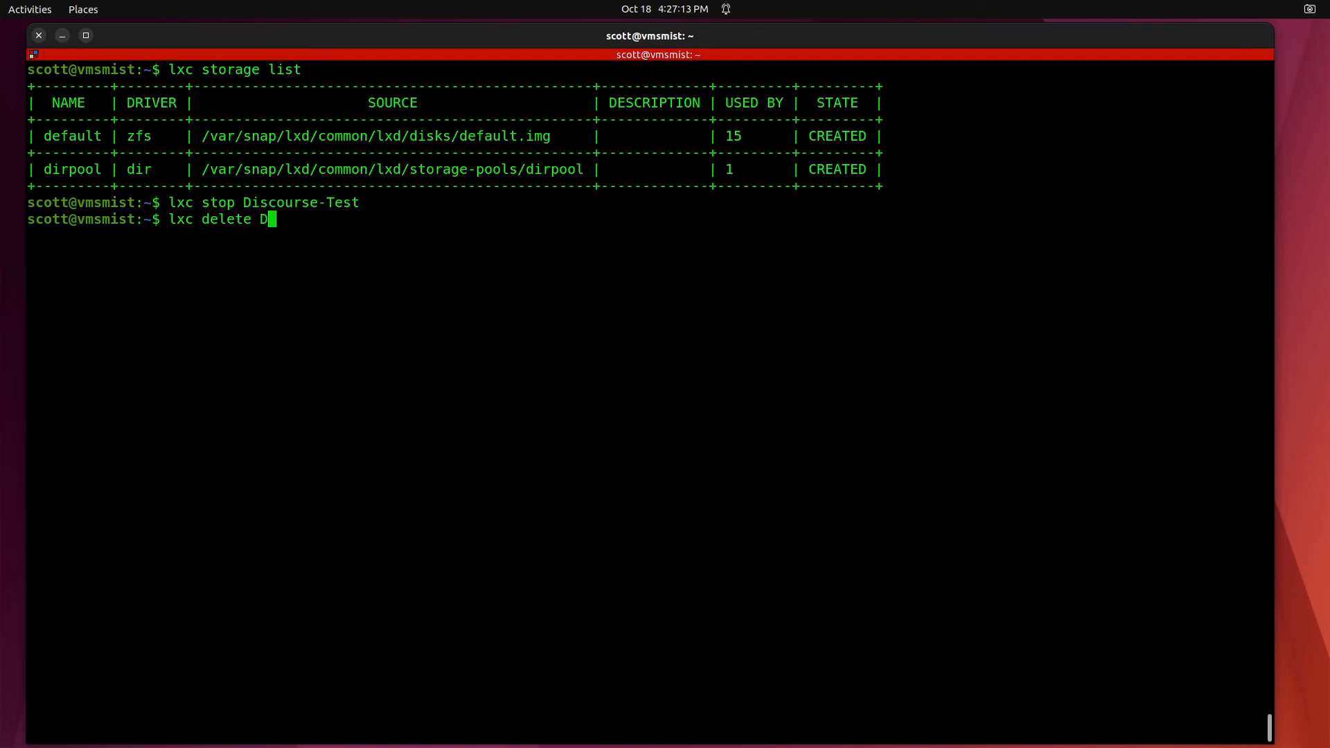
{"action": "type", "text": "iscours"}
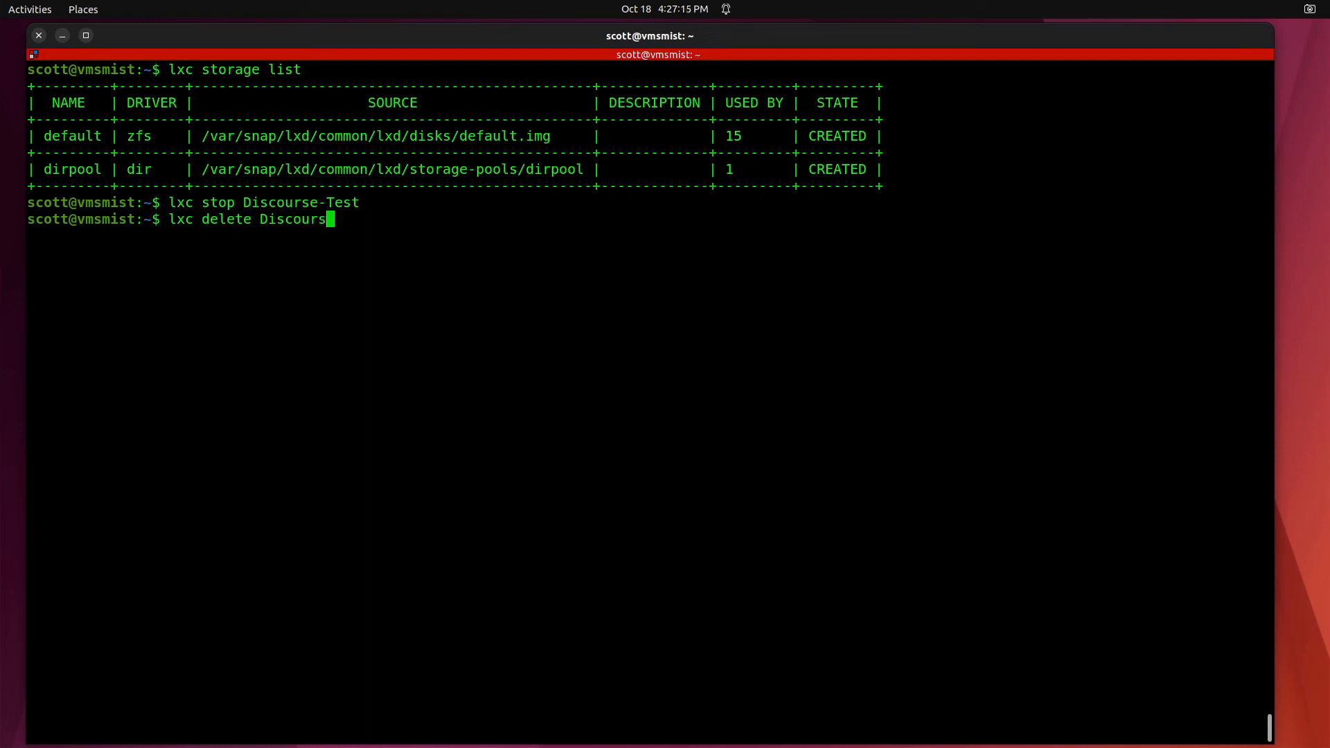
{"action": "type", "text": "e-Te"}
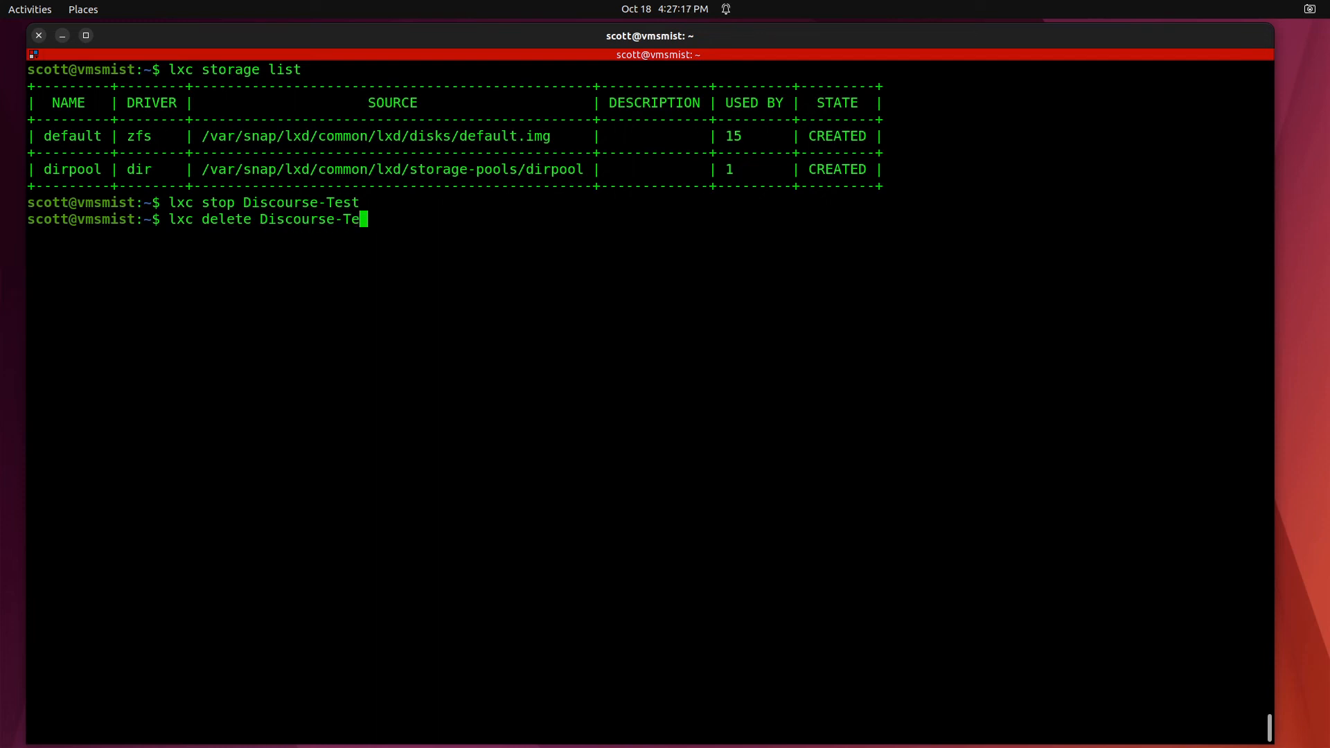
{"action": "key", "text": "Return"}
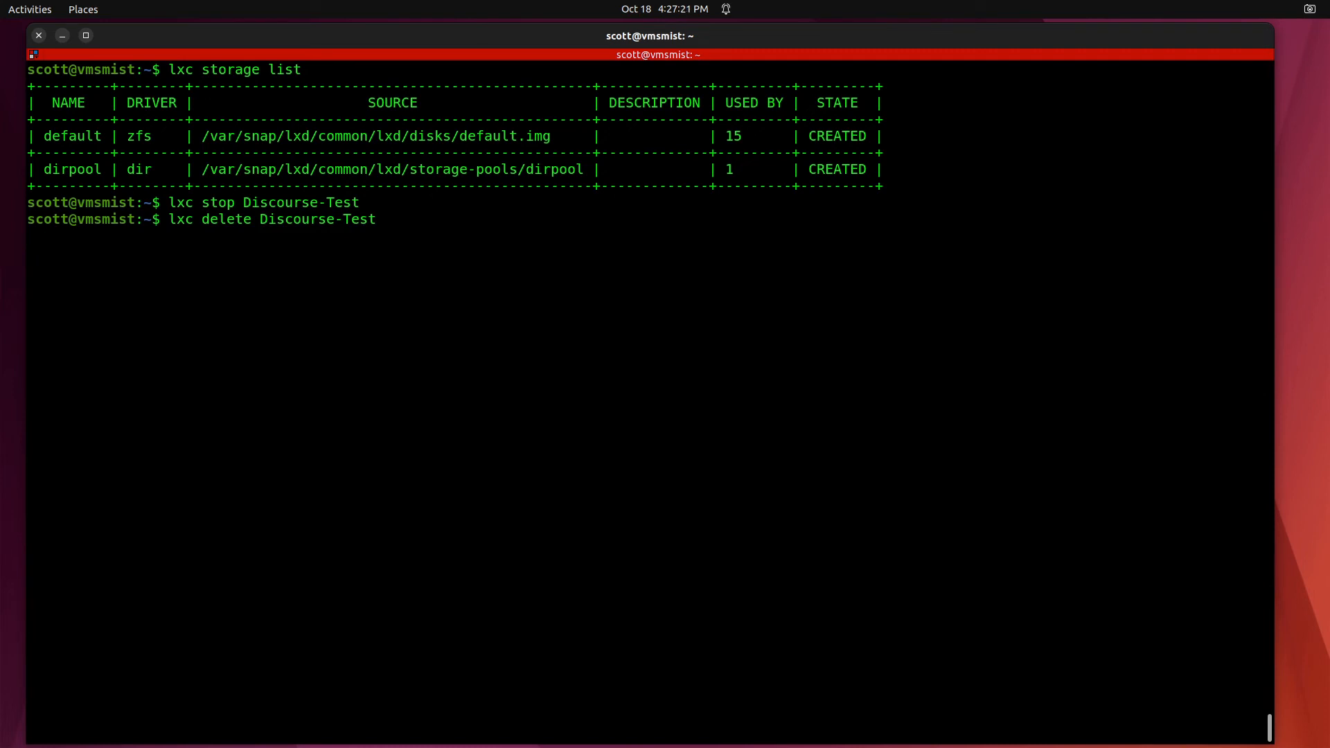
{"action": "key", "text": "Return"}
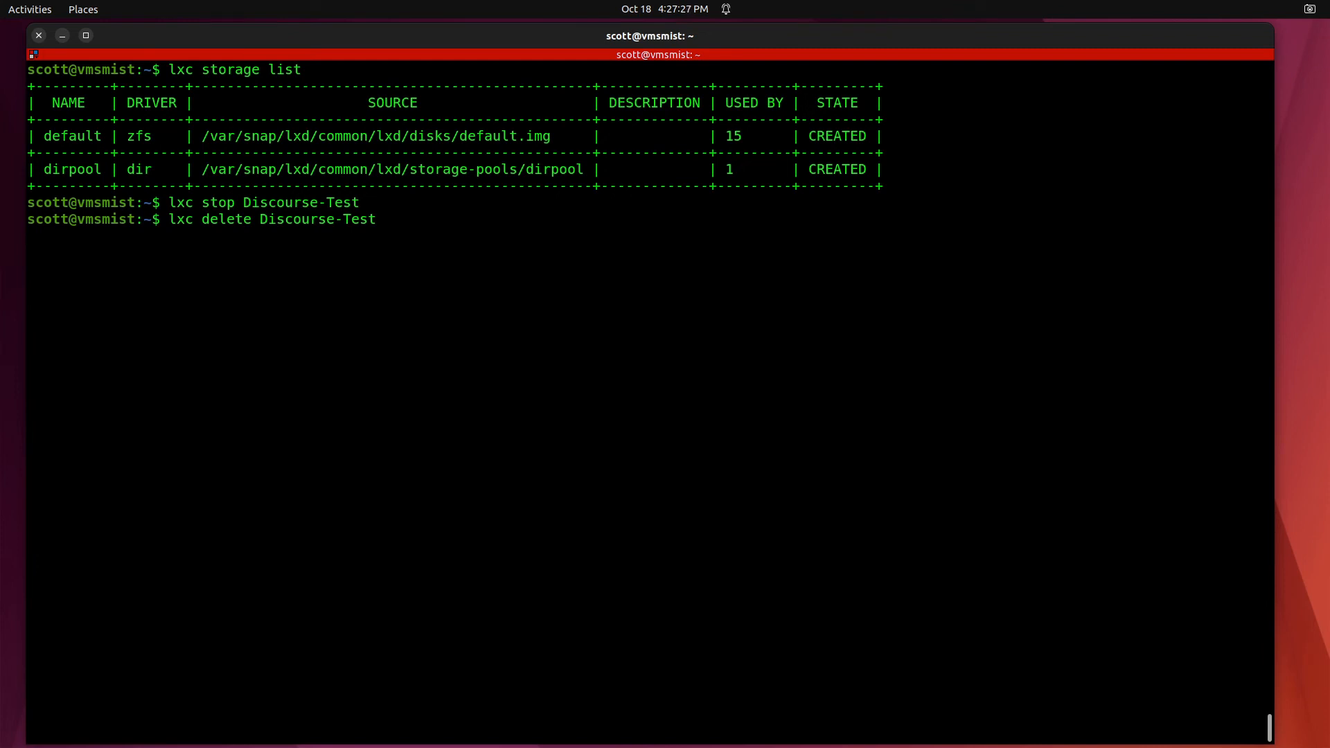
{"action": "key", "text": "Return"}
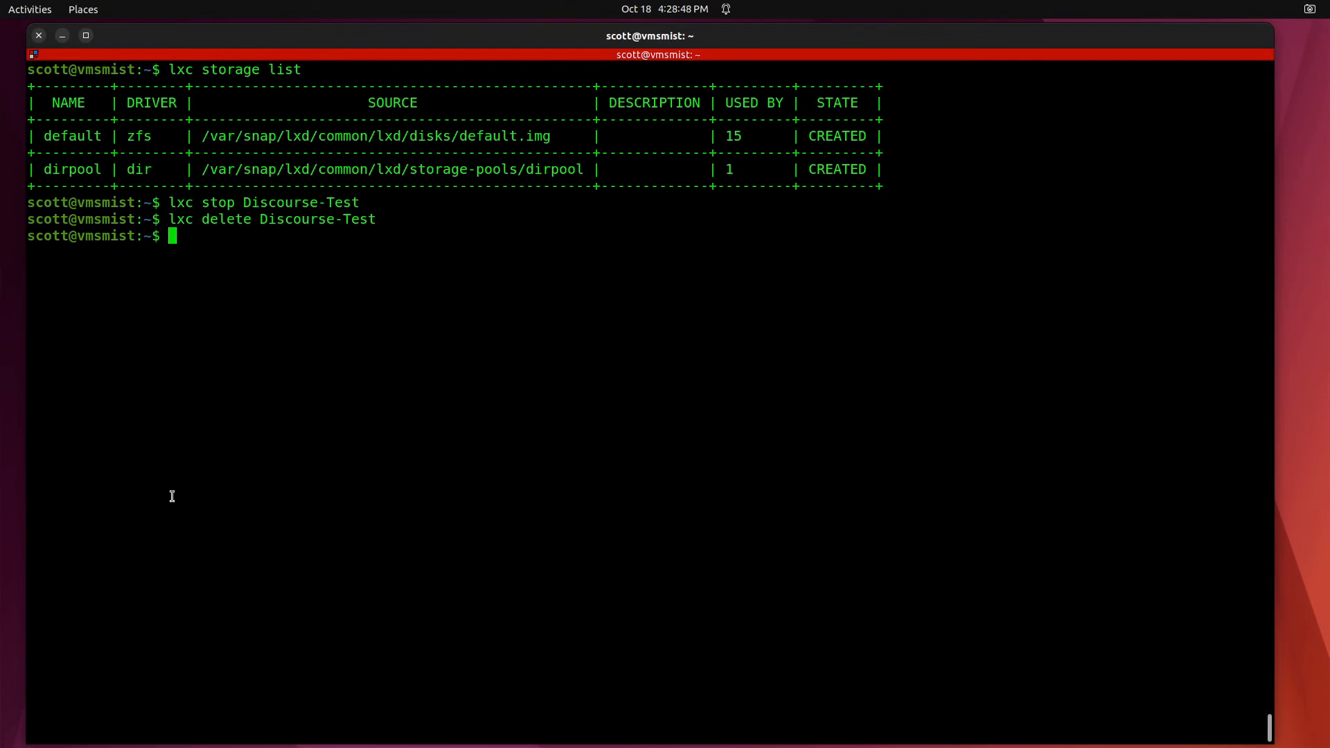
Recheck the storage pools, then remove dirpool with 'lxc storage delete dirpool'
{"action": "type", "text": "lxc stop Discourse-Test"}
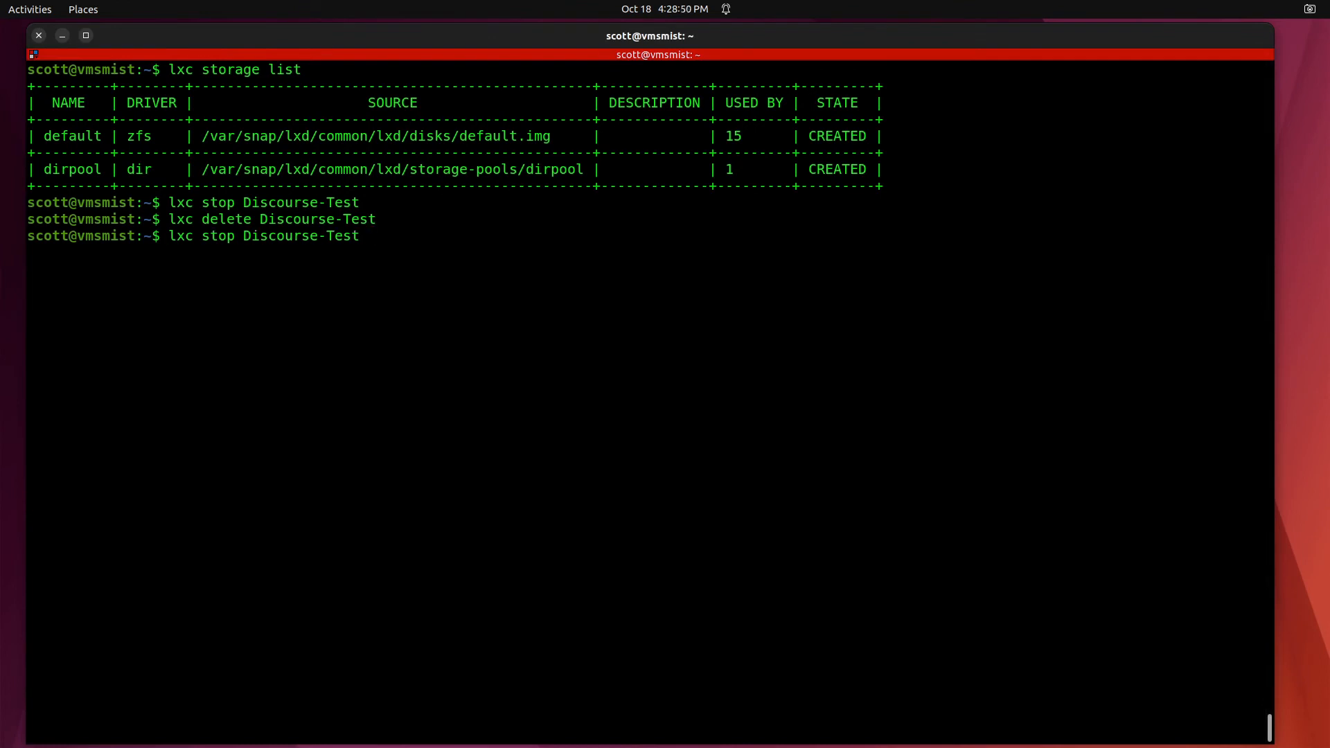
{"action": "key", "text": "Return"}
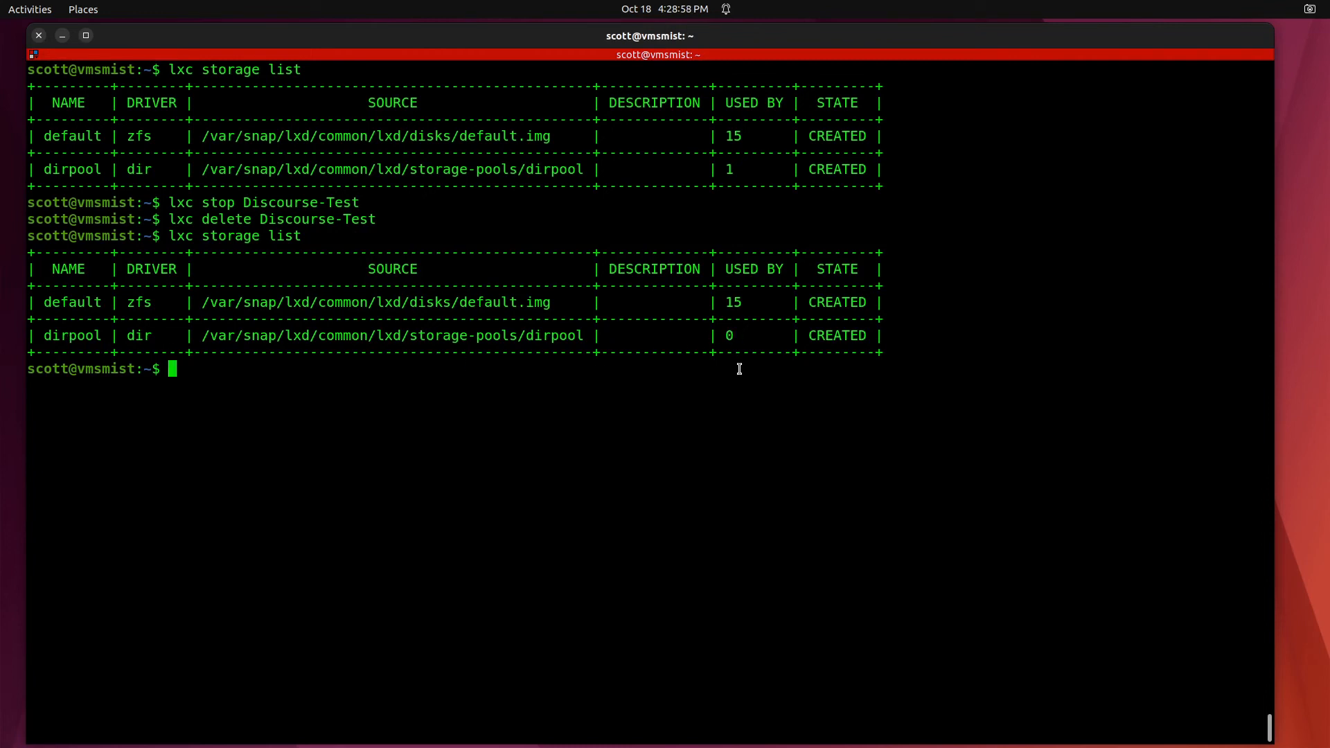
{"action": "type", "text": "lxc storage delete dirpool"}
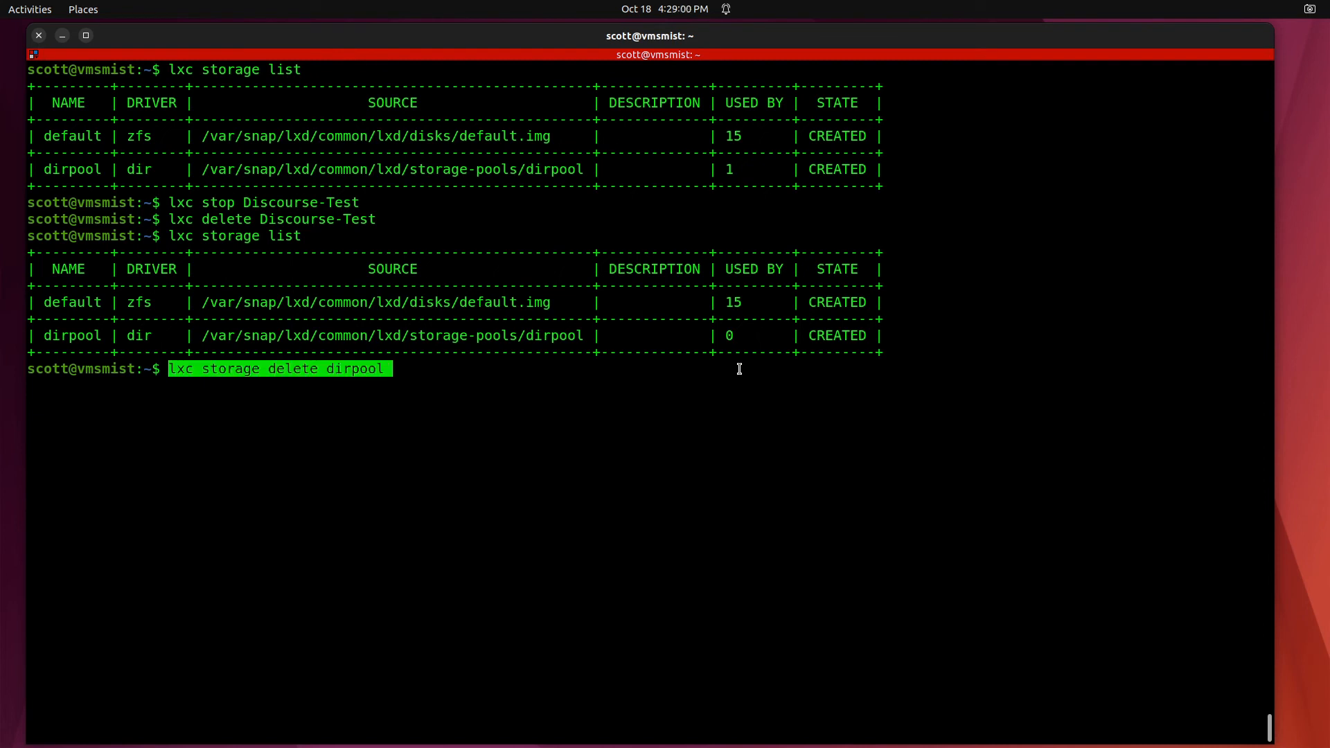
{"action": "mouse_move", "coordinate": [387, 406]}
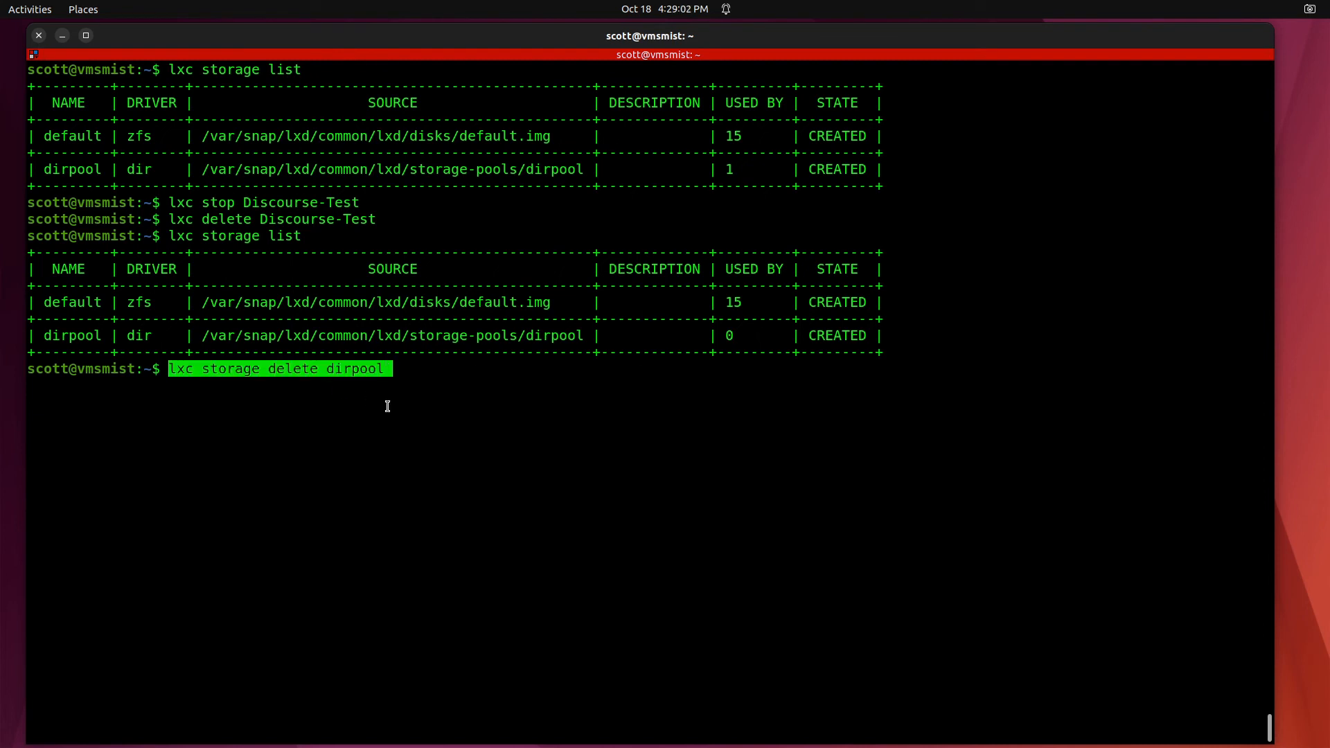
{"action": "key", "text": "Return"}
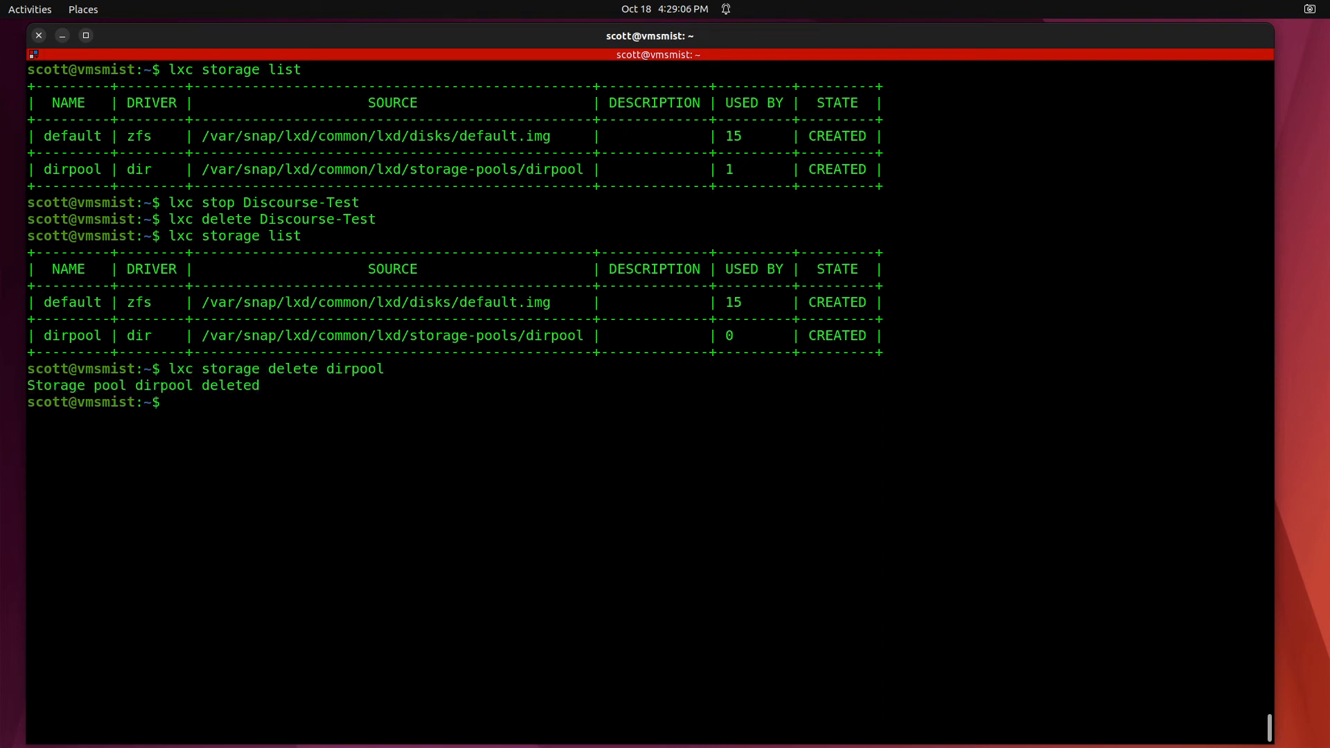
Run 'lxc storage list' again, confirming only the default zfs pool remains
{"action": "type", "text": "lxc storage list"}
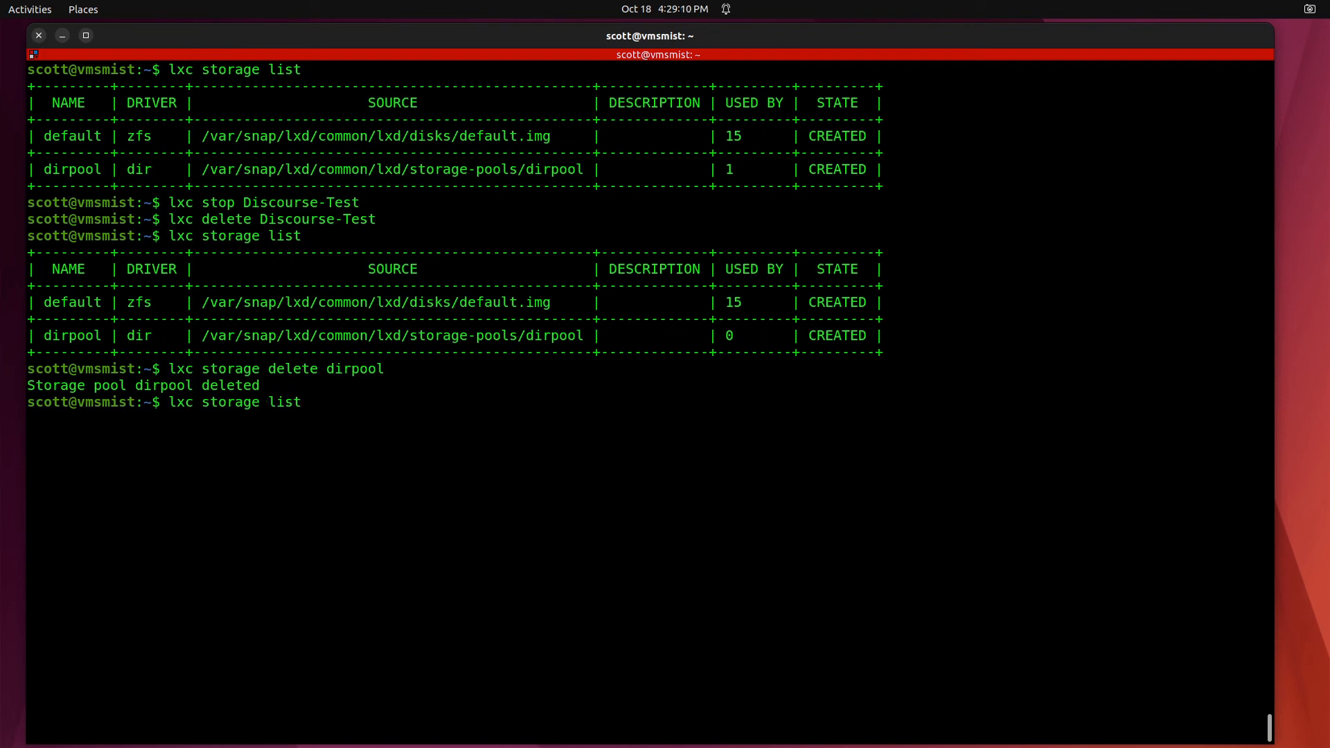
{"action": "key", "text": "Return"}
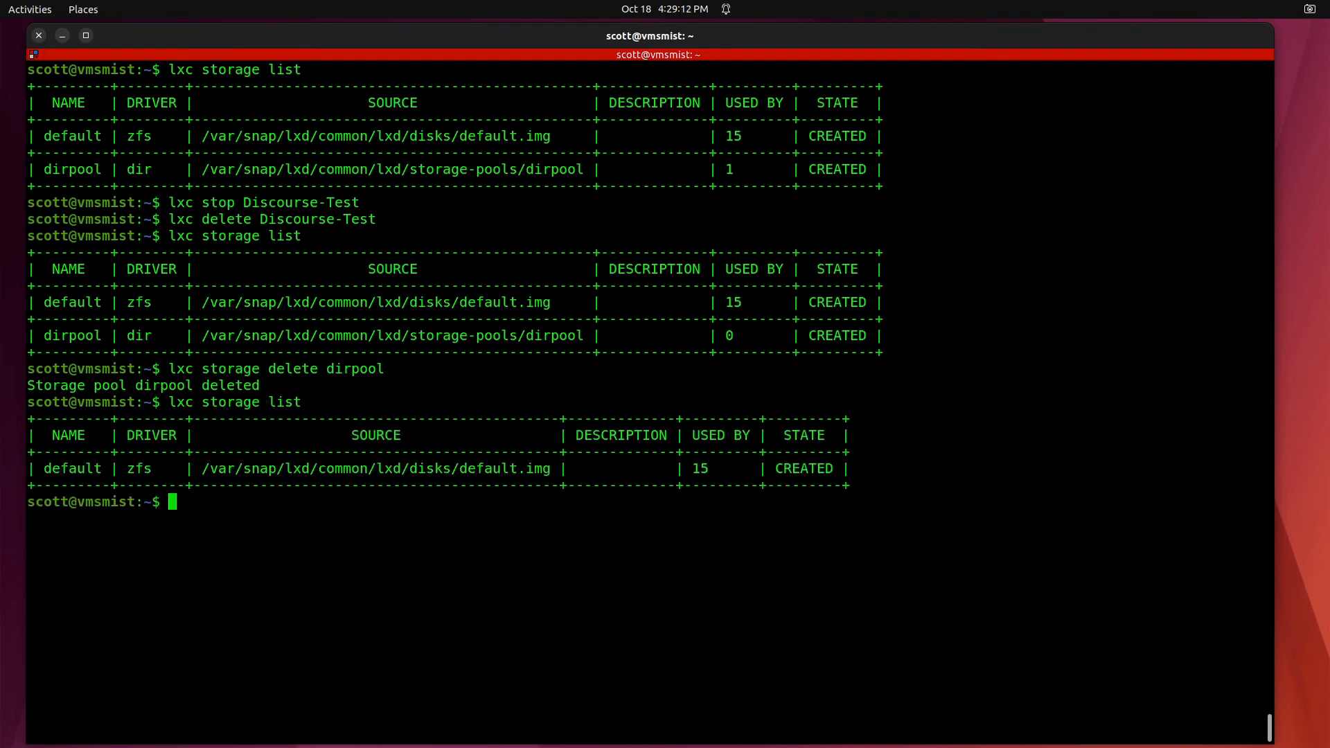